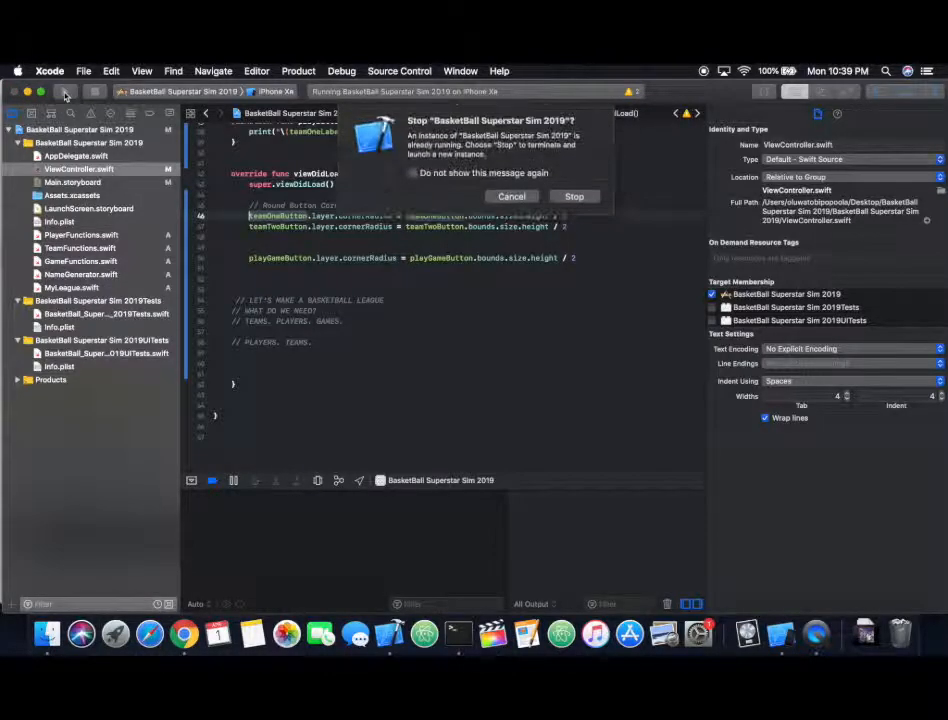
Step: Relaunch the app and reroll random teams until Atlanta Hawks face Indiana Pacers
{"action": "left_click", "coordinate": [573, 196]}
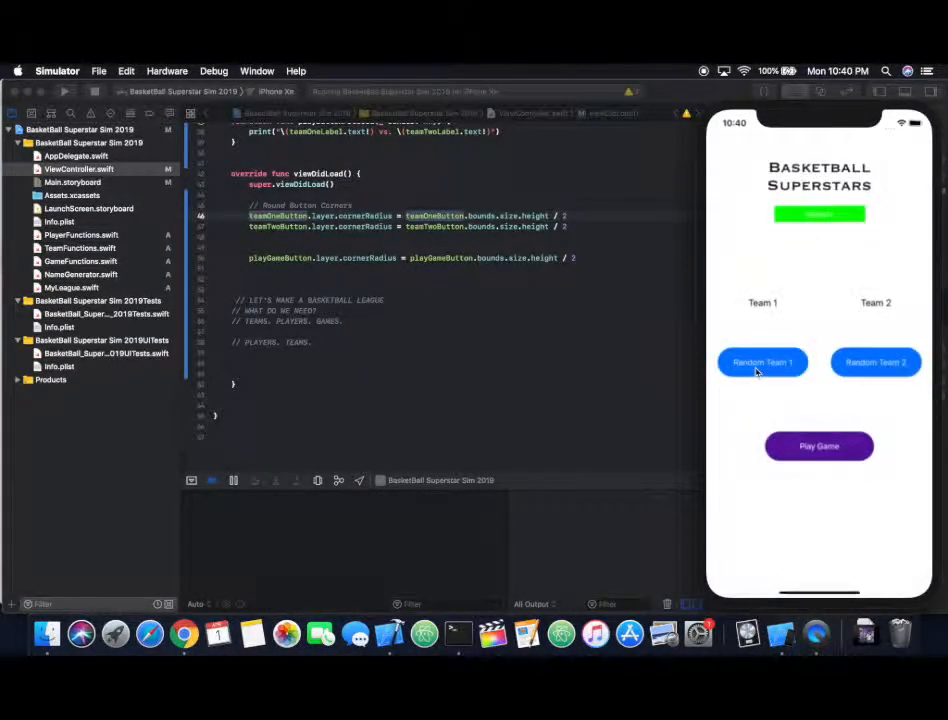
{"action": "left_click", "coordinate": [762, 362]}
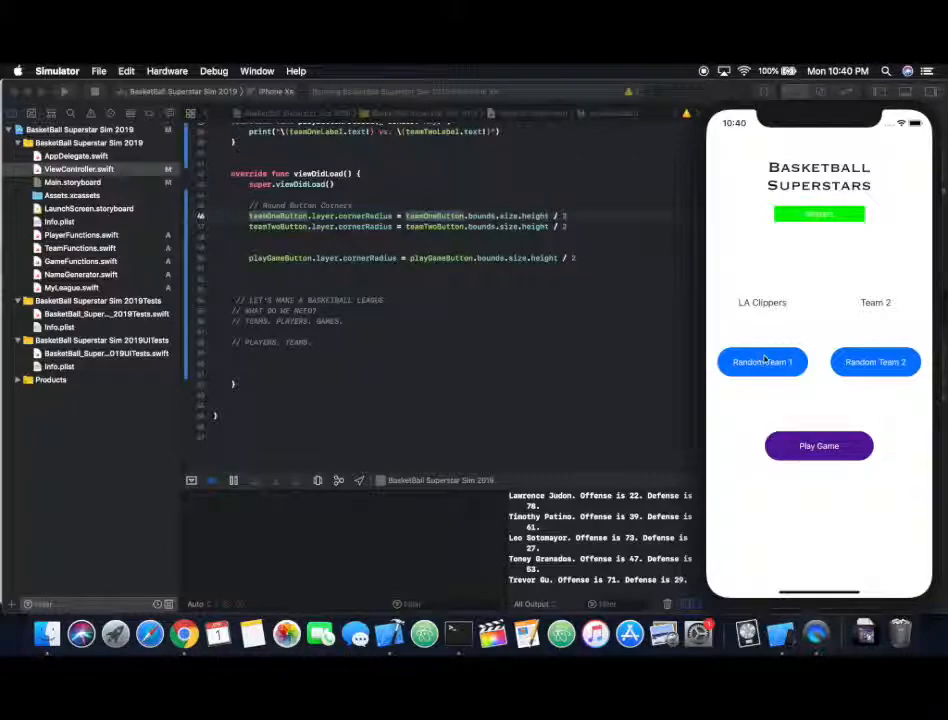
{"action": "left_click", "coordinate": [875, 362]}
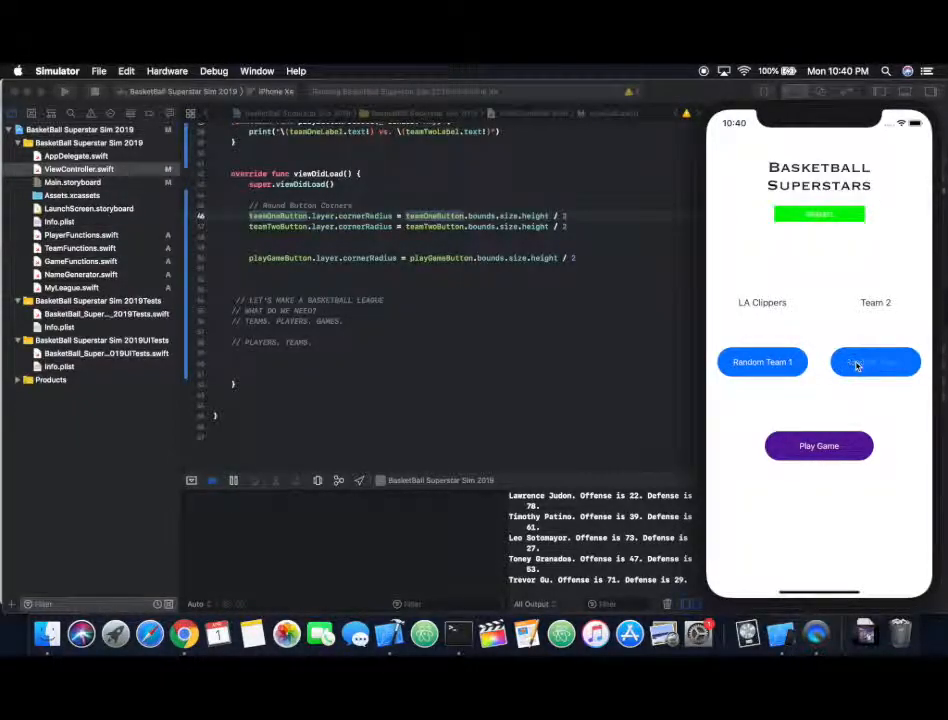
{"action": "left_click", "coordinate": [875, 362]}
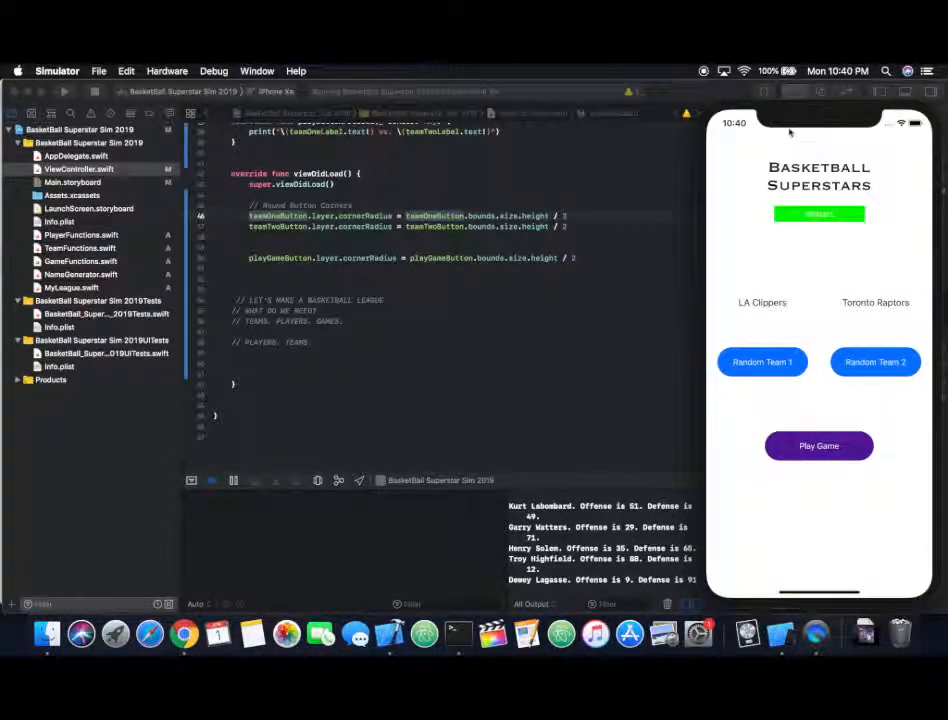
{"action": "left_click", "coordinate": [762, 362]}
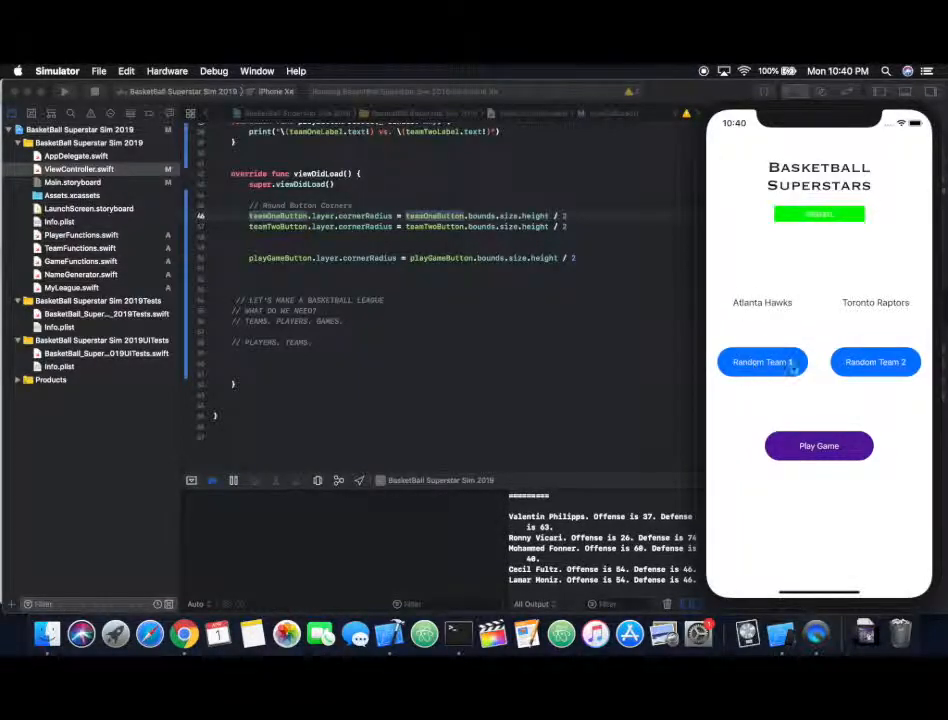
{"action": "left_click", "coordinate": [874, 362]}
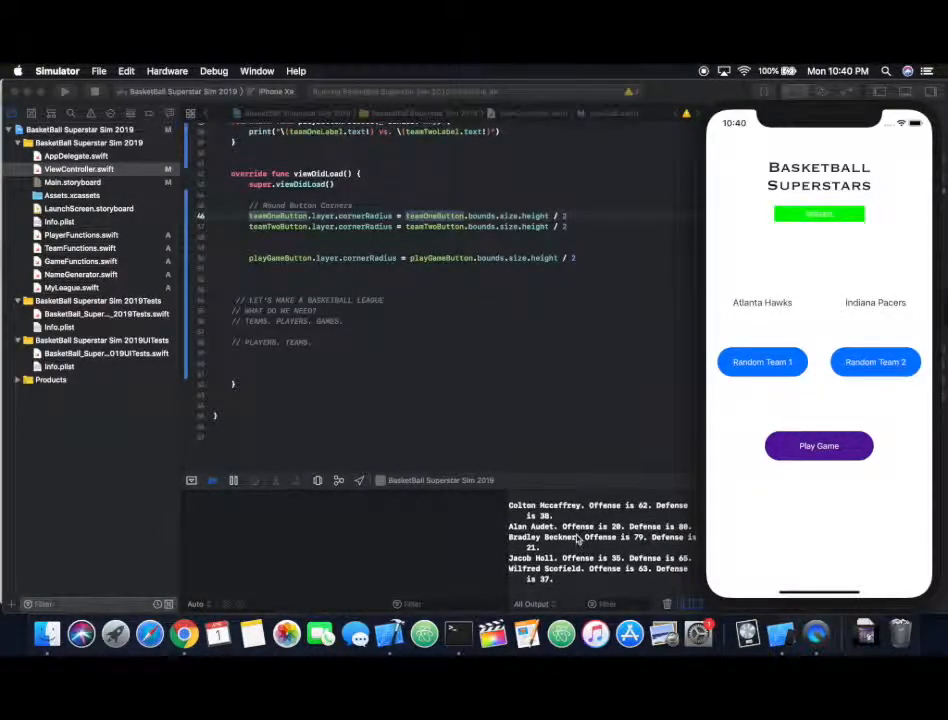
{"action": "mouse_move", "coordinate": [520, 498]}
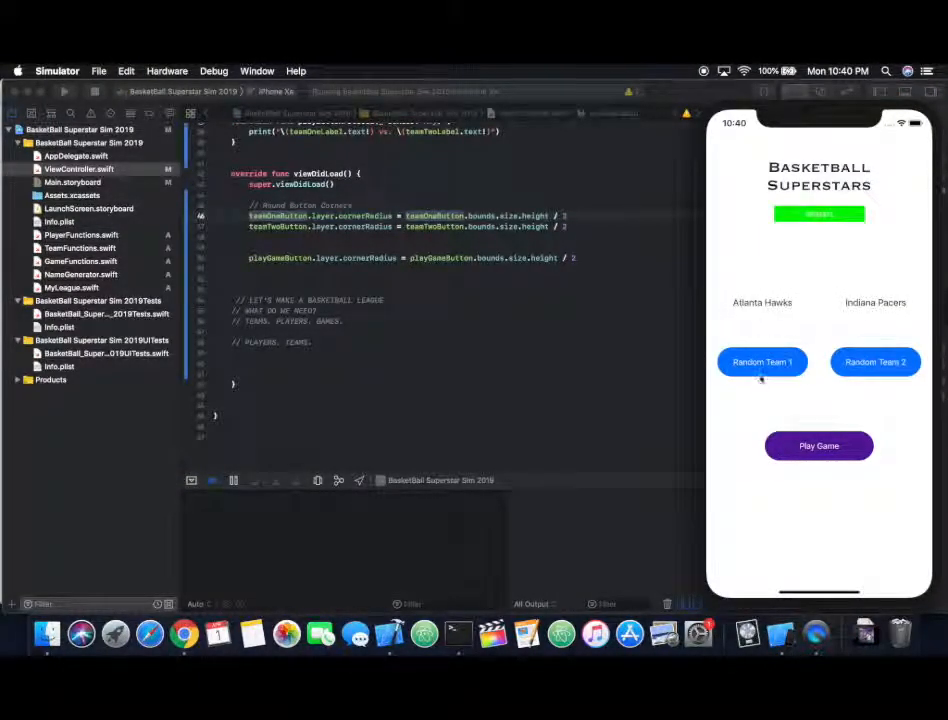
{"action": "left_click", "coordinate": [818, 445]}
{"action": "type", "text": ": DON"}
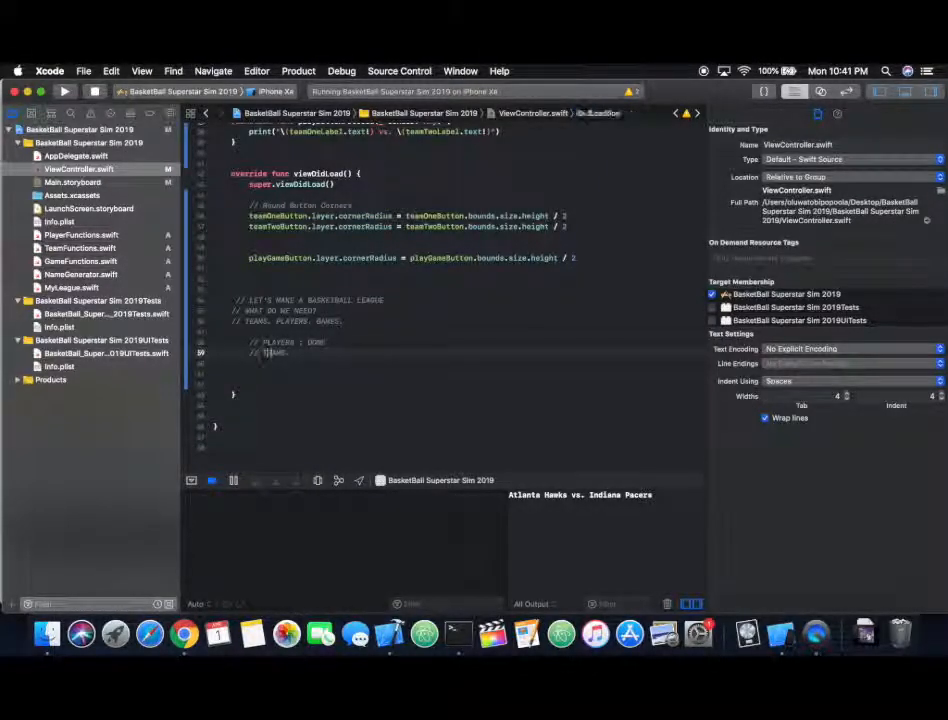
Step: Mark PLAYERS and TEAMS as DONE in the planning comments and add a GAMES line
{"action": "type", "text": "G"}
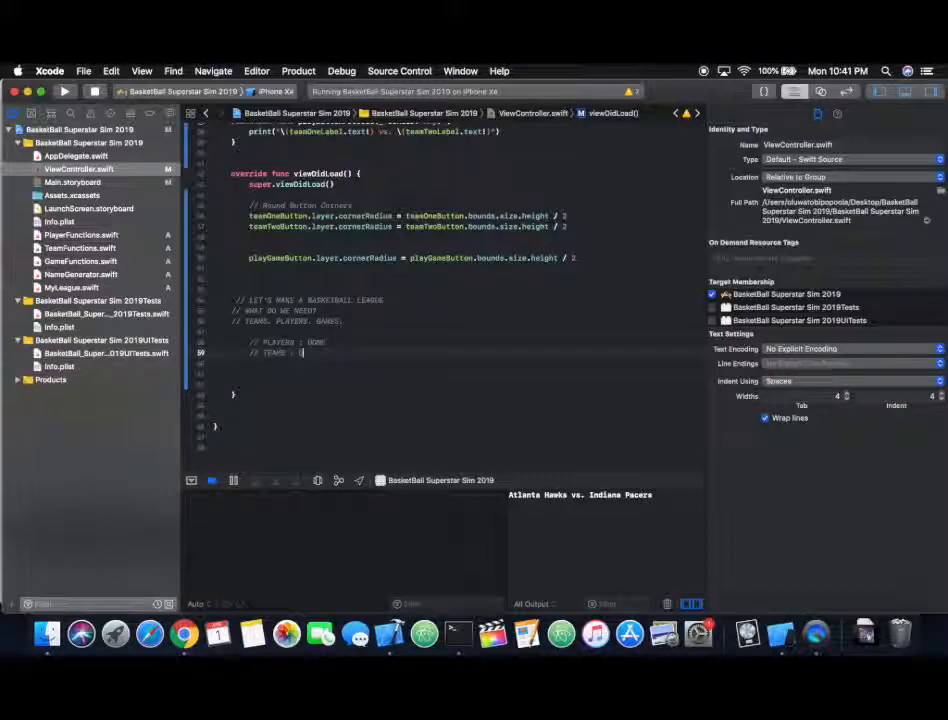
{"action": "type", "text": "DONE"}
{"action": "type", "text": "// GAMES :"}
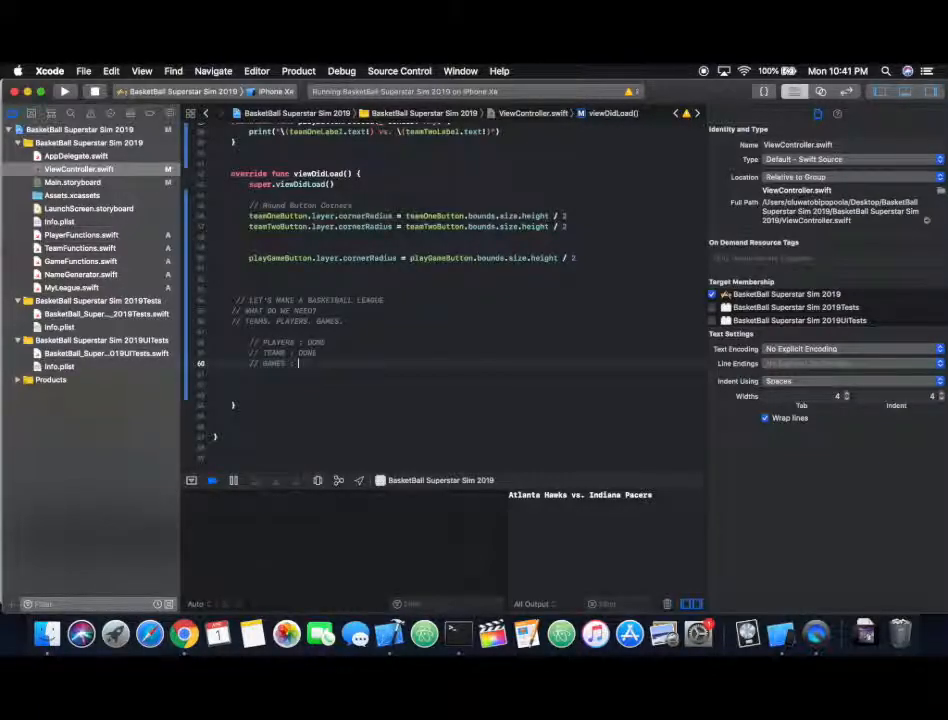
{"action": "type", "text": "HOW"}
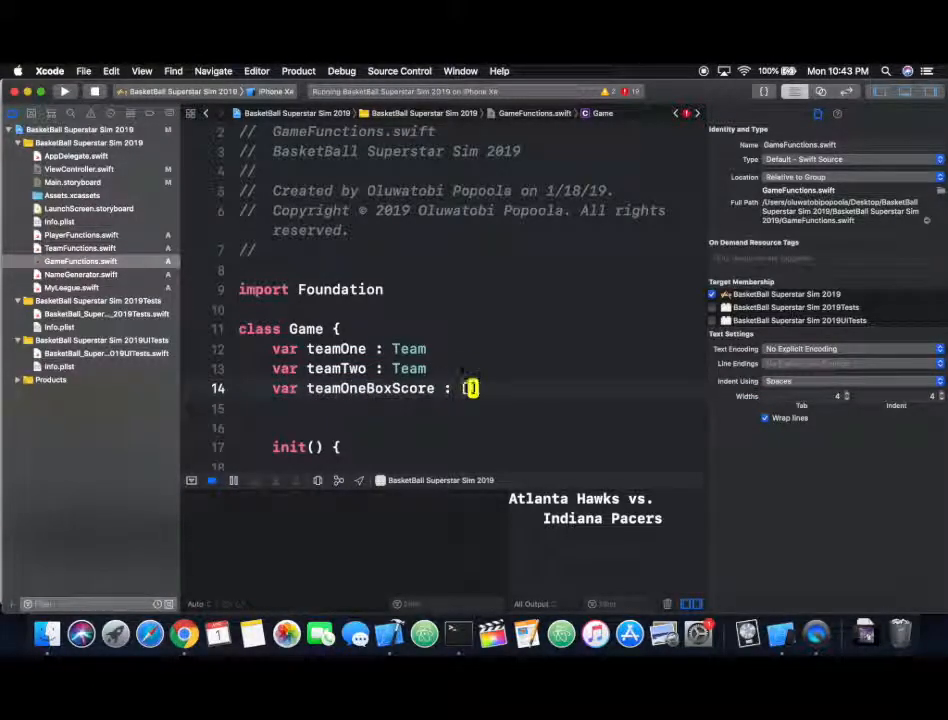
Step: Add [String : Int] box scores and Int scores per team, plus init(team1:team2:) filling them
{"action": "type", "text": "[String : Int]"}
{"action": "type", "text": "var t"}
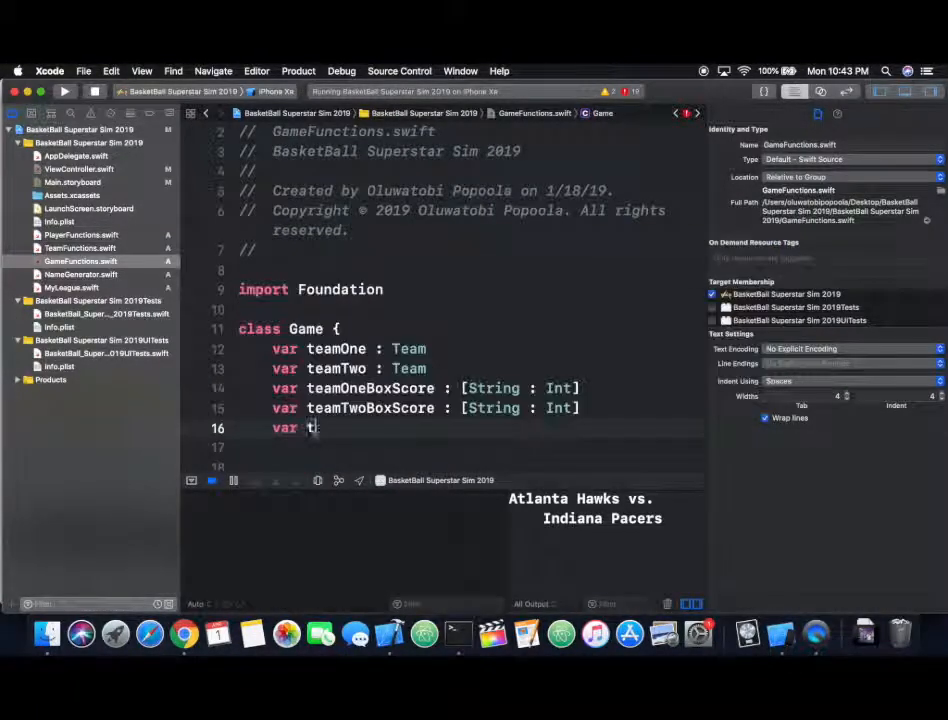
{"action": "type", "text": "eamOneScore : Int"}
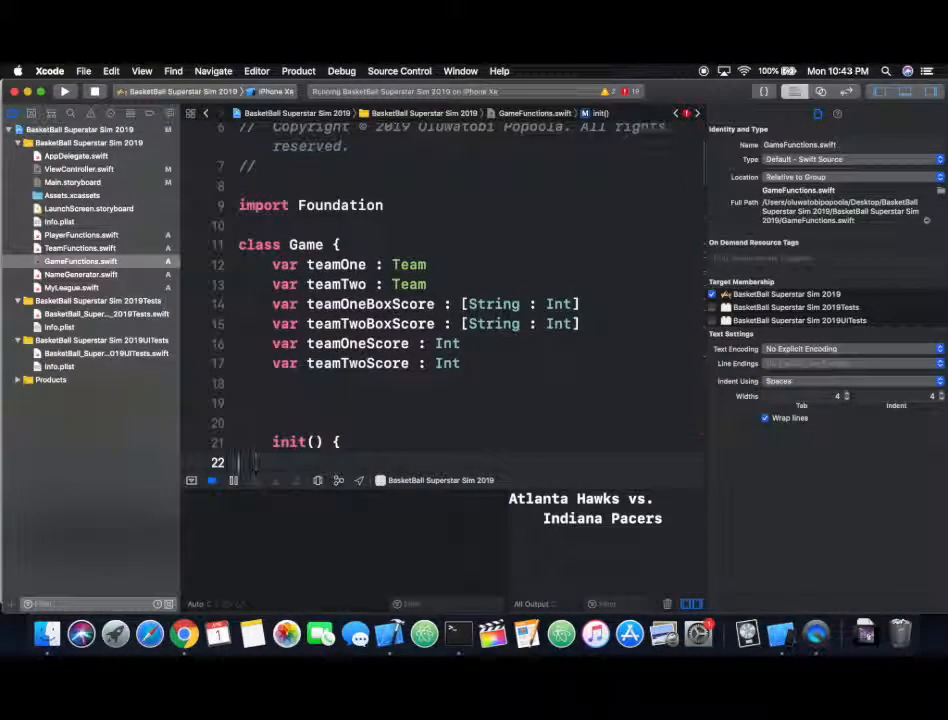
{"action": "type", "text": "teamO"}
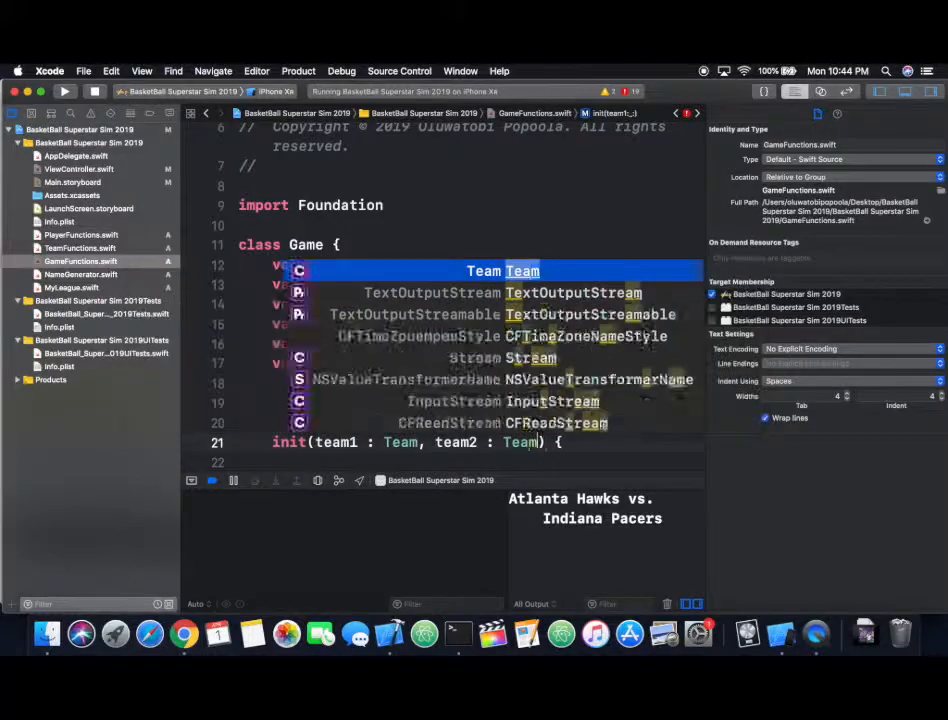
{"action": "type", "text": "teamOne = team1"}
{"action": "type", "text": "teamTwo = team2"}
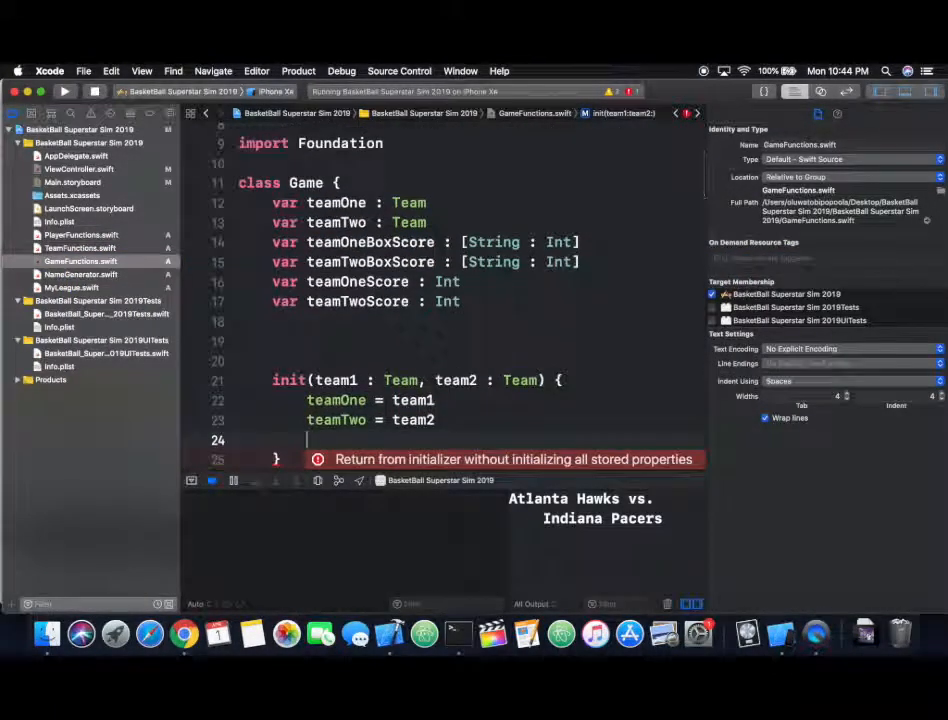
{"action": "type", "text": "teamOneBoxScore = [String : Int]("}
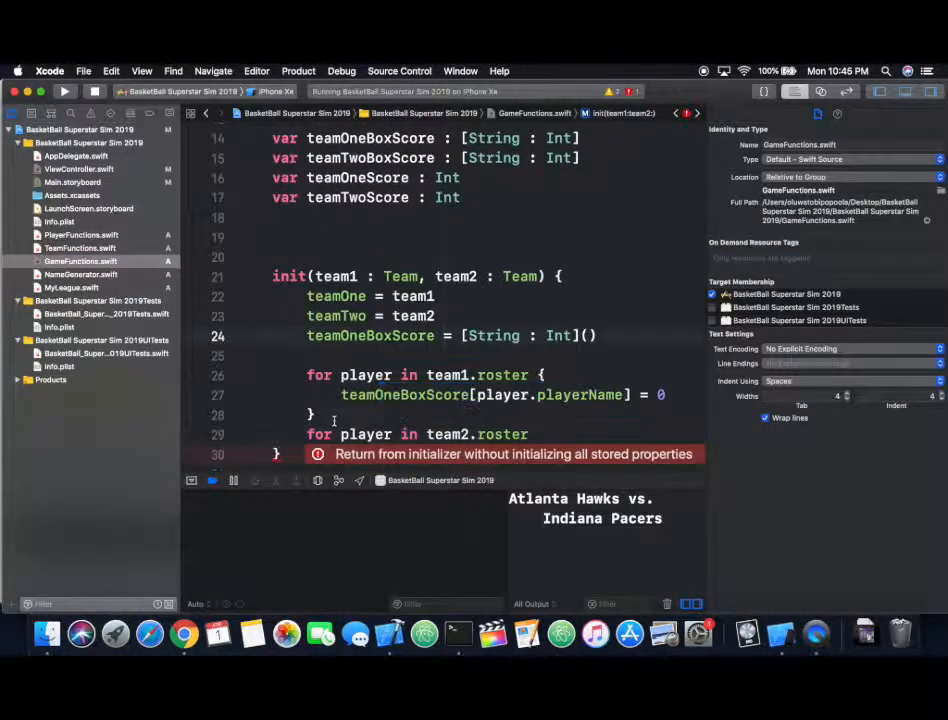
{"action": "type", "text": "teamTwoBoxScore = [String : Int]("}
{"action": "type", "text": "teamTwoBoxScore[player.playerName] = 0"}
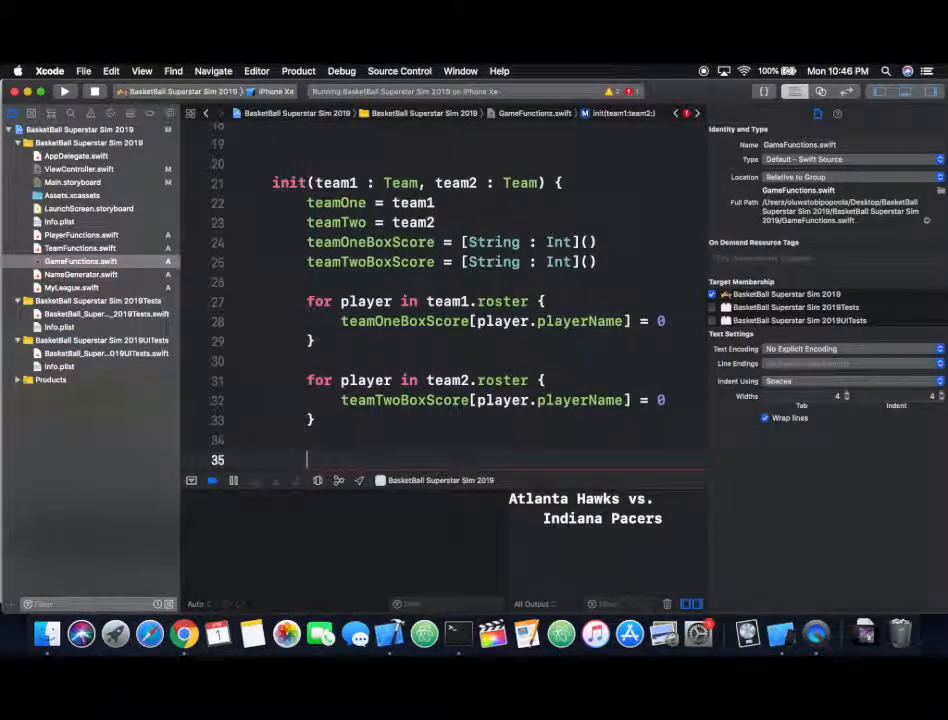
{"action": "type", "text": "teamOffense ="}
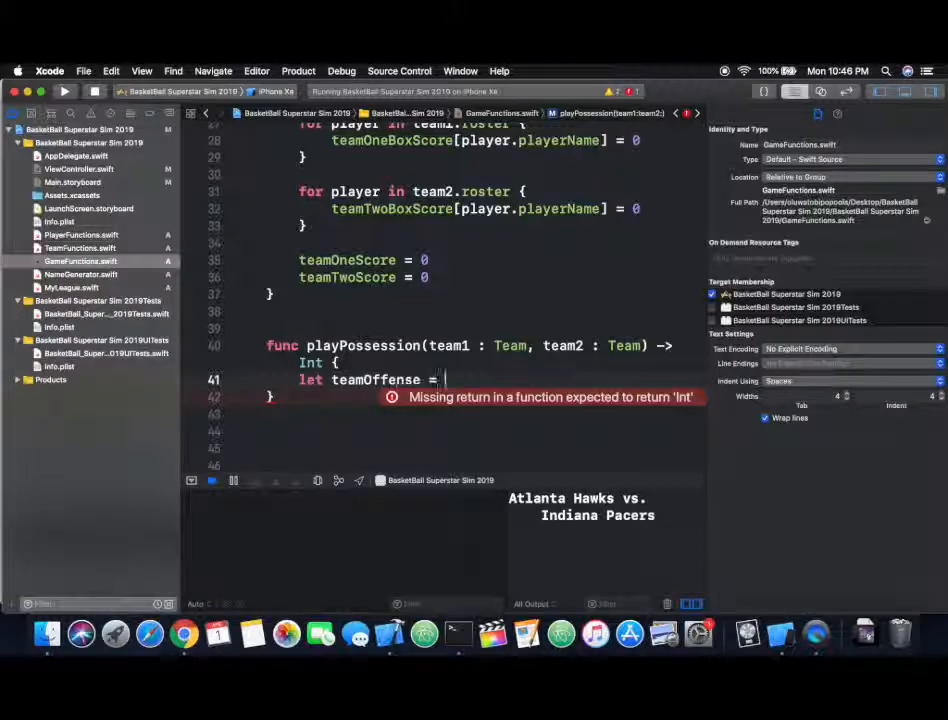
Step: Write playPossession with Int.random offense and defense values, returning 2 or 0
{"action": "type", "text": "Int.random(in: 0 ... team1.teamOffense"}
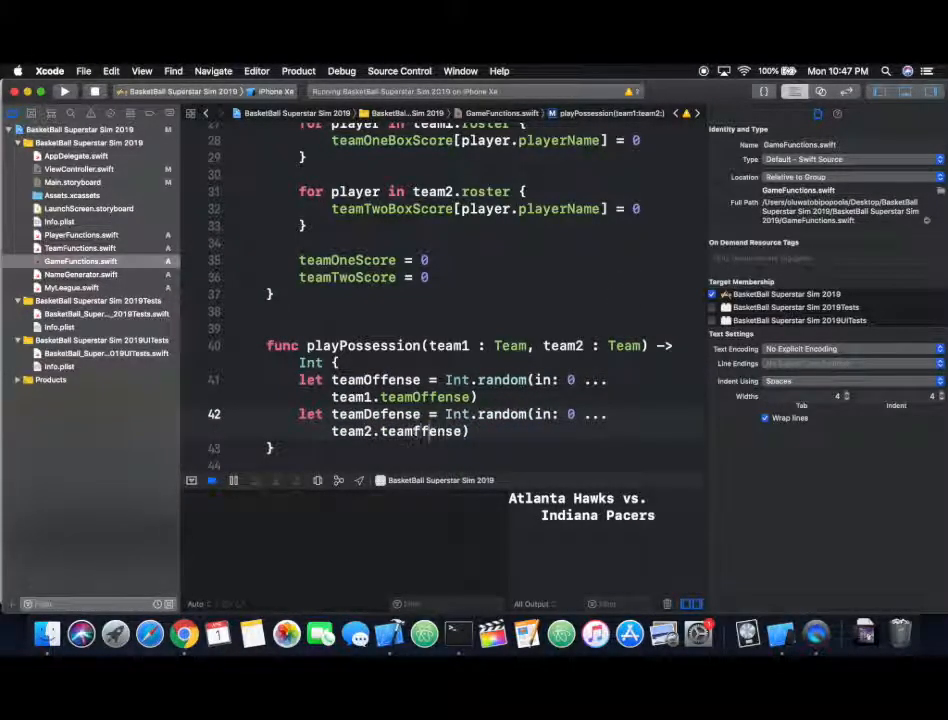
{"action": "type", "text": "if teamOffense > teamDefense {"}
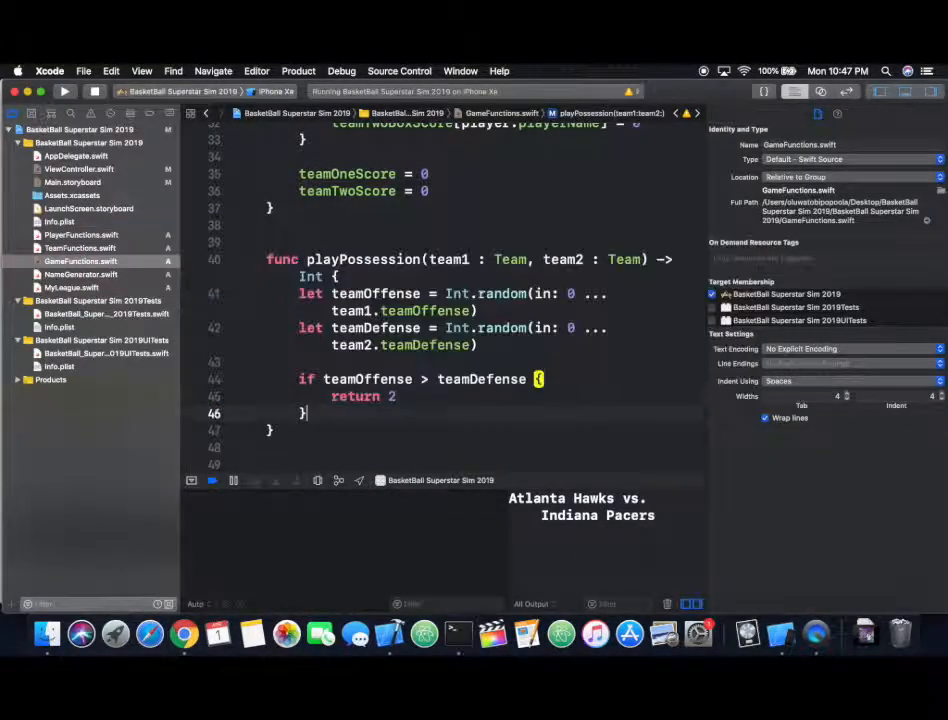
{"action": "type", "text": "return 0"}
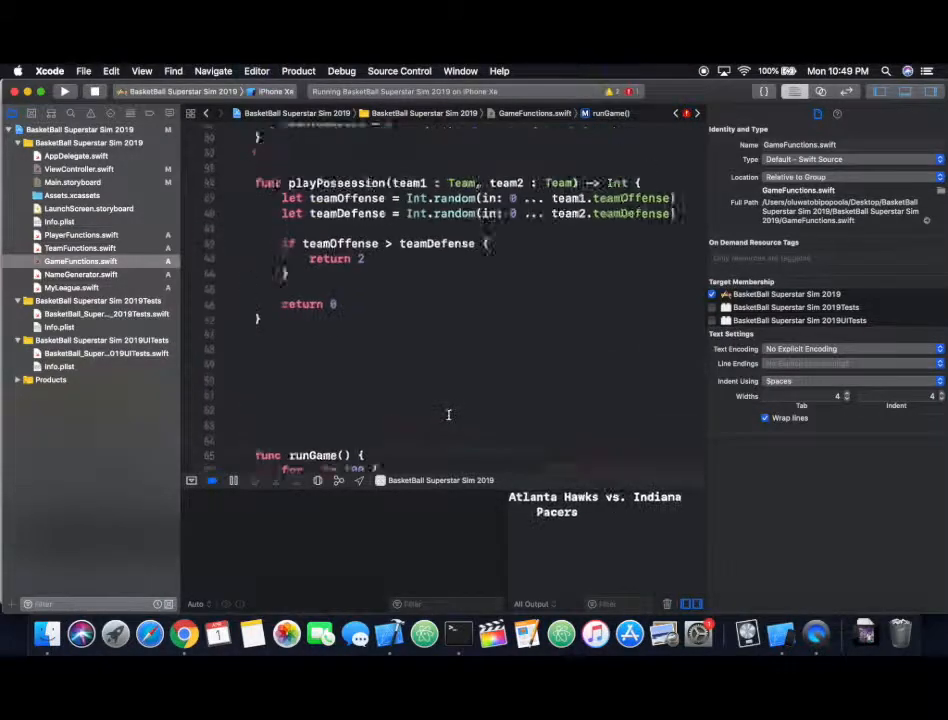
Step: Print a 'Final Score:' line with team names and scores at the end of runGame
{"action": "type", "text": "teamTwoScore += playPossession(team1: teamTwo, team2: teamOne"}
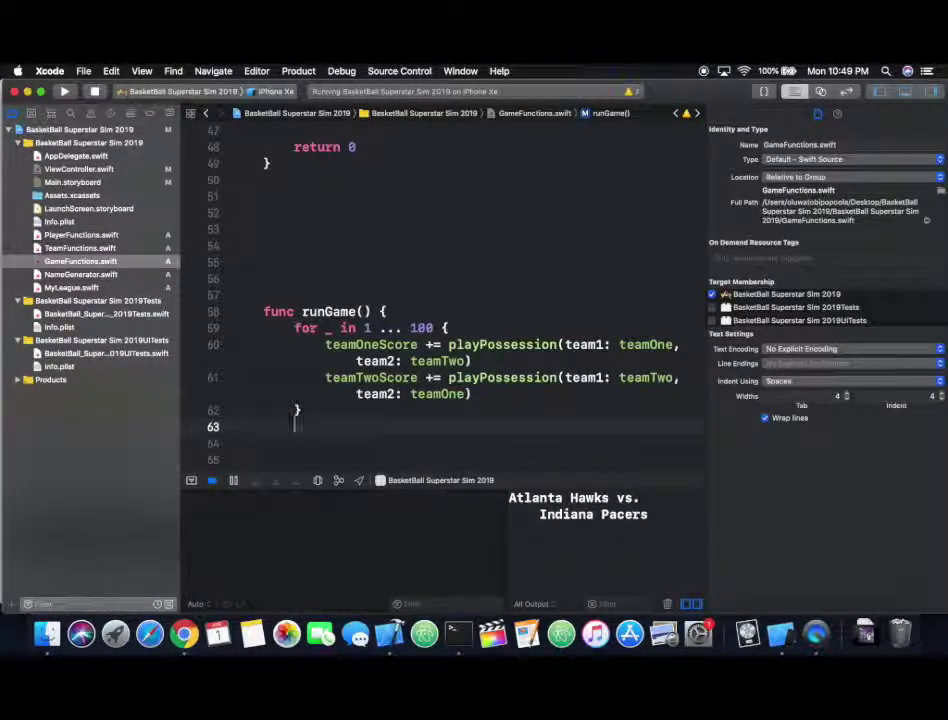
{"action": "type", "text": "print(\"\")"}
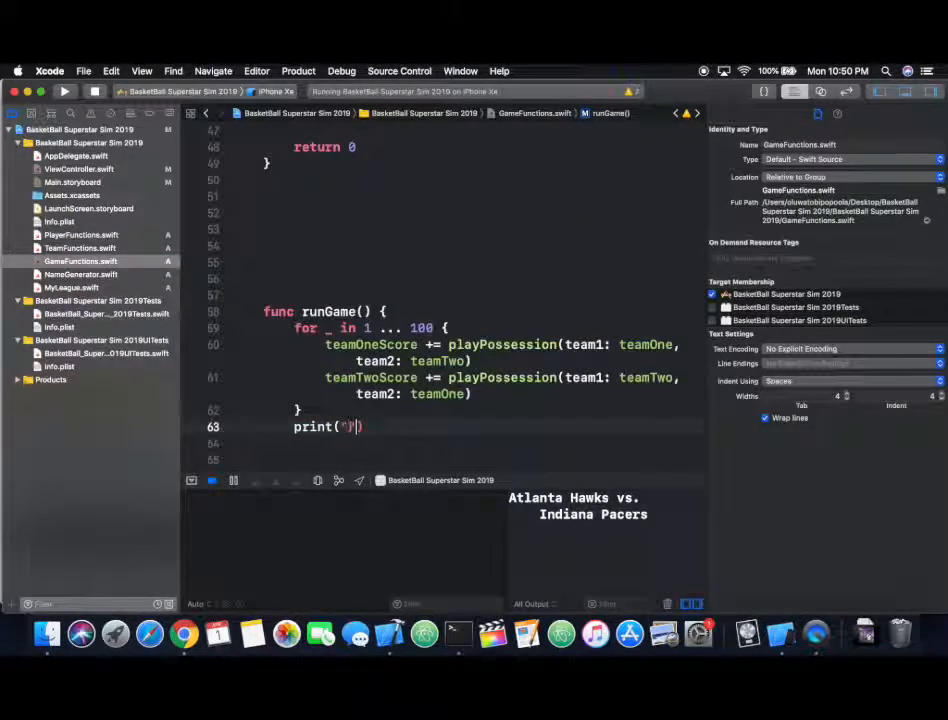
{"action": "type", "text": "Final Score: \\("}
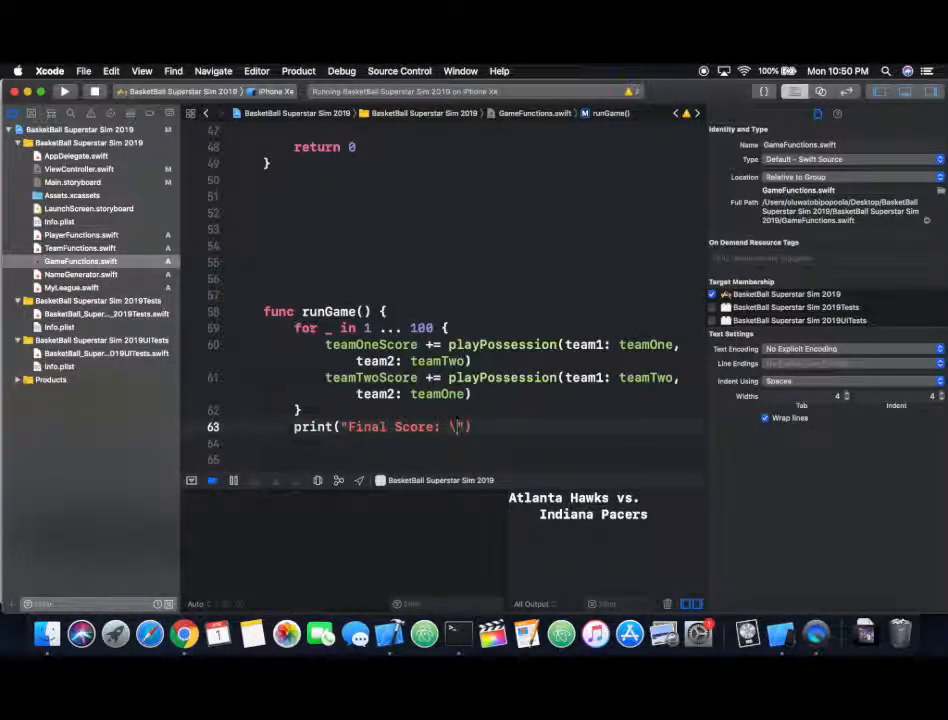
{"action": "type", "text": "teamOne.teamName):"}
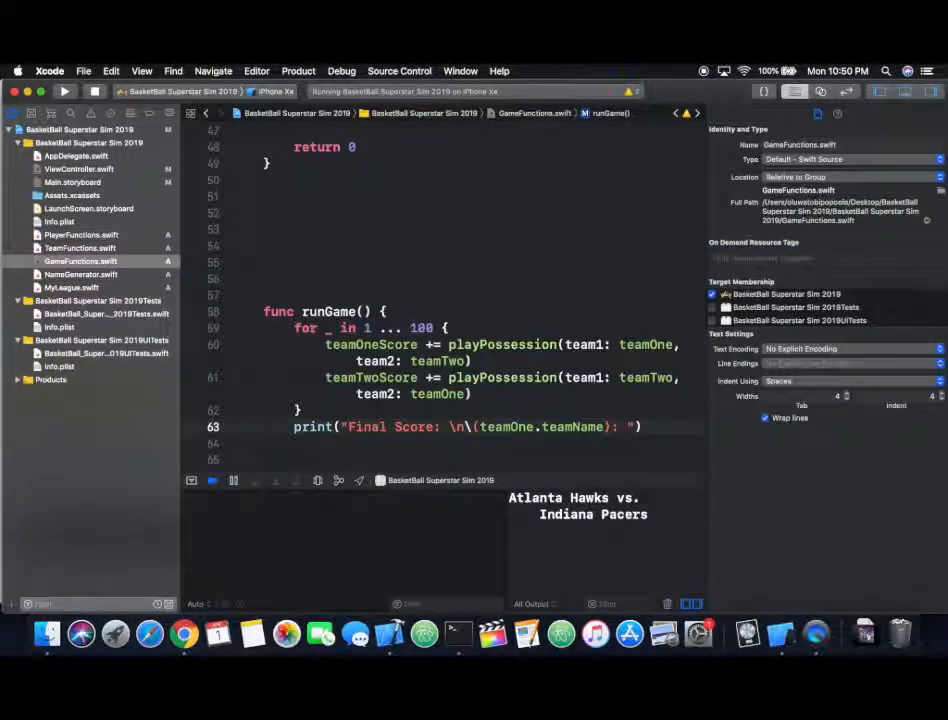
{"action": "type", "text": "\\(teamOneScore)\")"}
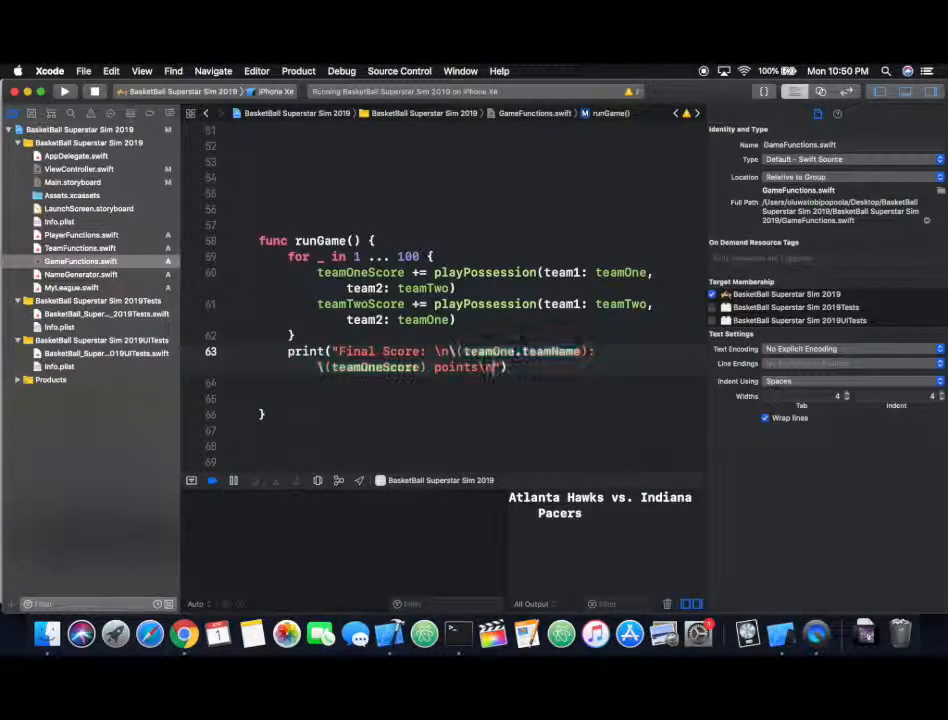
{"action": "type", "text": "teamTwotea"}
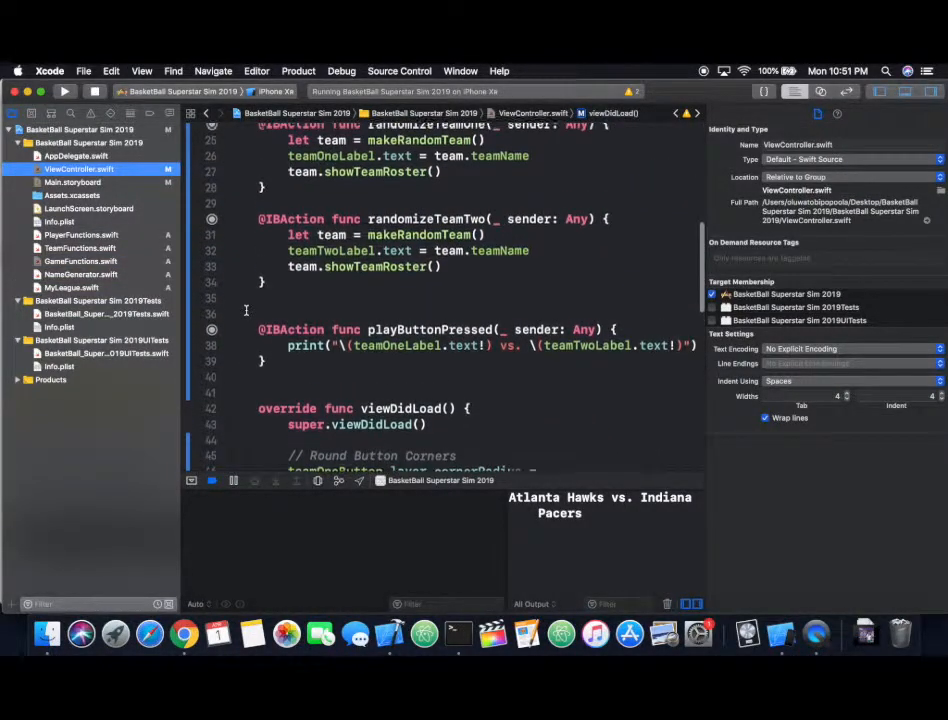
Step: Create let game = Game(team1:team2:) inside playButtonPressed
{"action": "scroll", "scroll_direction": "down", "scroll_amount": 3}
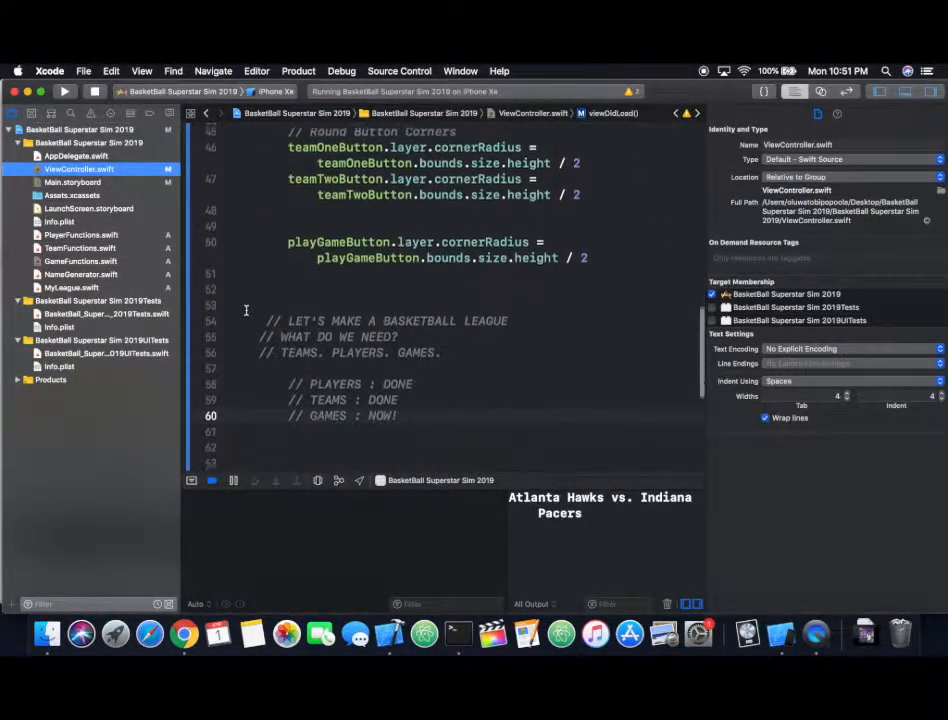
{"action": "scroll", "scroll_direction": "up", "scroll_amount": 3}
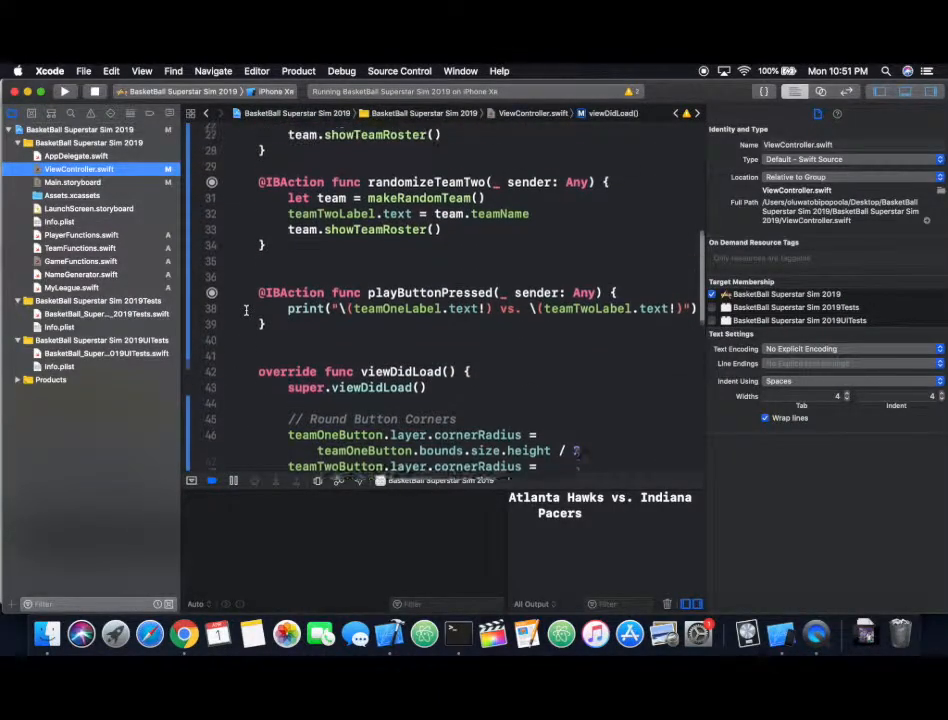
{"action": "scroll", "scroll_direction": "up", "scroll_amount": 3}
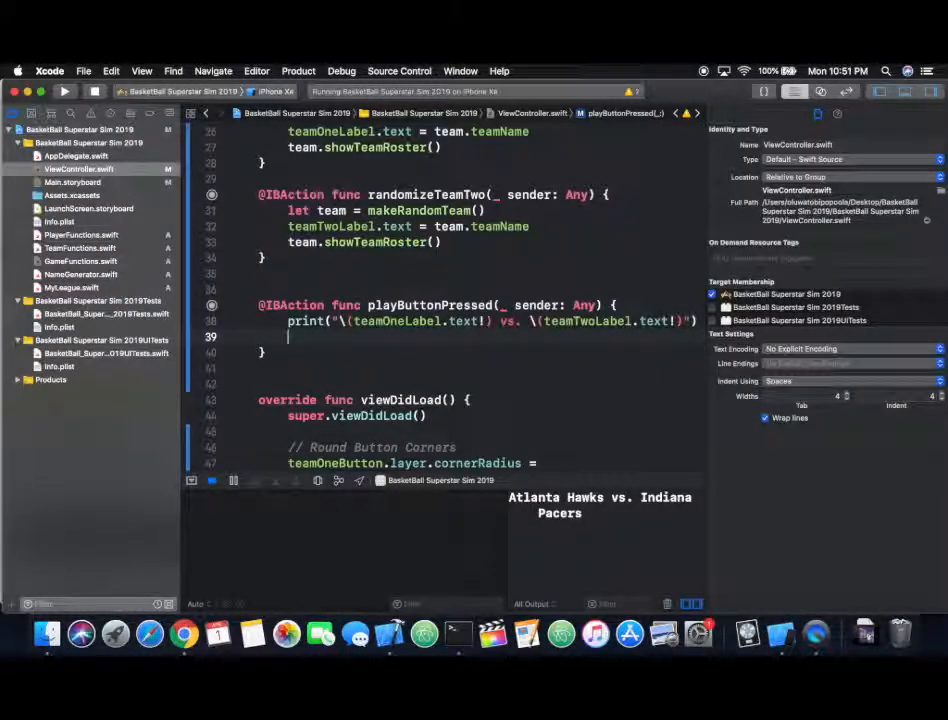
{"action": "type", "text": "let game ="}
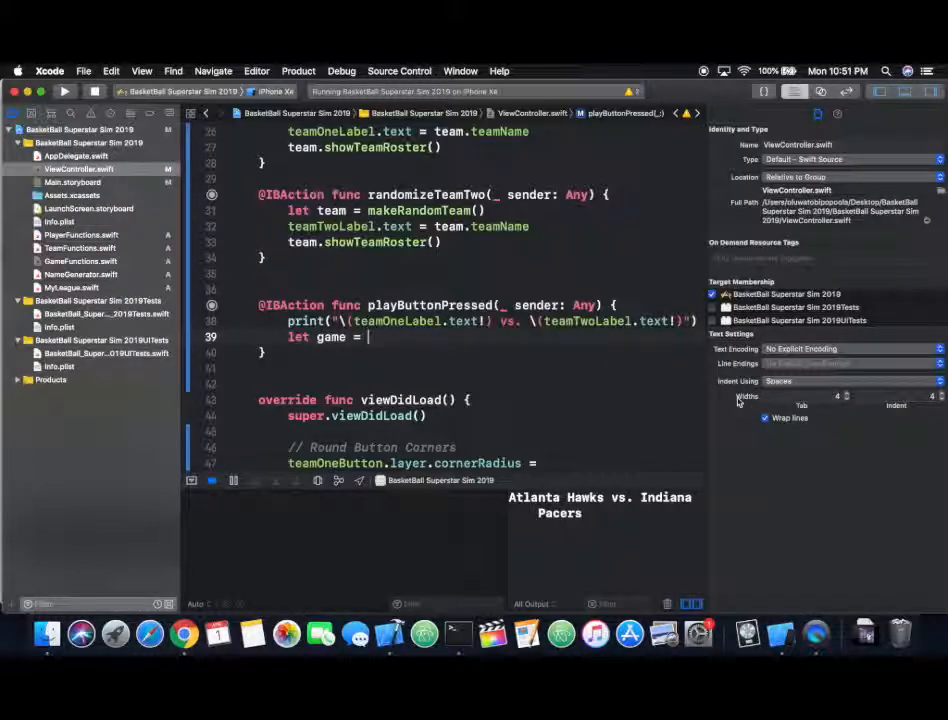
{"action": "type", "text": "Game("}
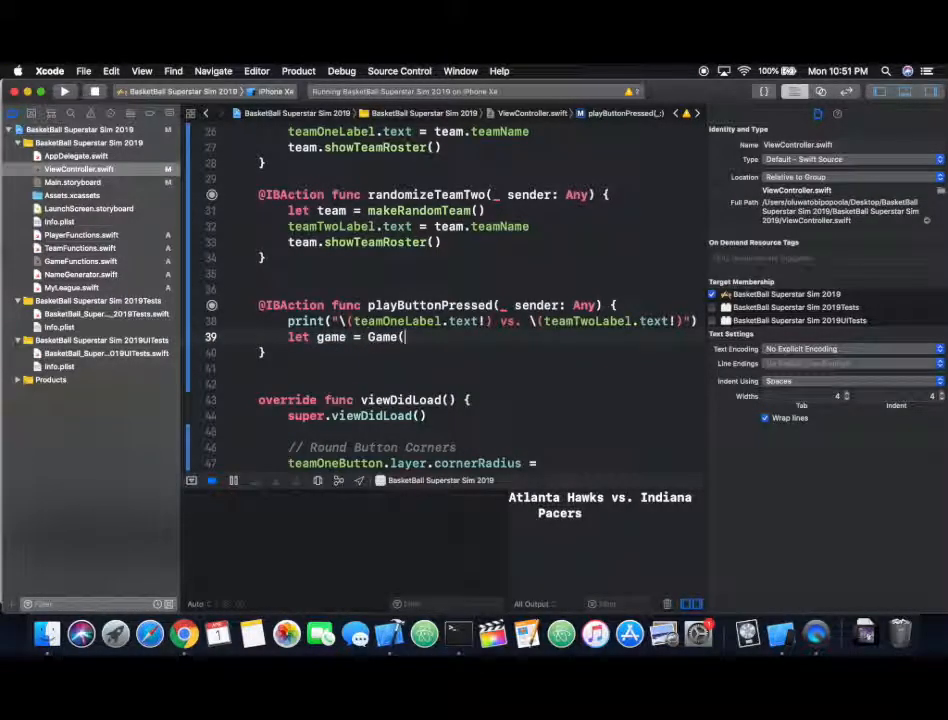
{"action": "type", "text": "team1: Team, team2: Team)"}
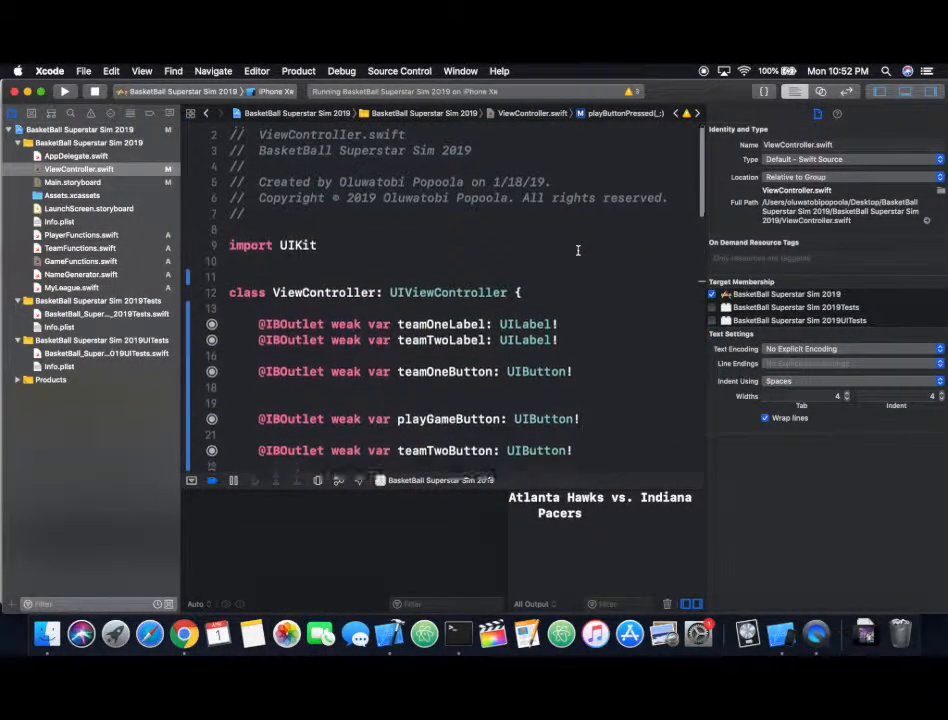
Step: Declare team1 and team2 properties of type Team in ViewController
{"action": "scroll", "scroll_direction": "down", "scroll_amount": 3}
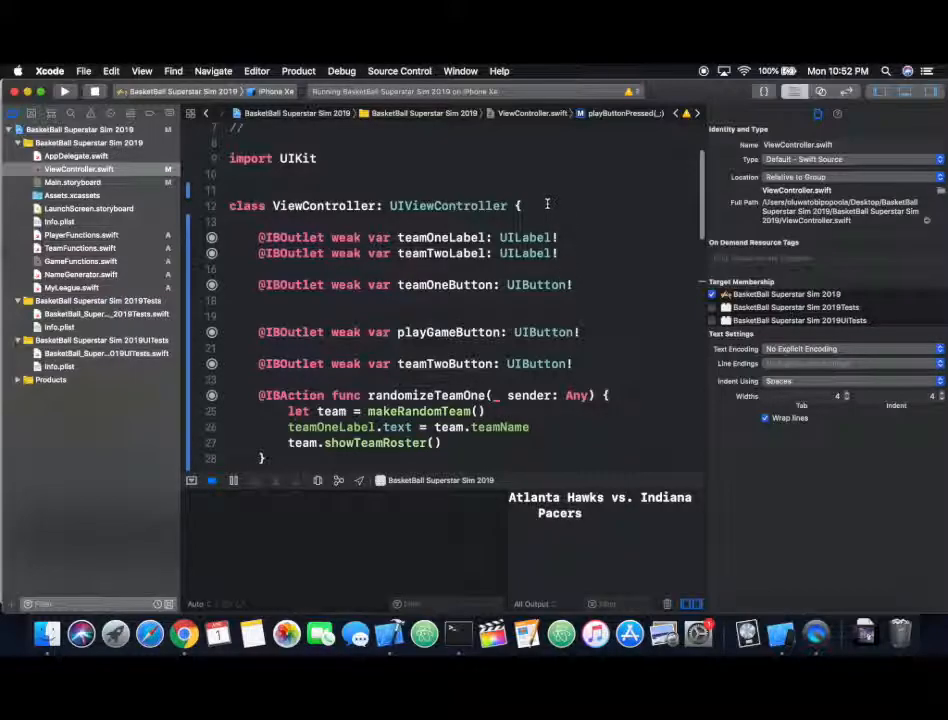
{"action": "left_click", "coordinate": [575, 363]}
{"action": "type", "text": "var"}
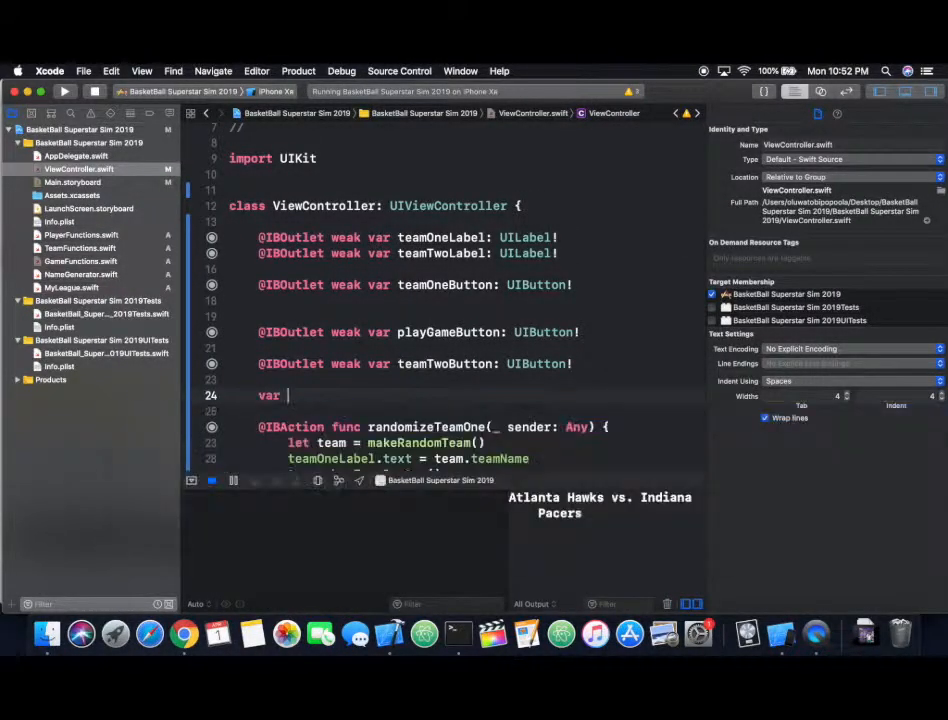
{"action": "type", "text": "team1 :"}
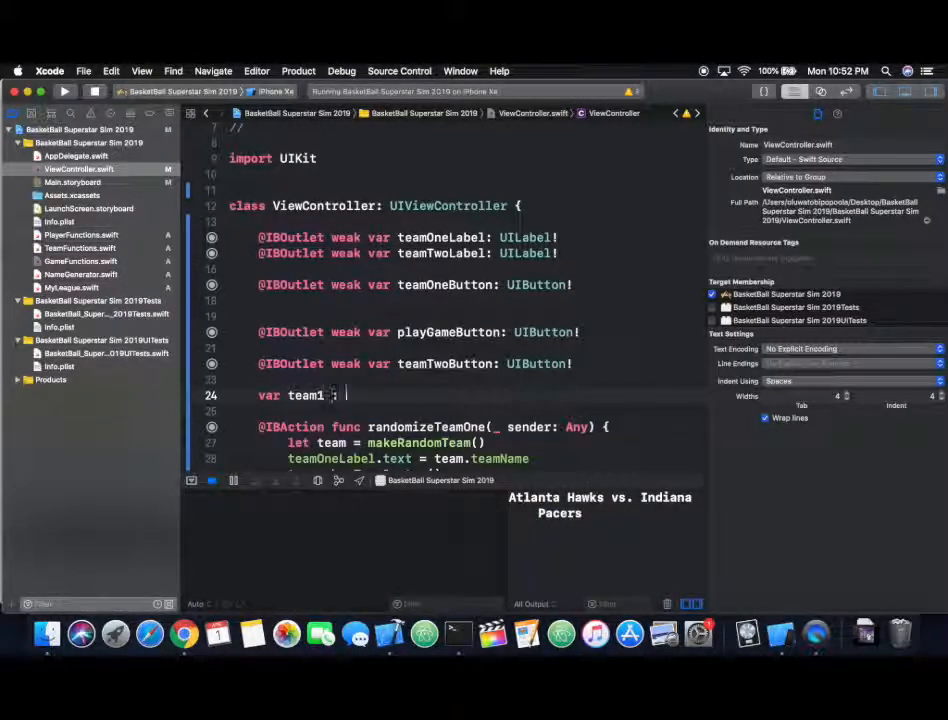
{"action": "type", "text": "Tema"}
{"action": "type", "text": "var"}
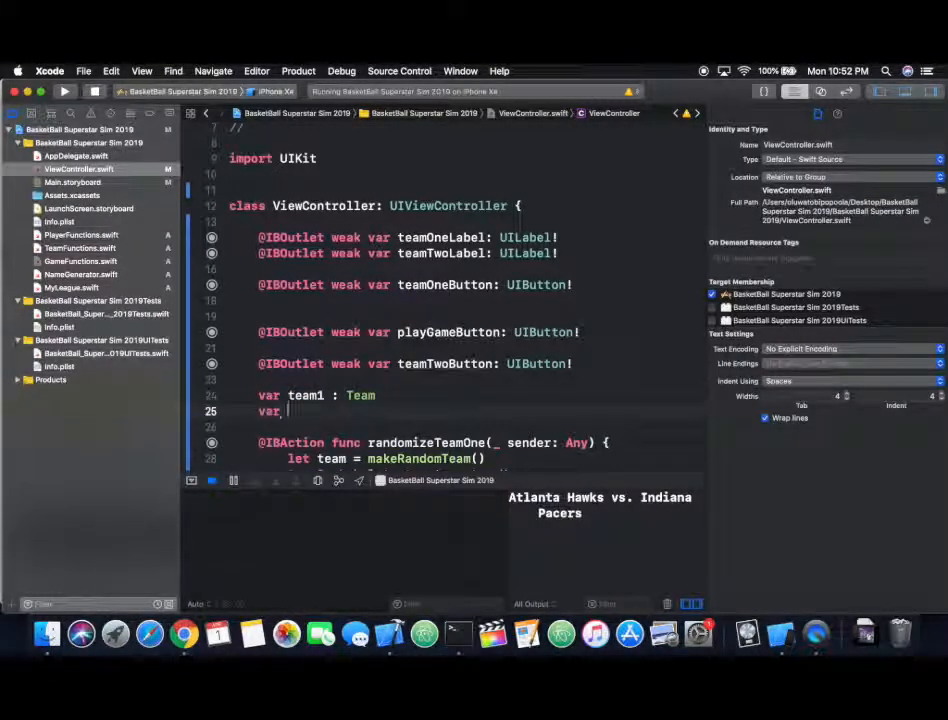
{"action": "type", "text": "team2 : Team"}
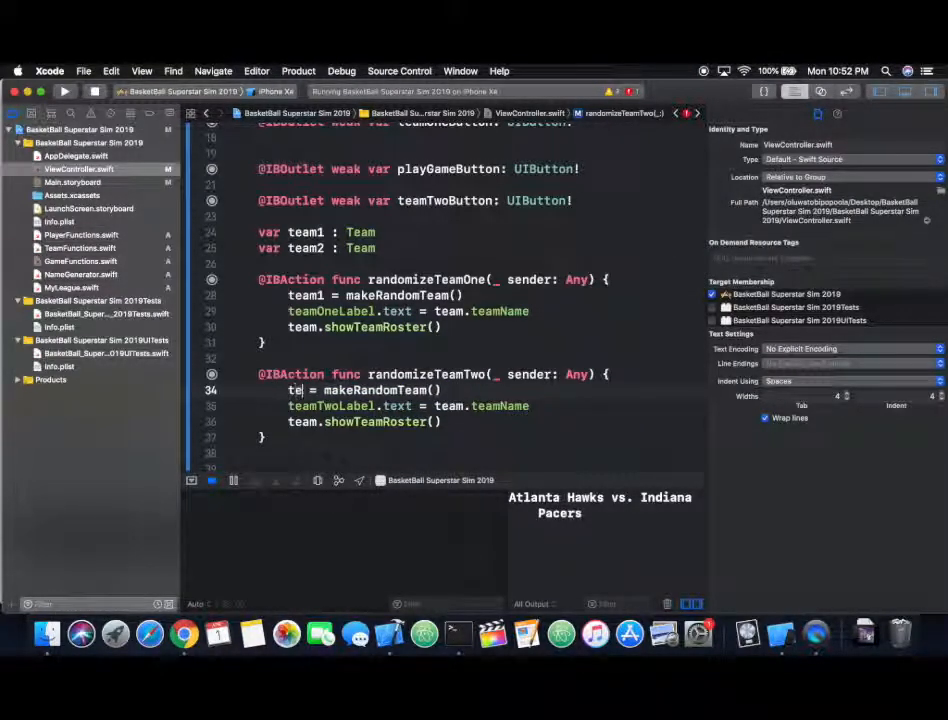
{"action": "scroll", "scroll_direction": "down", "scroll_amount": 3}
{"action": "type", "text": "am2"}
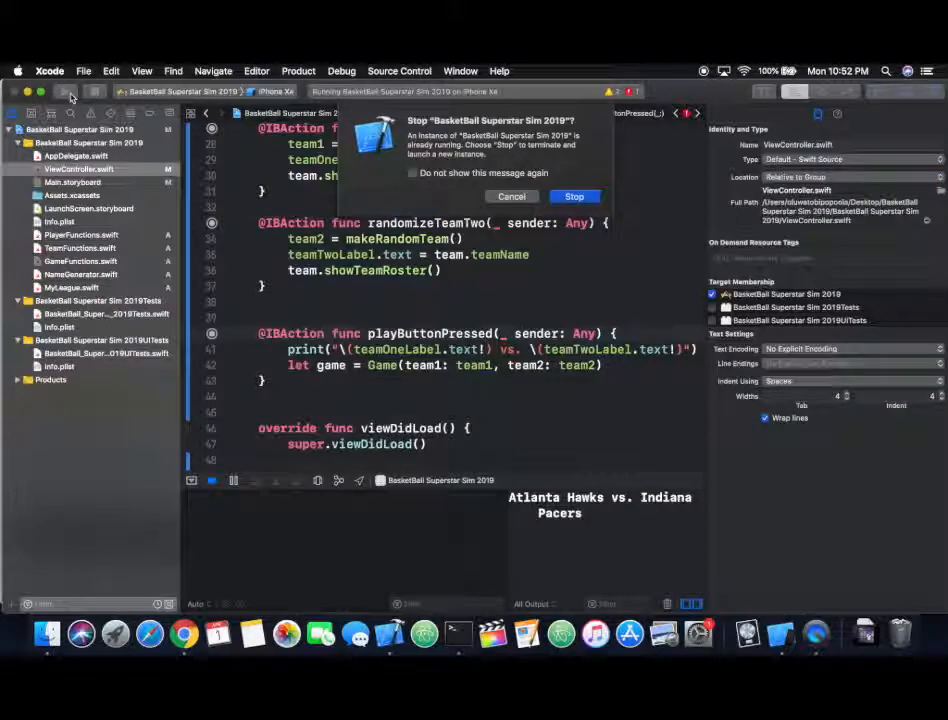
Step: Stop the running app and begin typing game.runGame() in playButtonPressed
{"action": "left_click", "coordinate": [574, 195]}
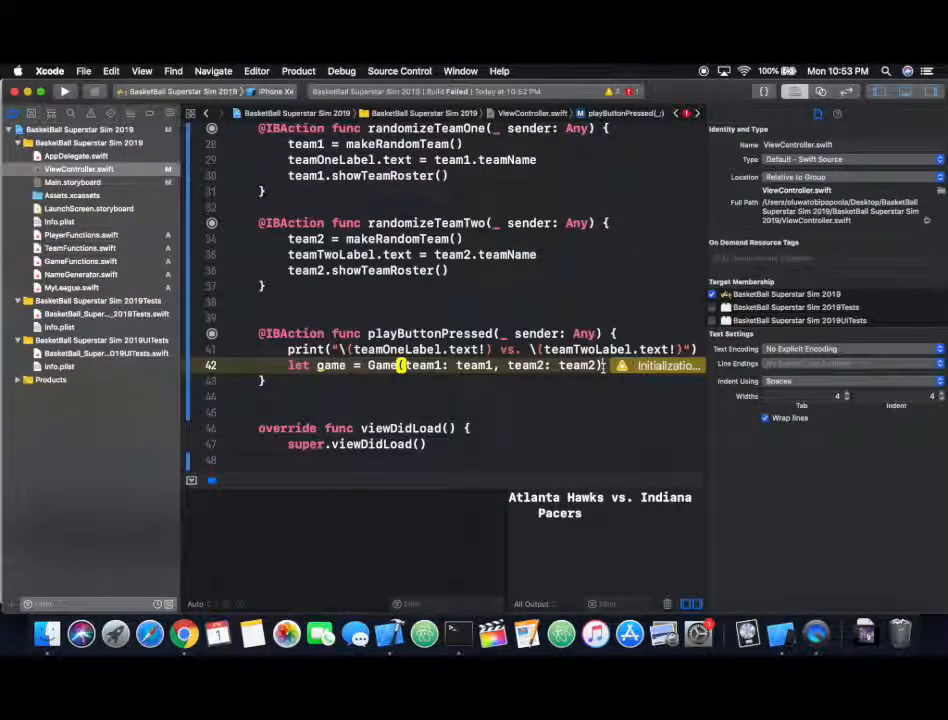
{"action": "type", "text": "game.ru"}
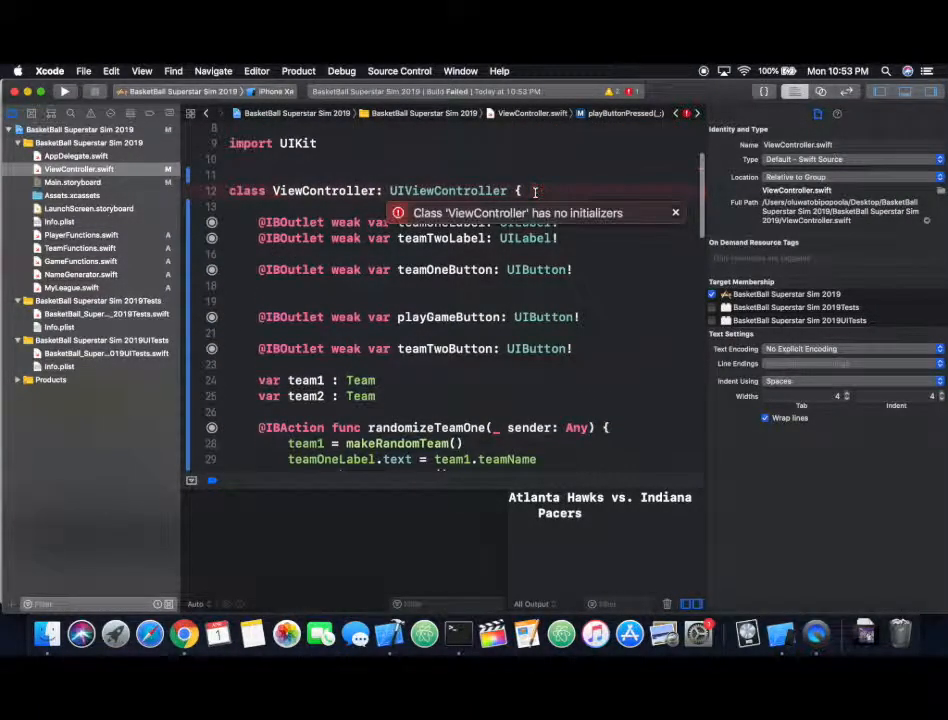
Step: Apply the Fix-it and set team1 and team2 to Team(players: [], off: 0, def: 0)
{"action": "left_click", "coordinate": [675, 211]}
{"action": "type", "text": "()"}
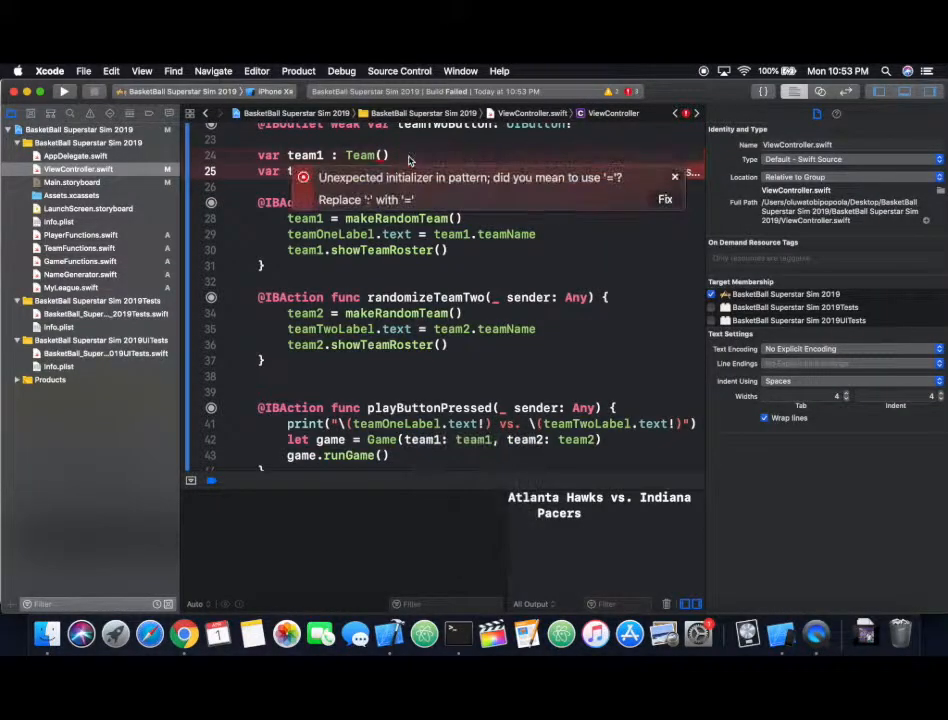
{"action": "left_click", "coordinate": [674, 176]}
{"action": "type", "text": "="}
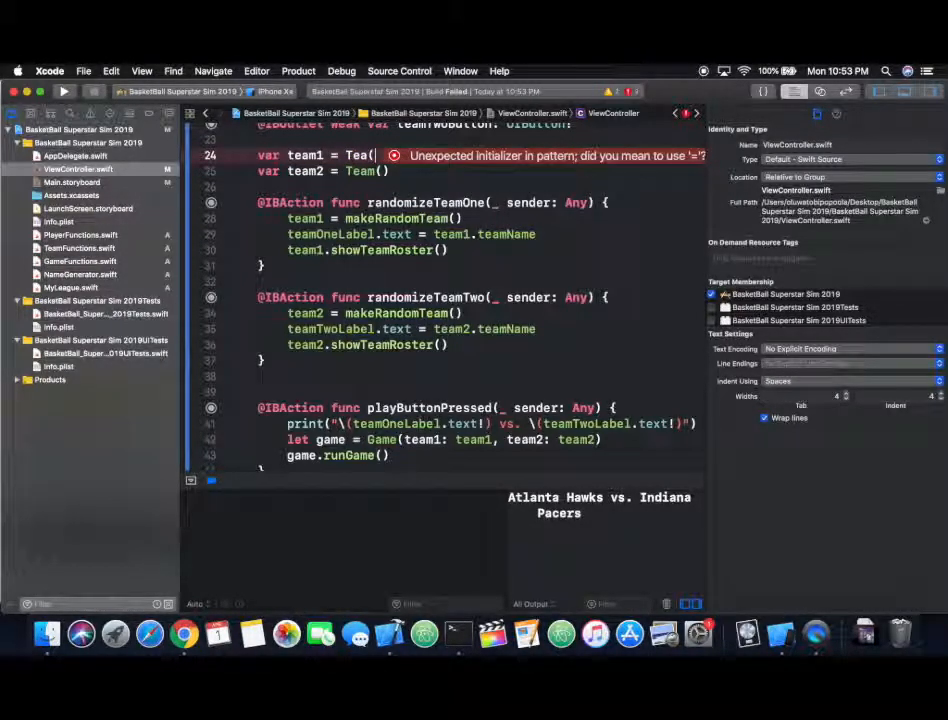
{"action": "type", "text": "Team"}
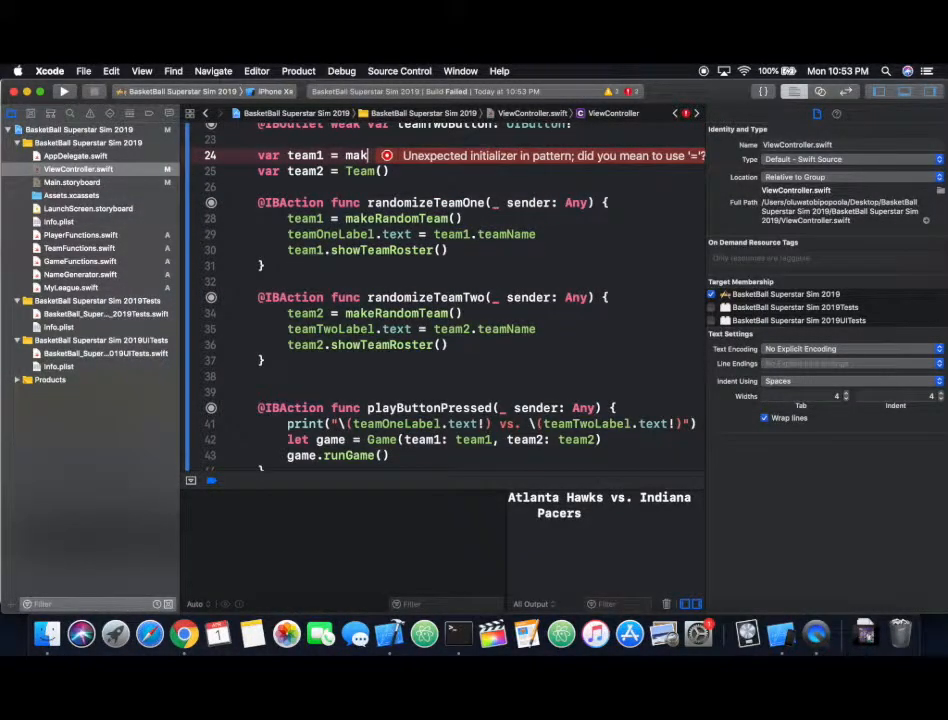
{"action": "key", "text": "backspace"}
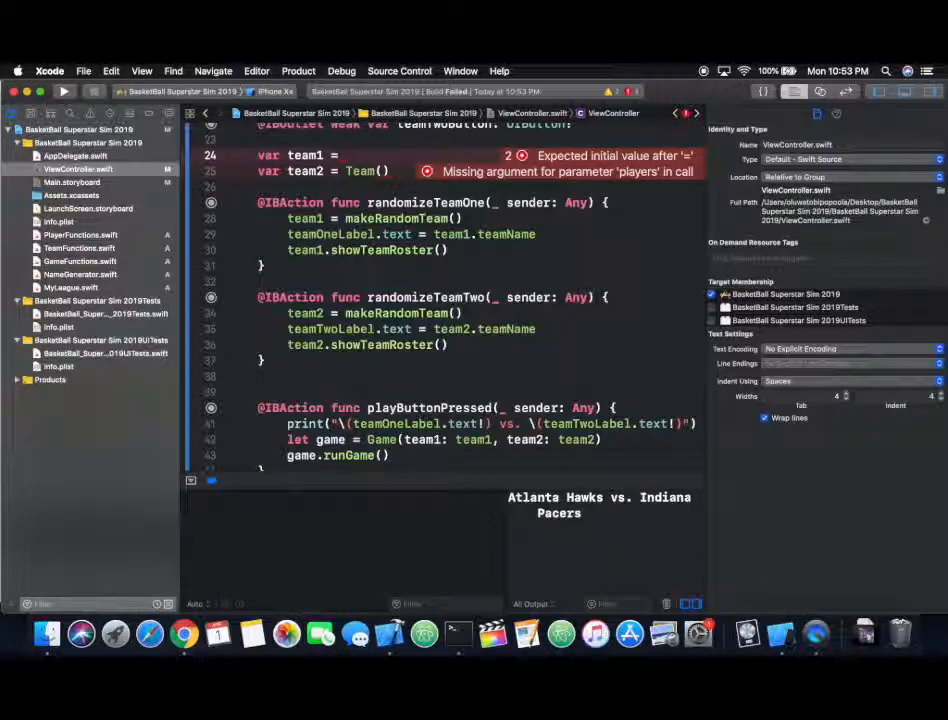
{"action": "type", "text": "Team(players: [], off: 0, def: 0"}
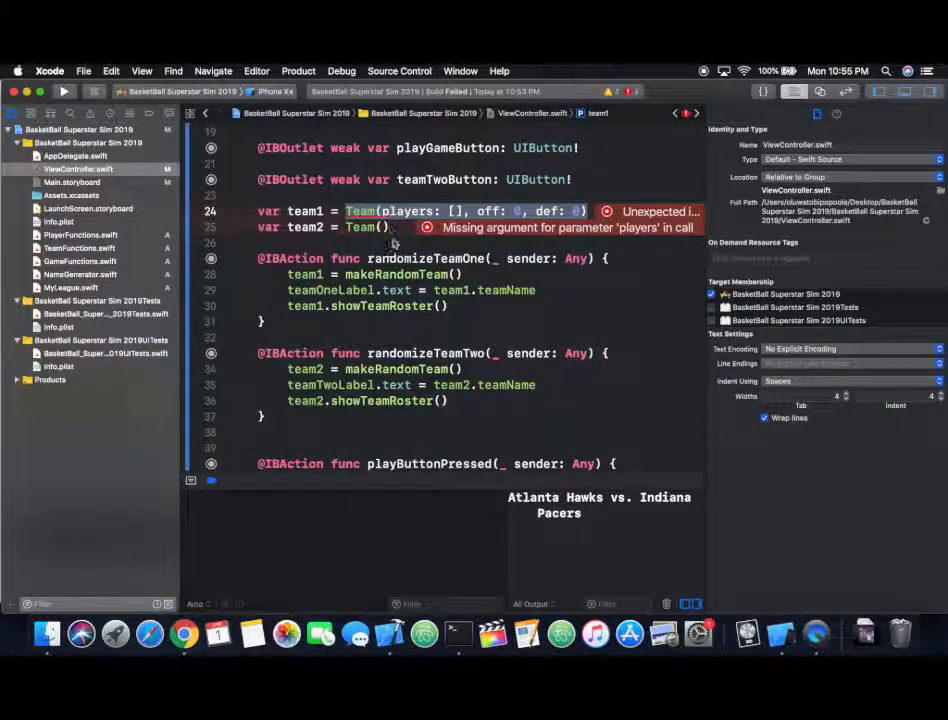
{"action": "double_click", "coordinate": [360, 211]}
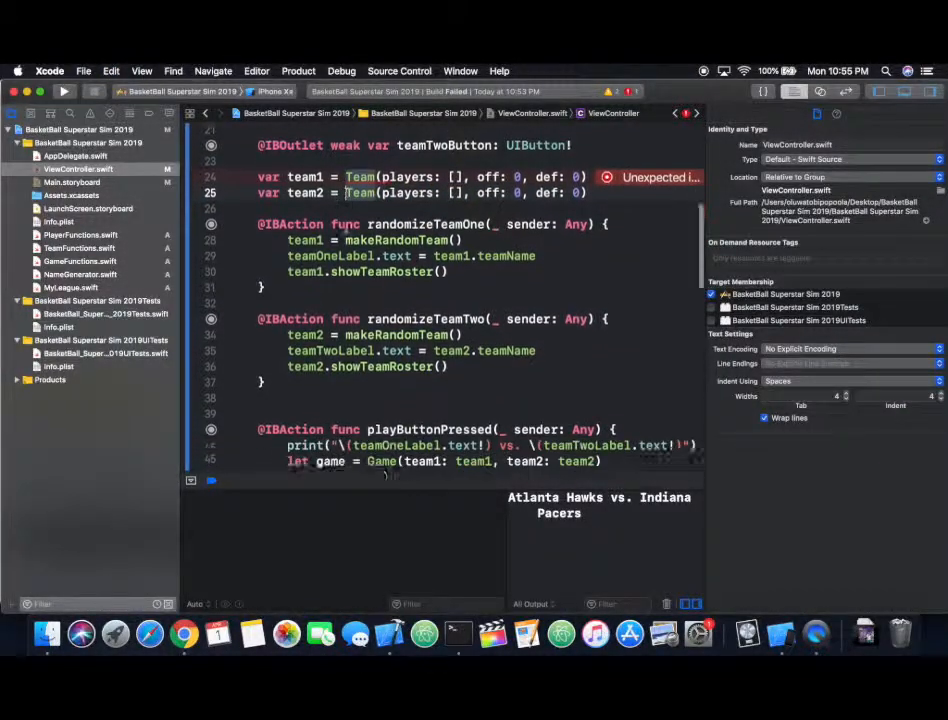
{"action": "scroll", "scroll_direction": "down", "scroll_amount": 3}
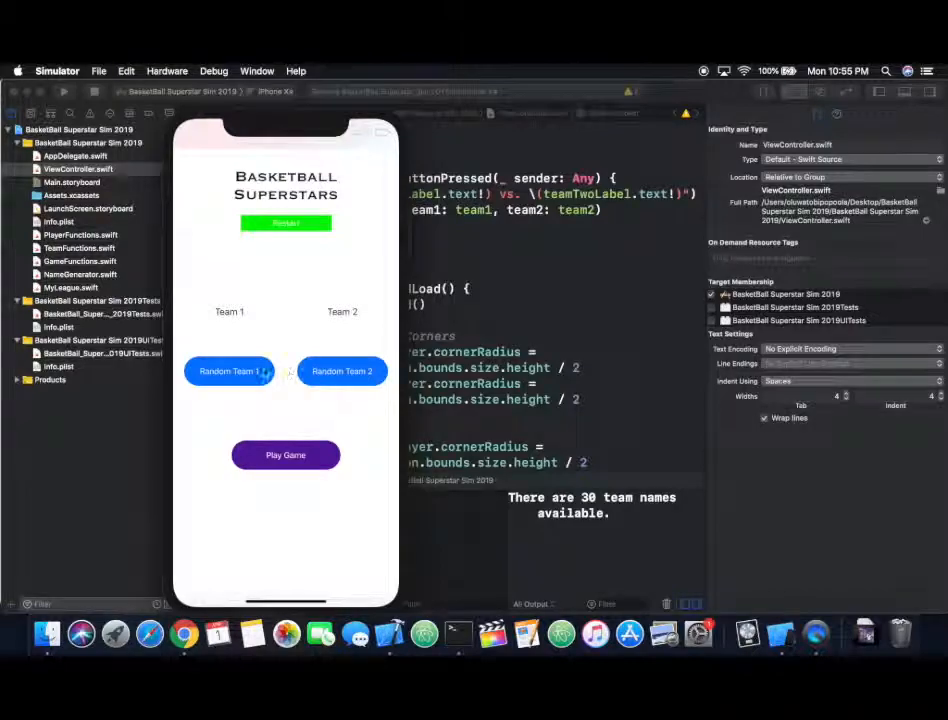
Step: Randomize both teams to get Memphis Grizzlies versus Milwaukee Bucks
{"action": "left_click", "coordinate": [229, 371]}
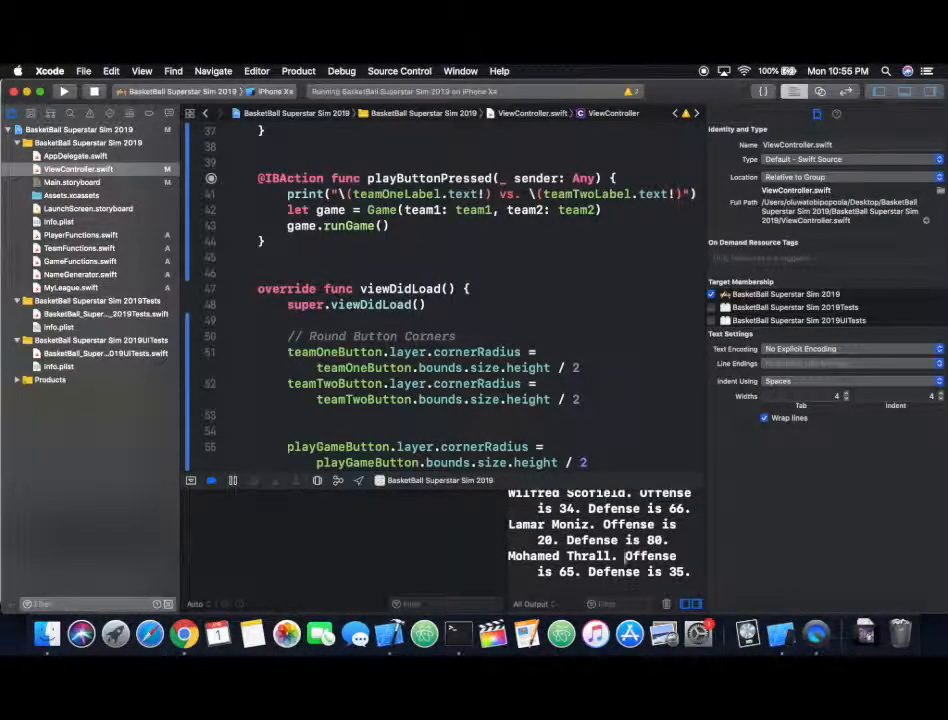
{"action": "scroll", "scroll_direction": "down", "scroll_amount": 3}
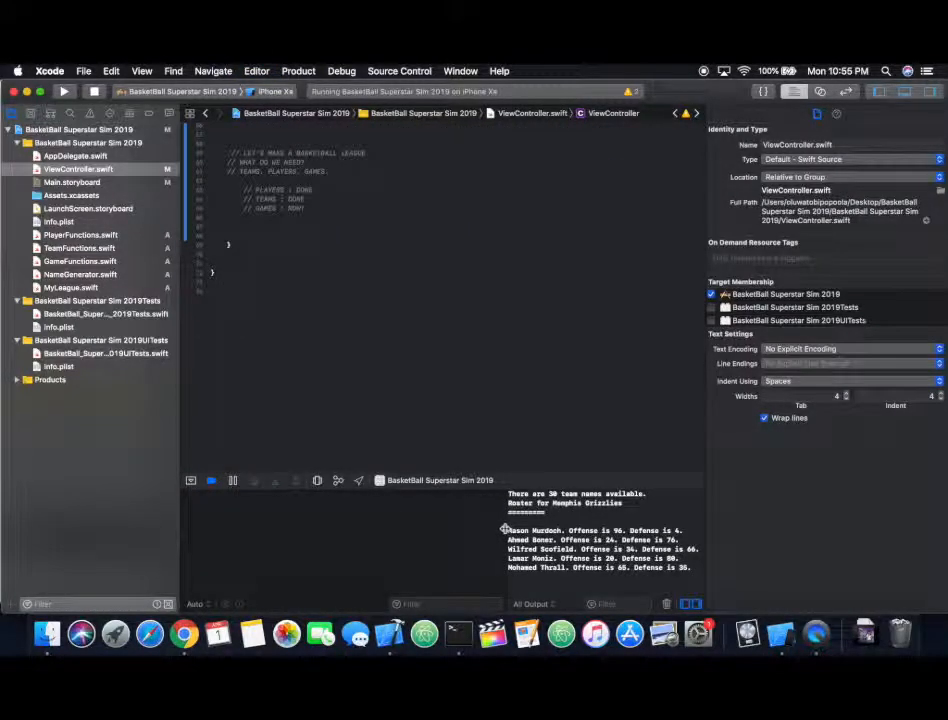
{"action": "scroll", "scroll_direction": "up", "scroll_amount": 3}
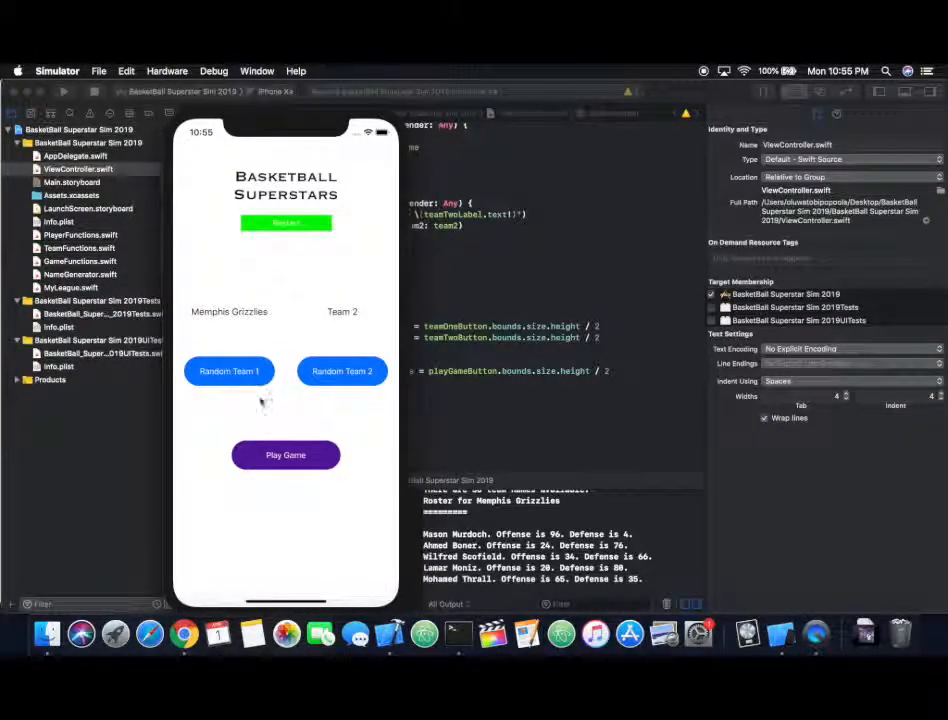
{"action": "left_click", "coordinate": [342, 371]}
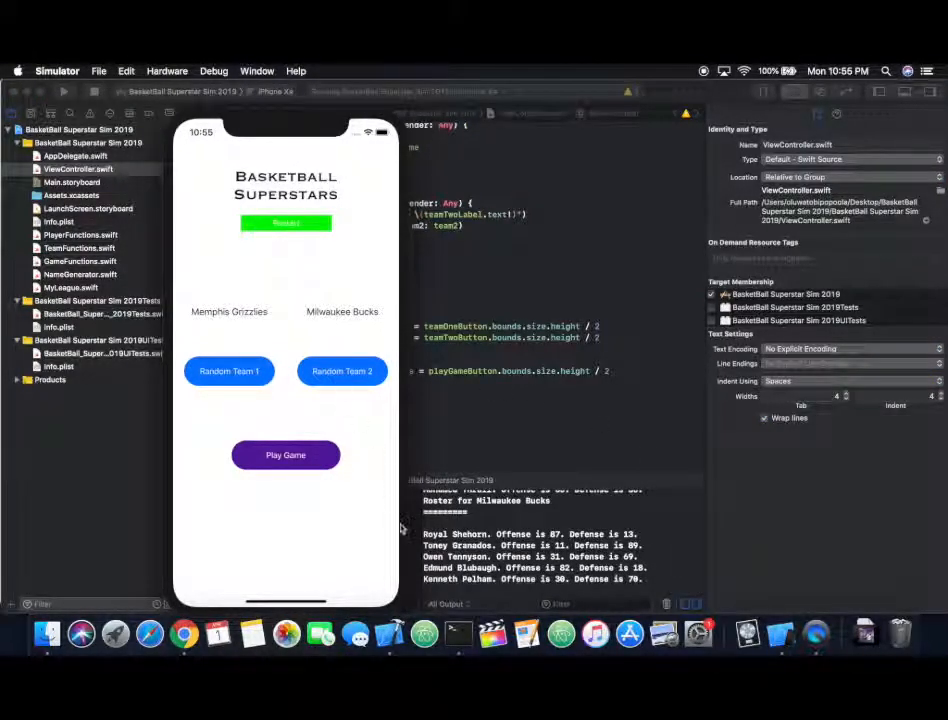
Step: Press Play Game seven times to print a series of final scores
{"action": "left_click", "coordinate": [285, 455]}
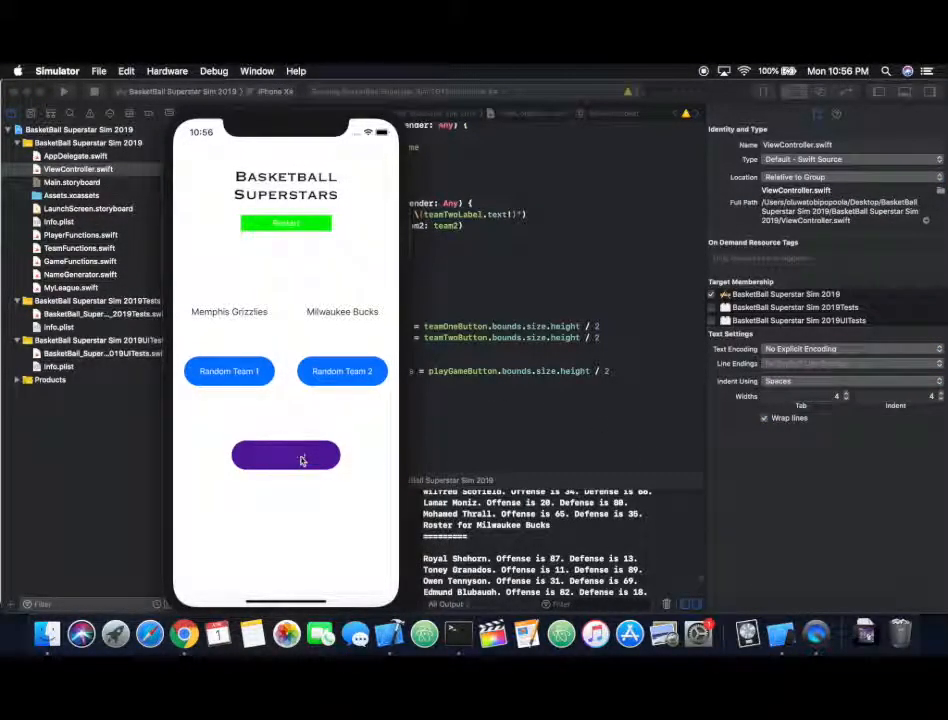
{"action": "left_click", "coordinate": [285, 455]}
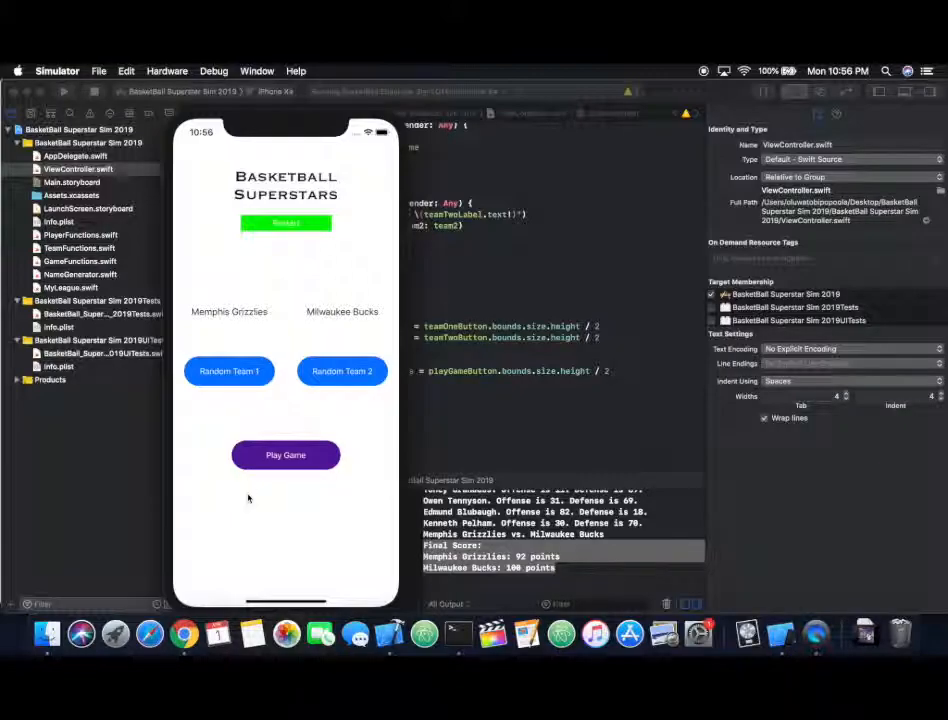
{"action": "left_click", "coordinate": [285, 455]}
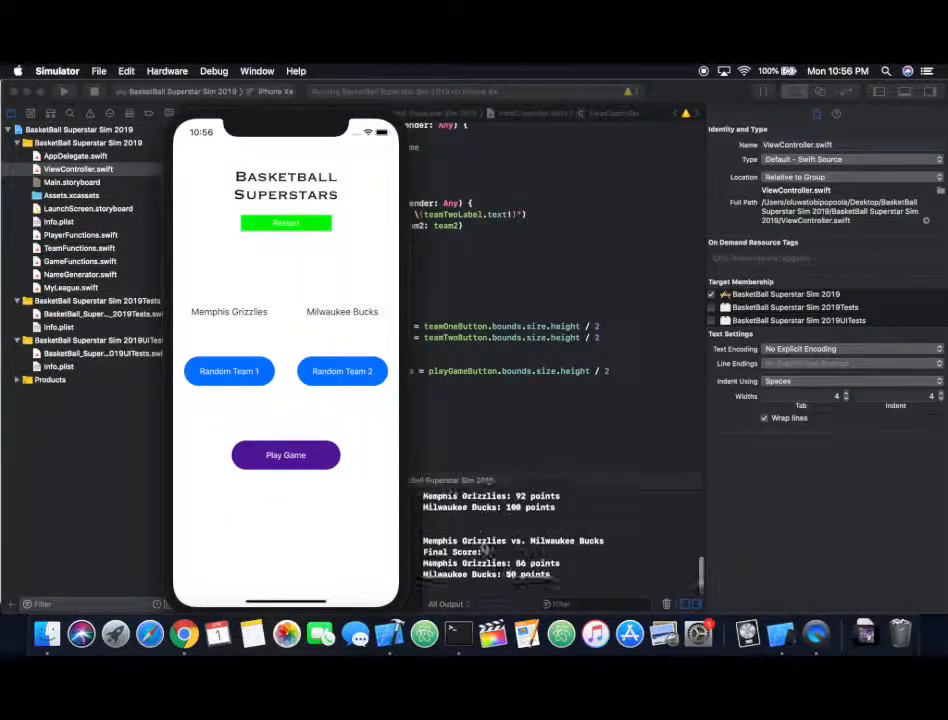
{"action": "left_click", "coordinate": [285, 455]}
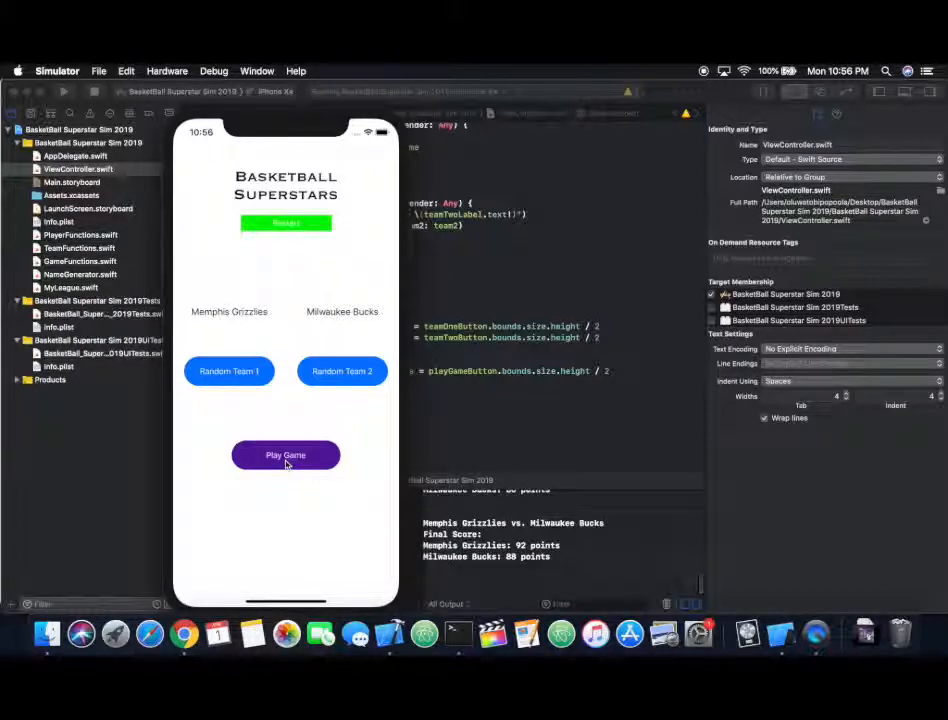
{"action": "left_click", "coordinate": [285, 455]}
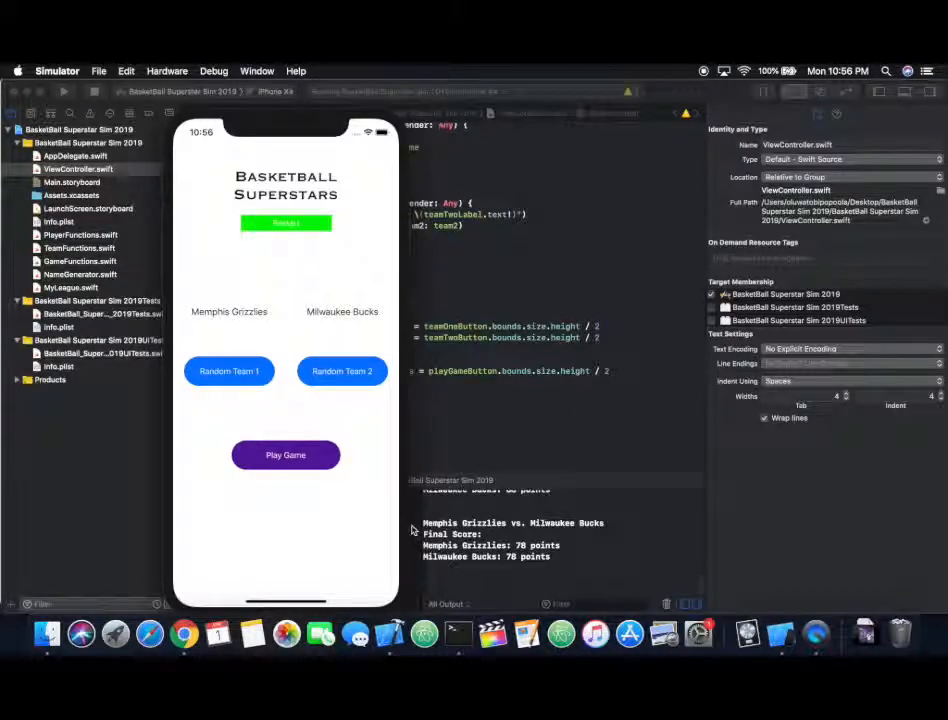
{"action": "left_click", "coordinate": [285, 455]}
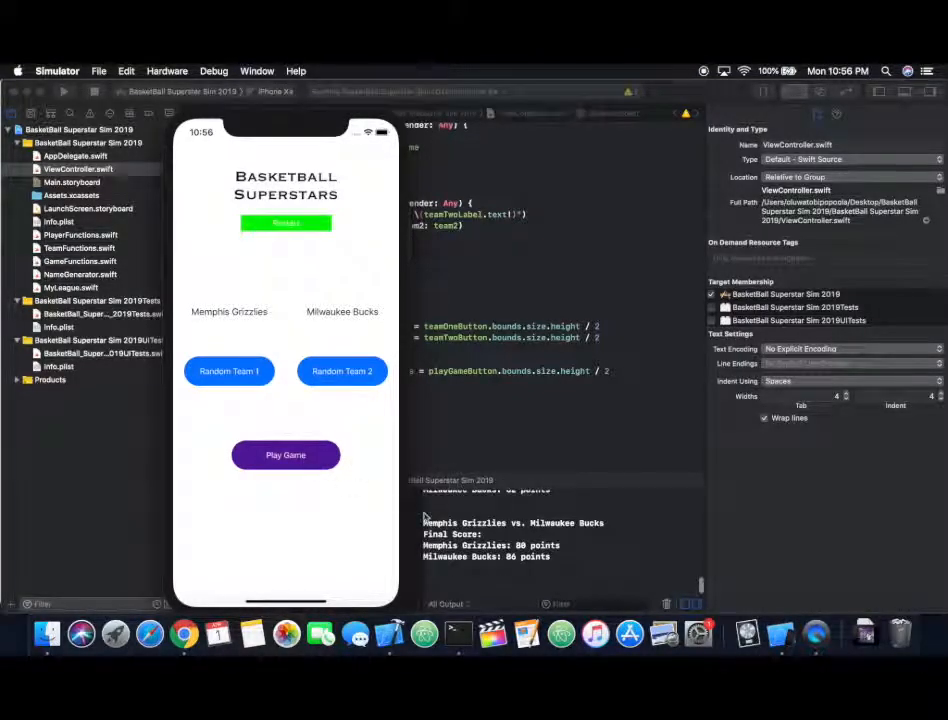
{"action": "left_click", "coordinate": [285, 455]}
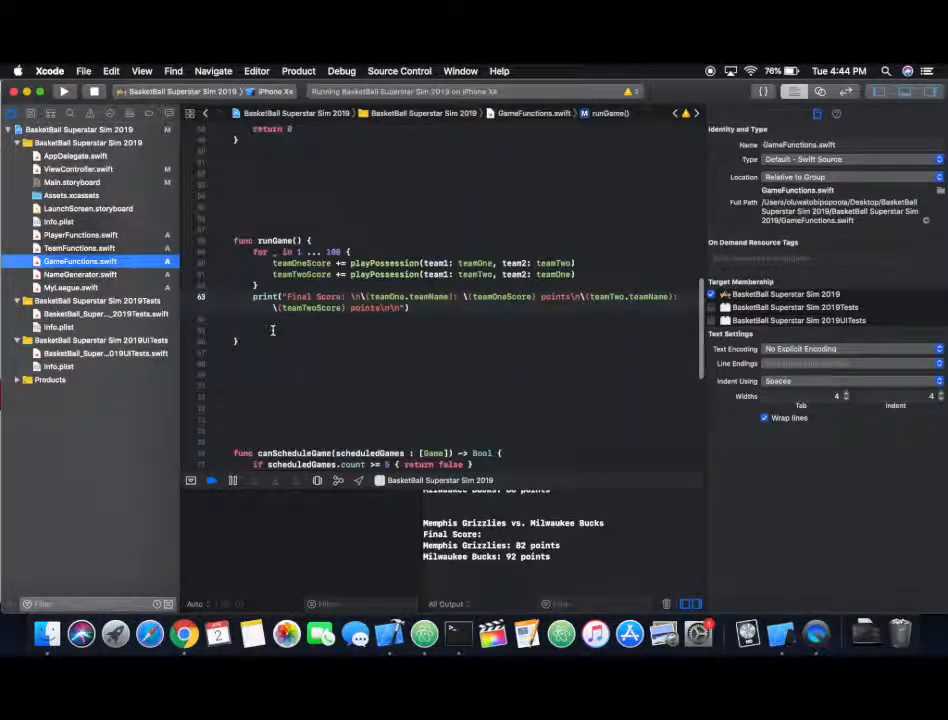
Step: Scroll through GameFunctions.swift reviewing init, playPossession and runGame
{"action": "scroll", "scroll_direction": "up", "scroll_amount": 3}
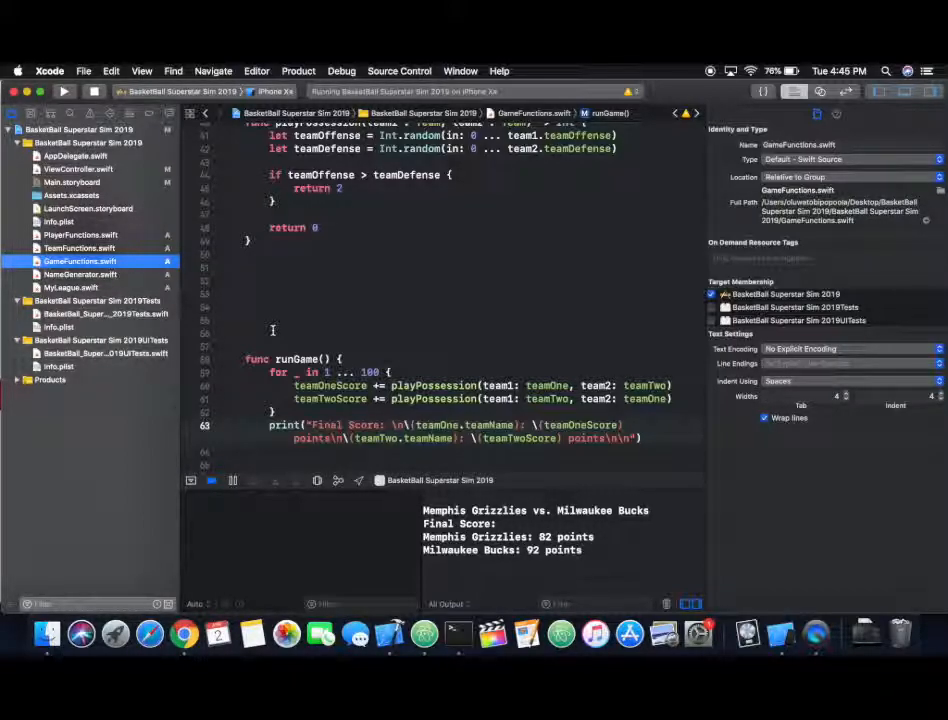
{"action": "scroll", "scroll_direction": "up", "scroll_amount": 3}
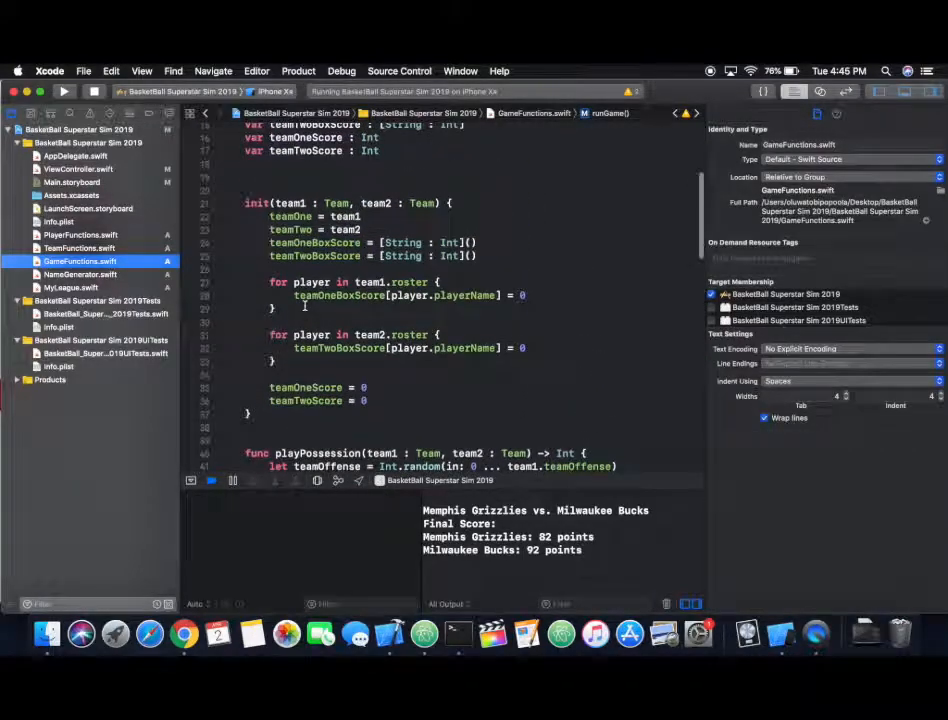
{"action": "scroll", "scroll_direction": "up", "scroll_amount": 3}
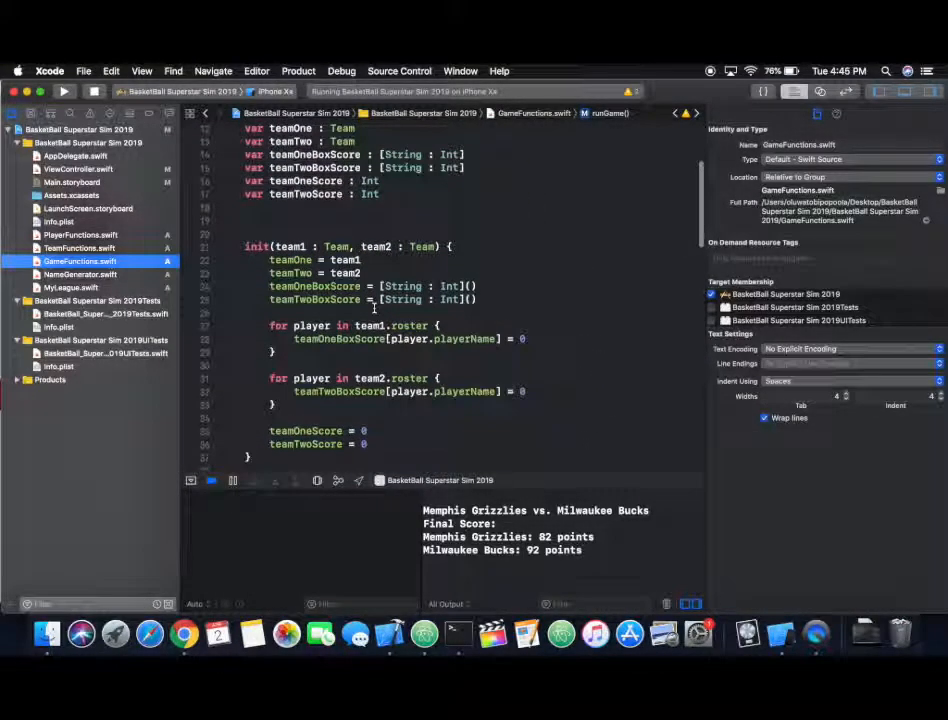
{"action": "scroll", "scroll_direction": "down", "scroll_amount": 3}
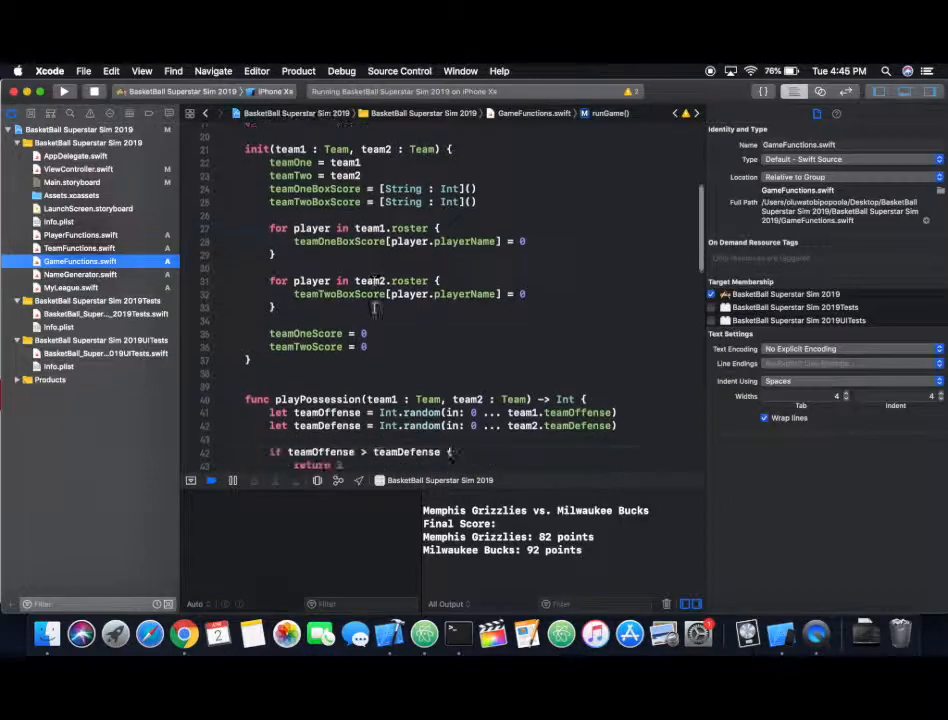
{"action": "scroll", "scroll_direction": "down", "scroll_amount": 3}
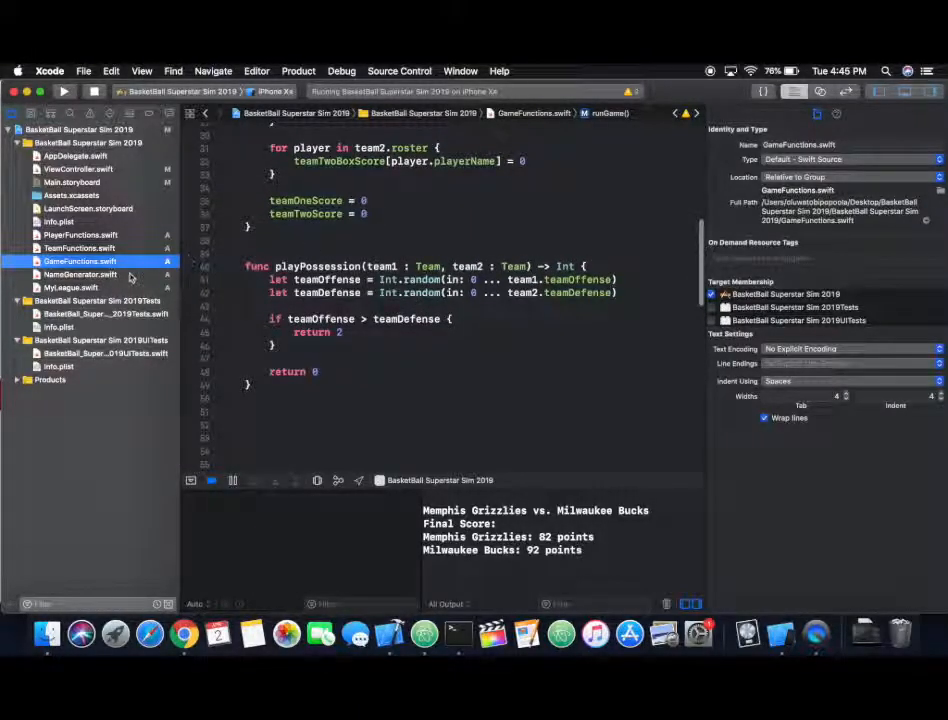
{"action": "mouse_move", "coordinate": [118, 258]}
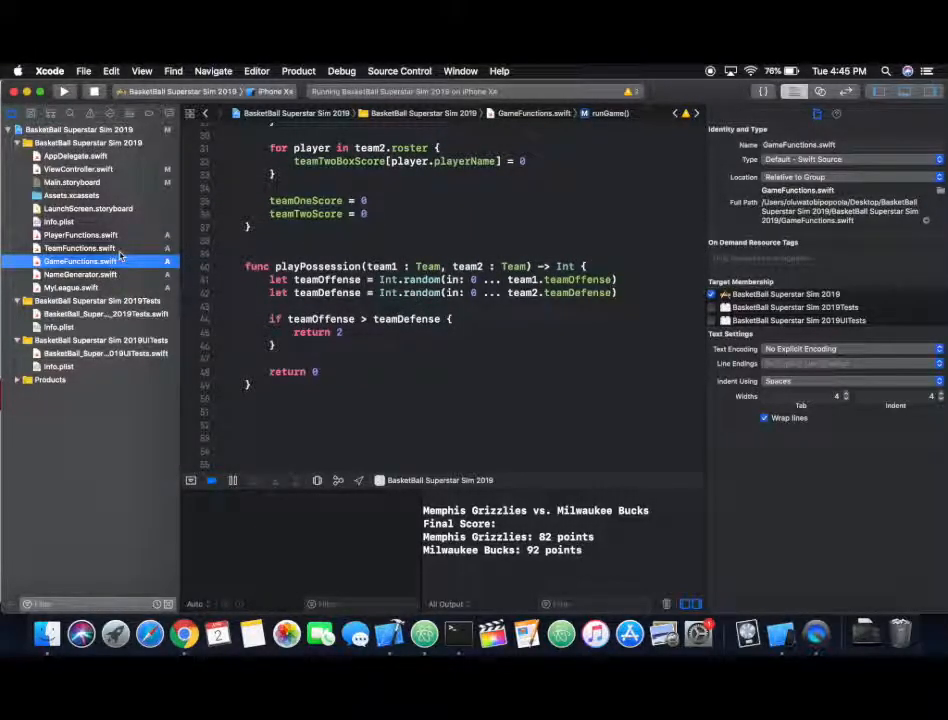
{"action": "scroll", "scroll_direction": "down", "scroll_amount": 3}
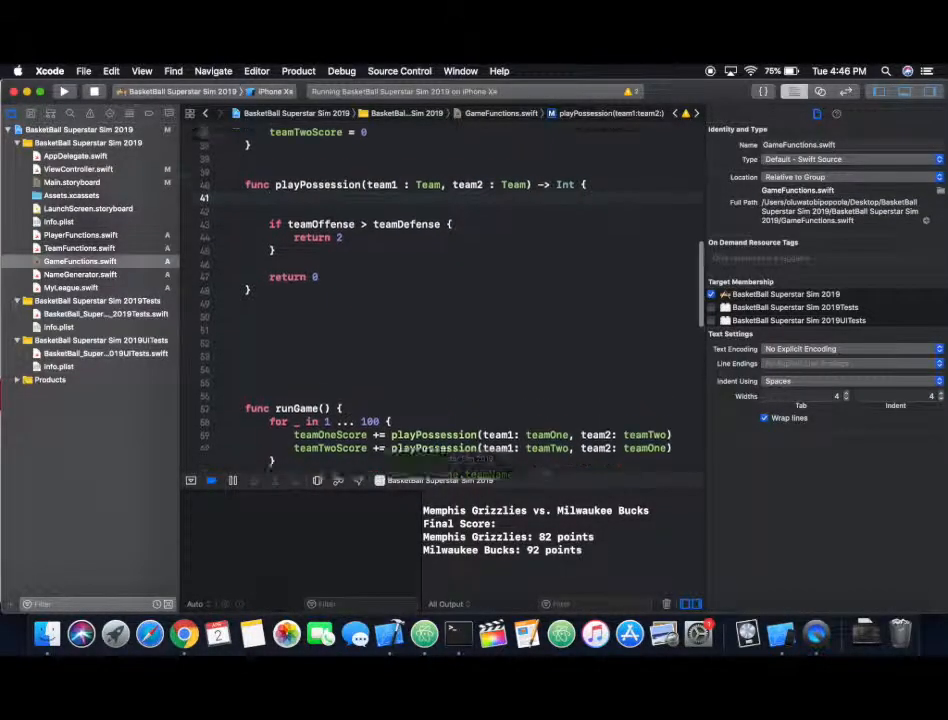
Step: In playPossession, draw random playerOne and playerTwo from the rosters and compare offense against defense
{"action": "type", "text": "let"}
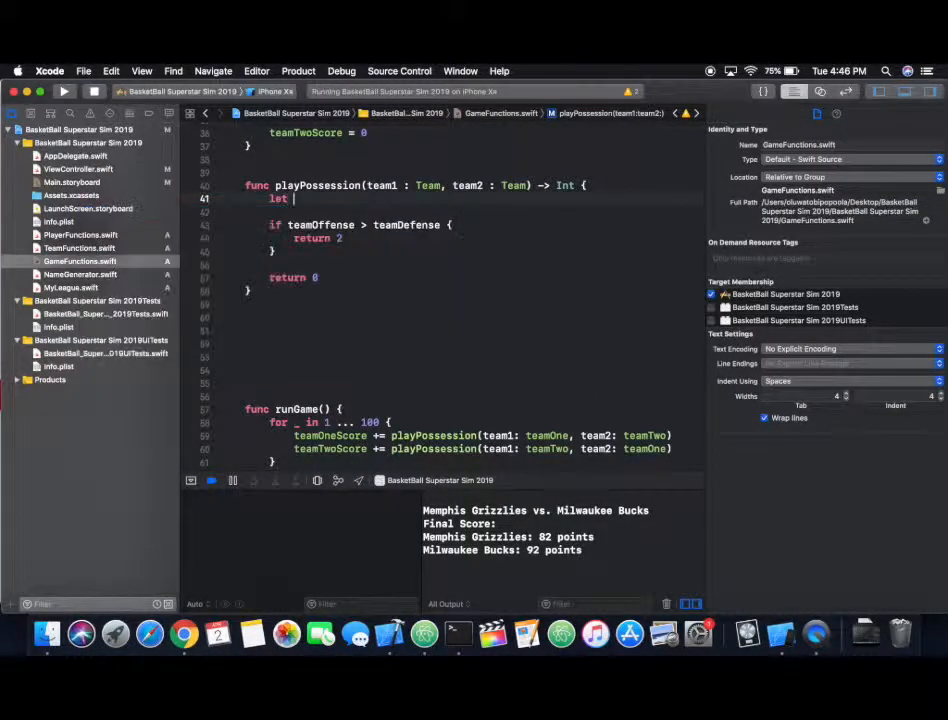
{"action": "type", "text": "player 1"}
{"action": "type", "text": "if"}
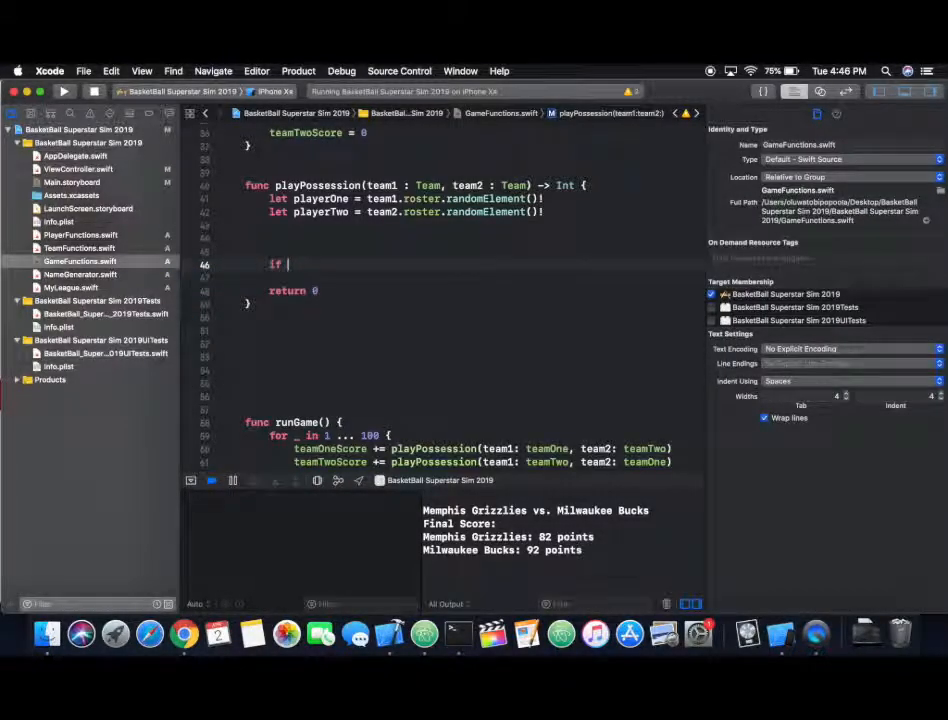
{"action": "type", "text": "playerOne.offense"}
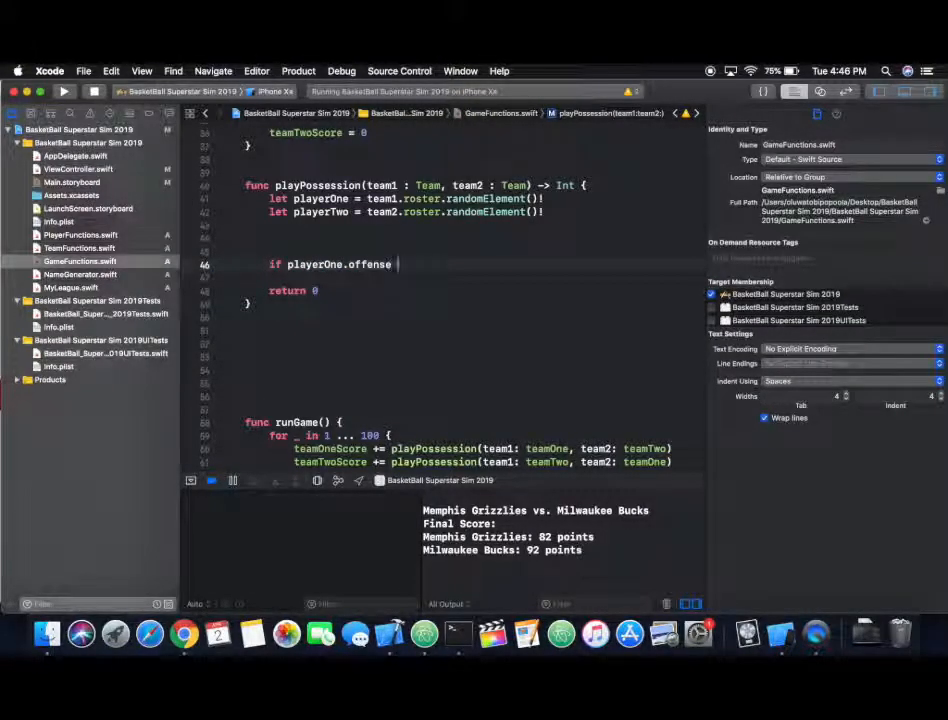
{"action": "type", "text": "> playerTwo.defense {"}
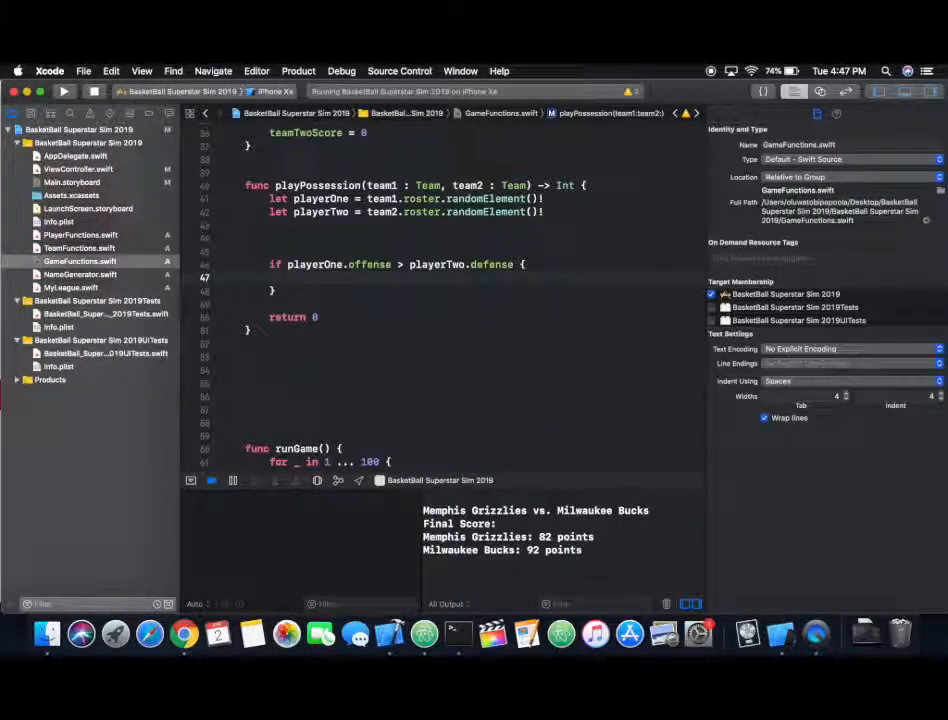
{"action": "type", "text": "t"}
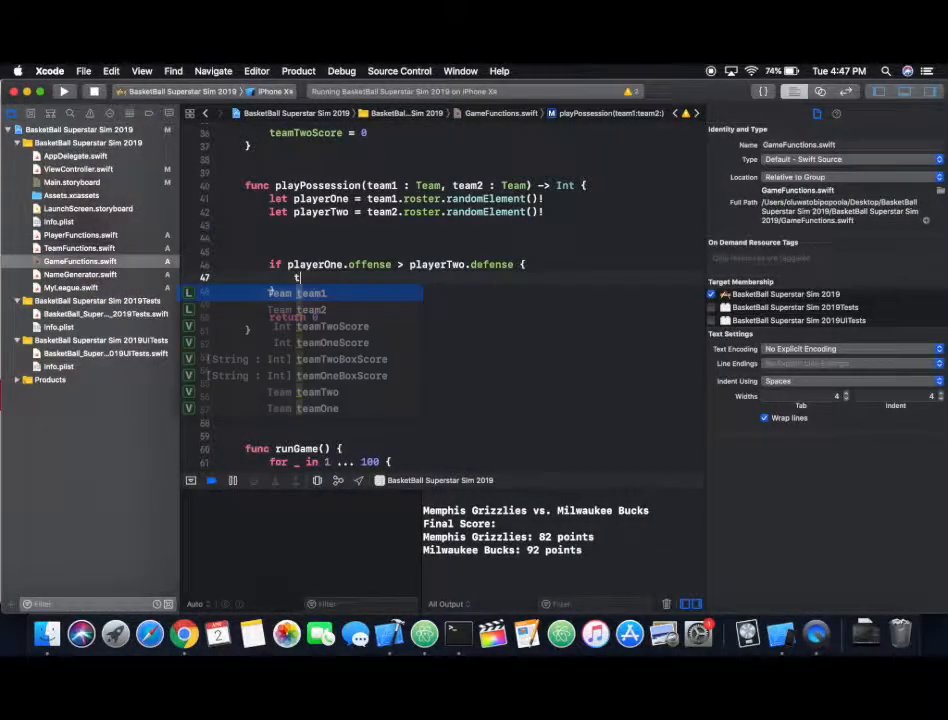
{"action": "type", "text": "eam"}
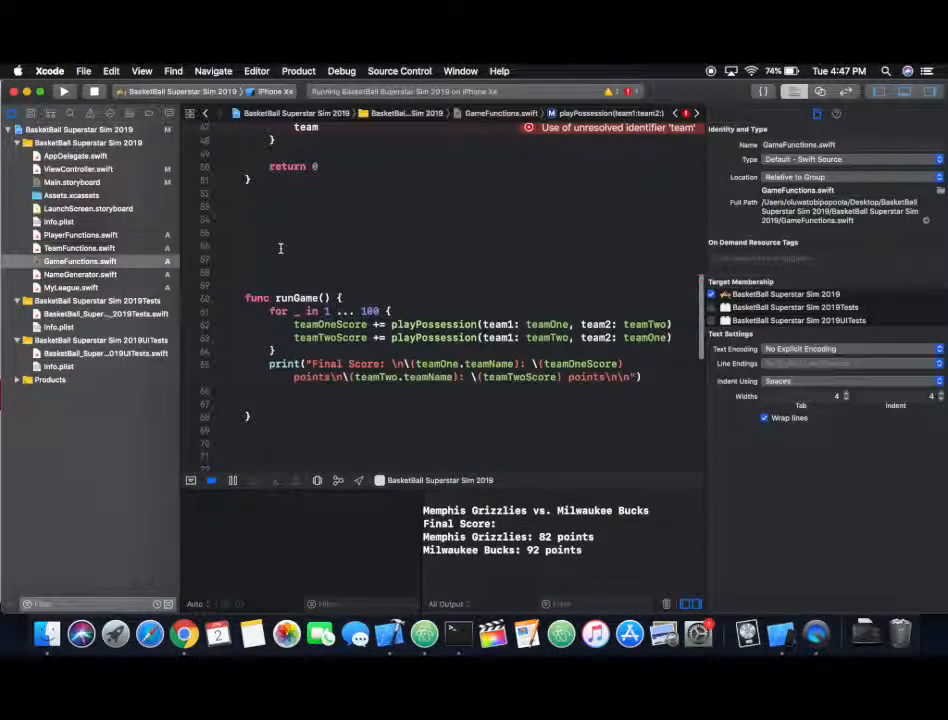
Step: Add an Int boxScore parameter and, when boxScore is 1, add 2 to the scorer's team-one points
{"action": "scroll", "scroll_direction": "up", "scroll_amount": 3}
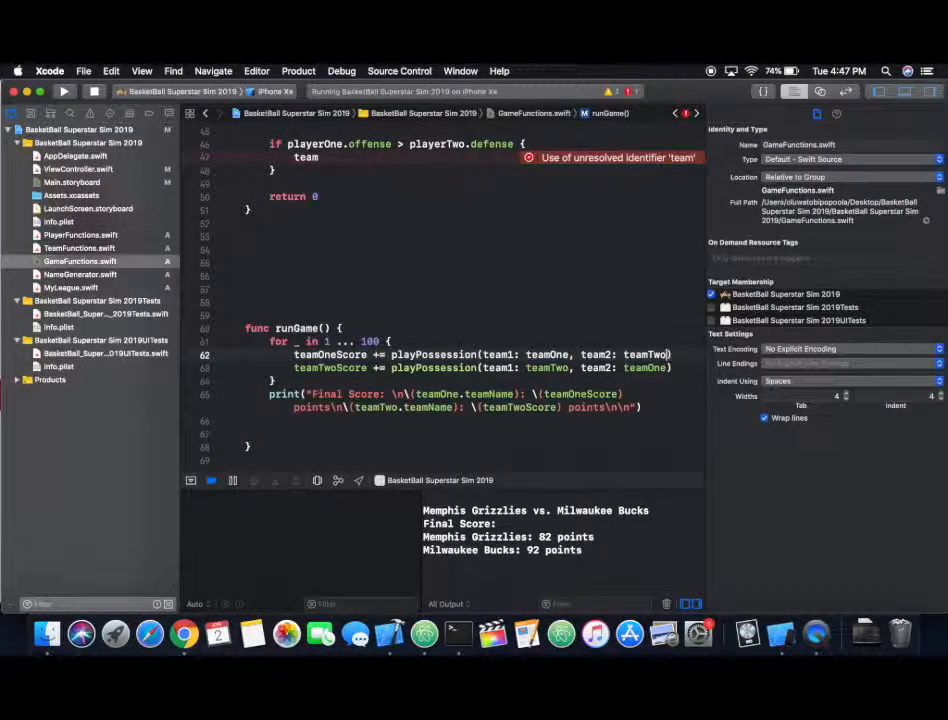
{"action": "scroll", "scroll_direction": "up", "scroll_amount": 3}
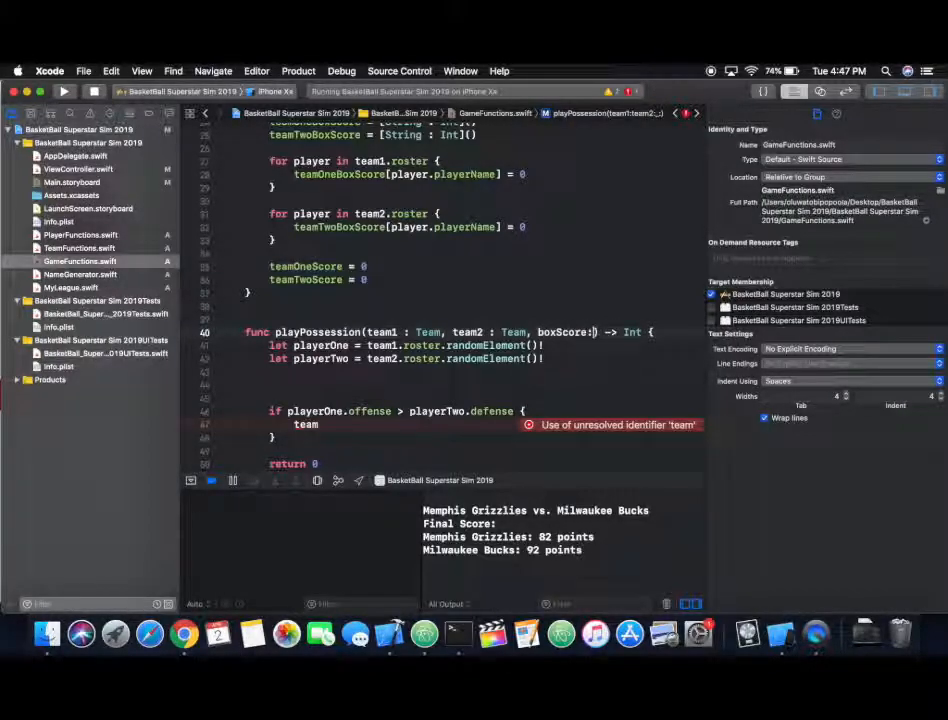
{"action": "type", "text": "Int"}
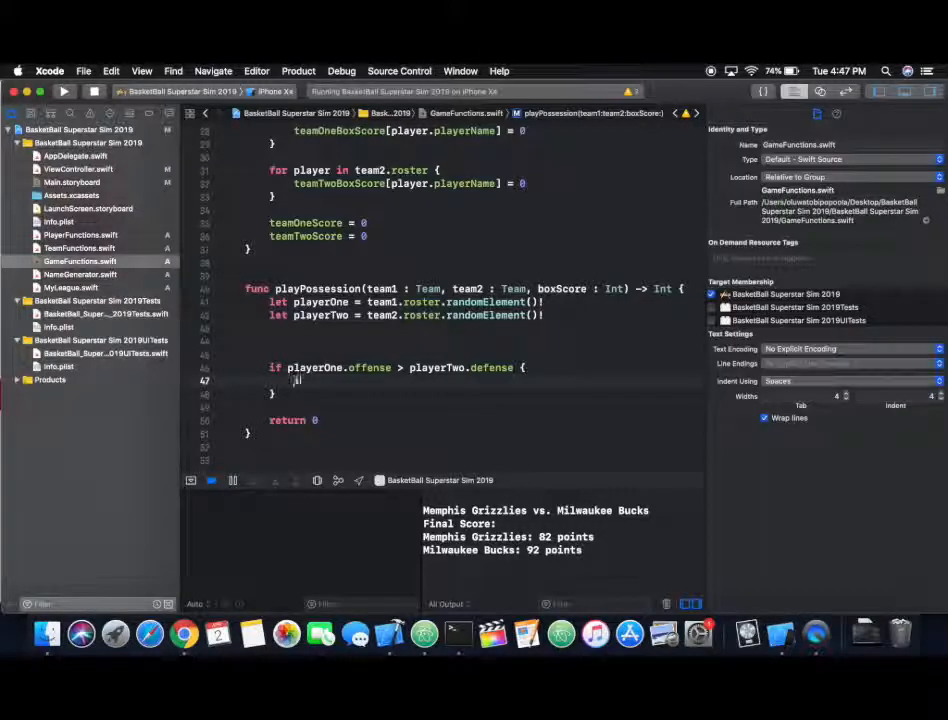
{"action": "type", "text": "if boxScore == 1 {"}
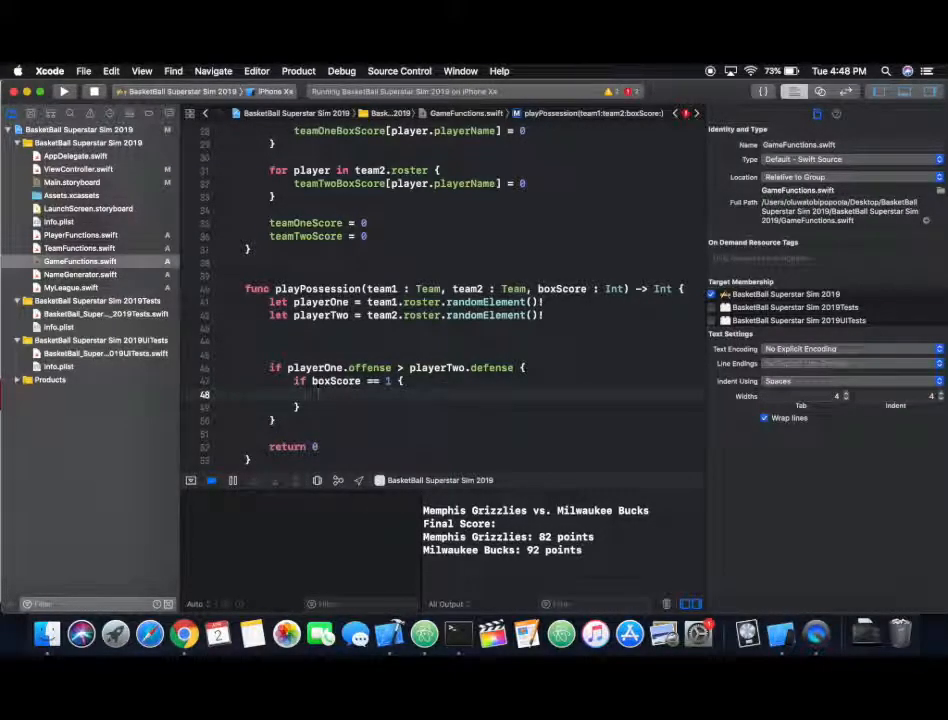
{"action": "type", "text": "playerOn"}
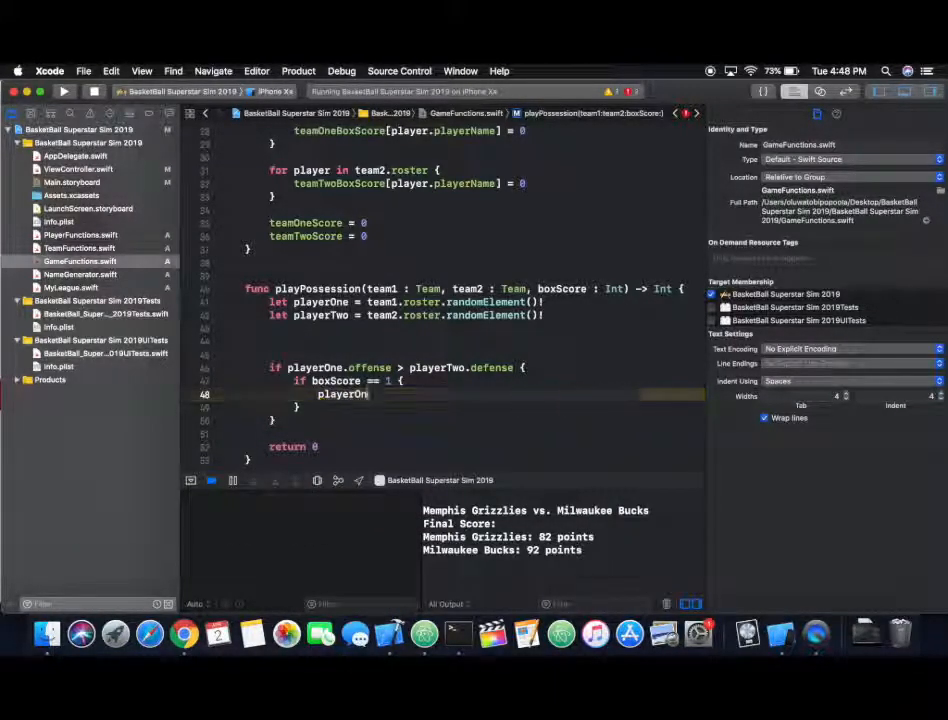
{"action": "type", "text": "teamOneBoxScore["}
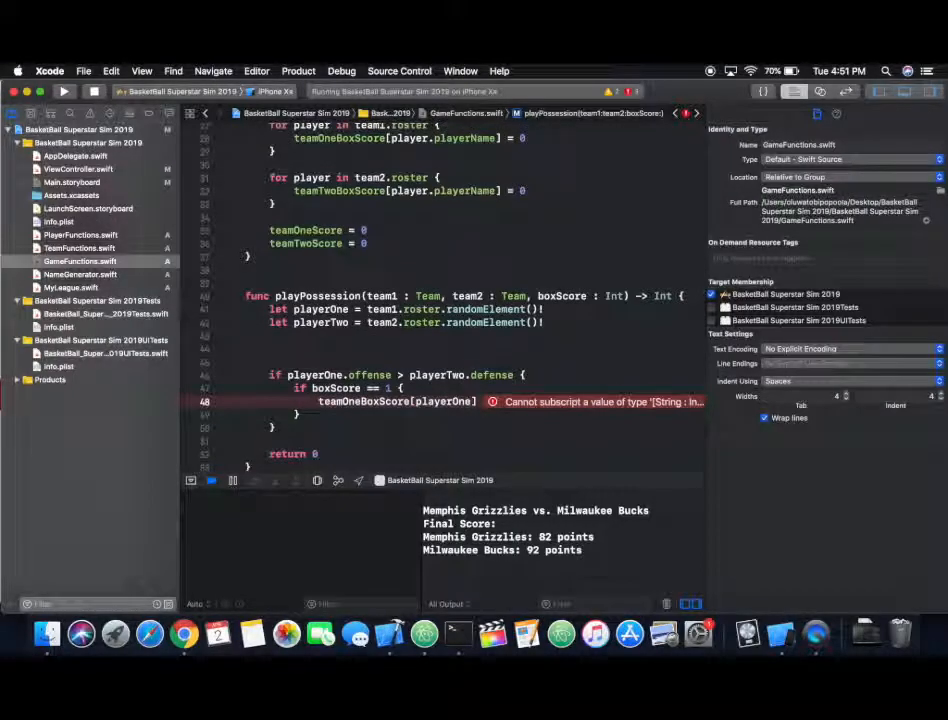
{"action": "type", "text": "+= 2"}
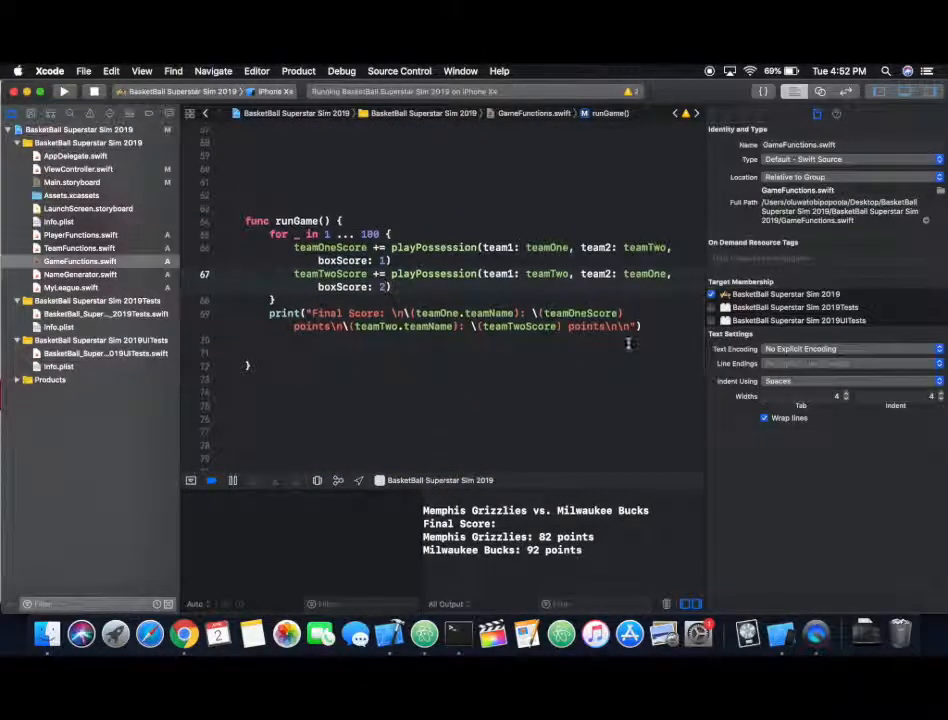
Step: Print a team one Box Score heading and loop over the roster printing each player's teamOneBoxScore points
{"action": "scroll", "scroll_direction": "up", "scroll_amount": 3}
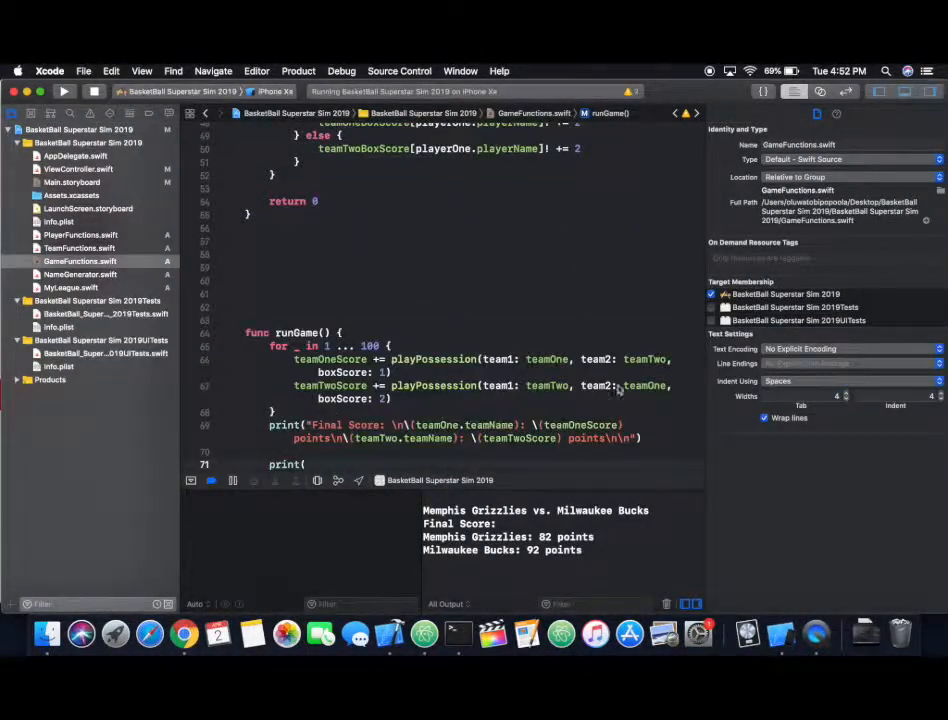
{"action": "scroll", "scroll_direction": "up", "scroll_amount": 3}
{"action": "type", "text": "return 2"}
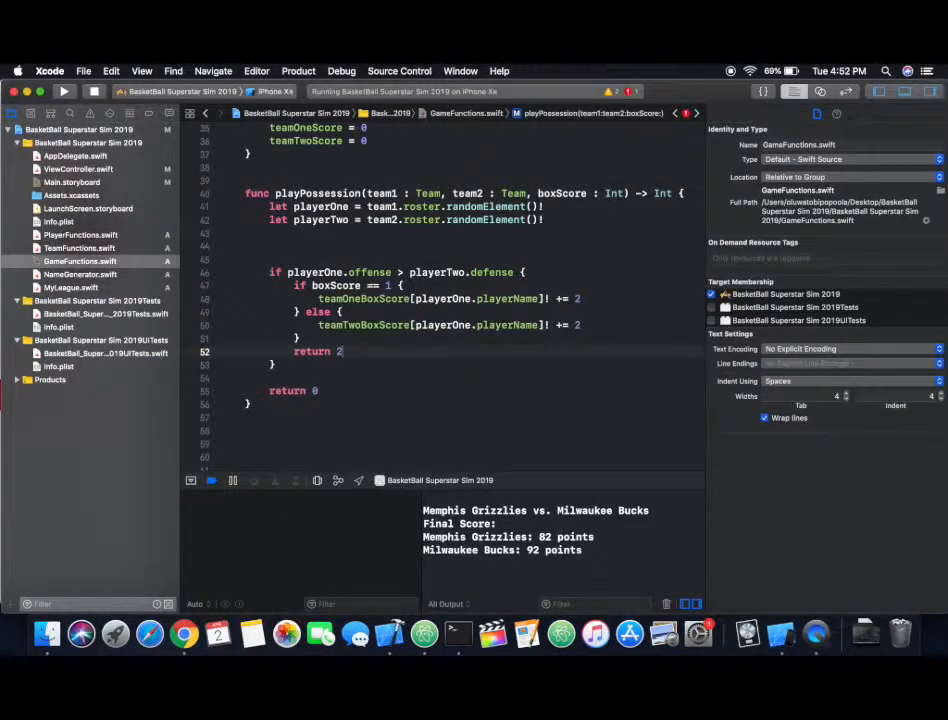
{"action": "scroll", "scroll_direction": "down", "scroll_amount": 3}
{"action": "type", "text": "print(\"\\(teamOne.teamName) Box Scor"}
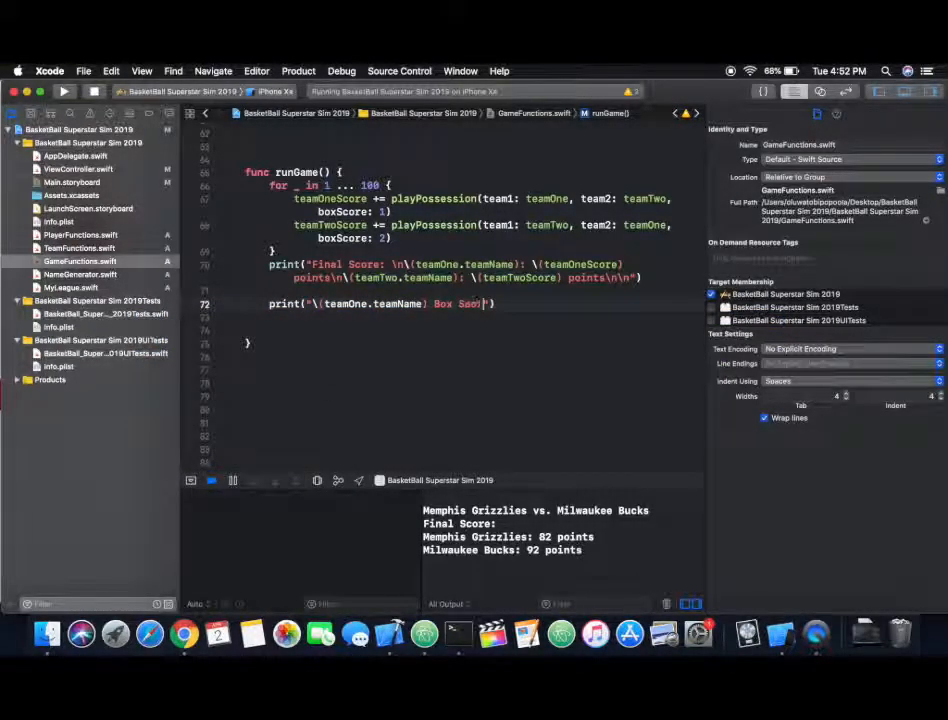
{"action": "type", "text": "re"}
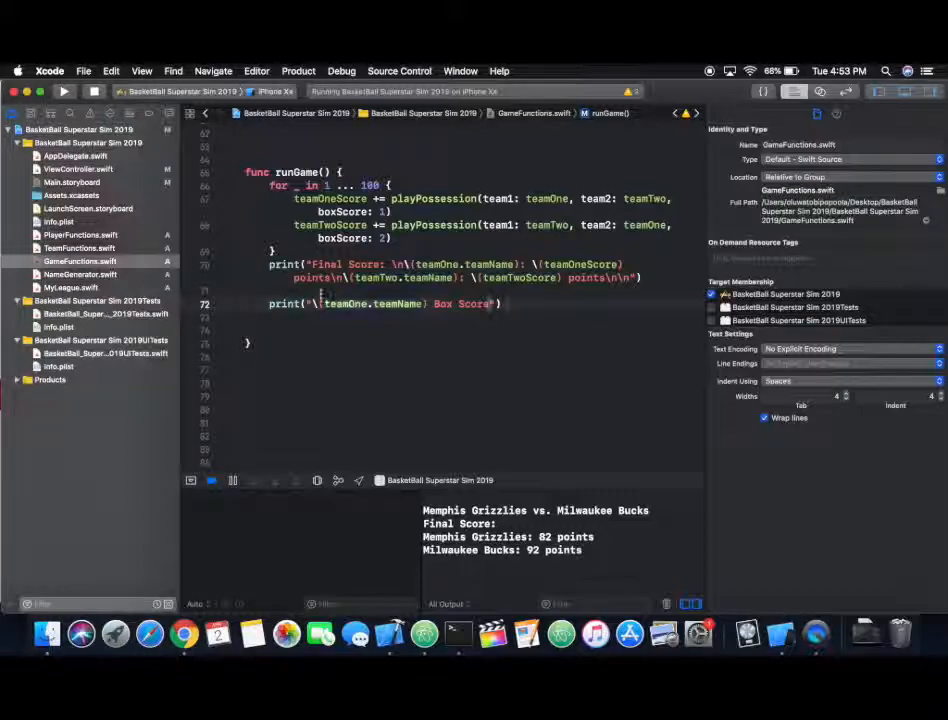
{"action": "type", "text": "for player in teamOne.roster {"}
{"action": "type", "text": "print(\"\\(player.playerName): \\("}
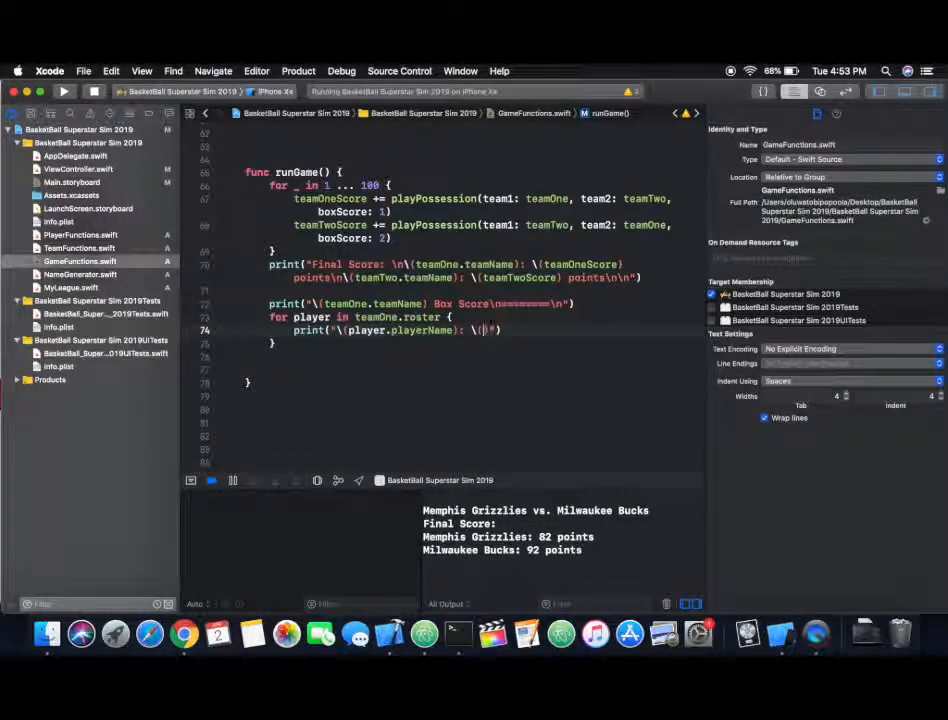
{"action": "type", "text": "teamOneBoxScore[player.playerName]!"}
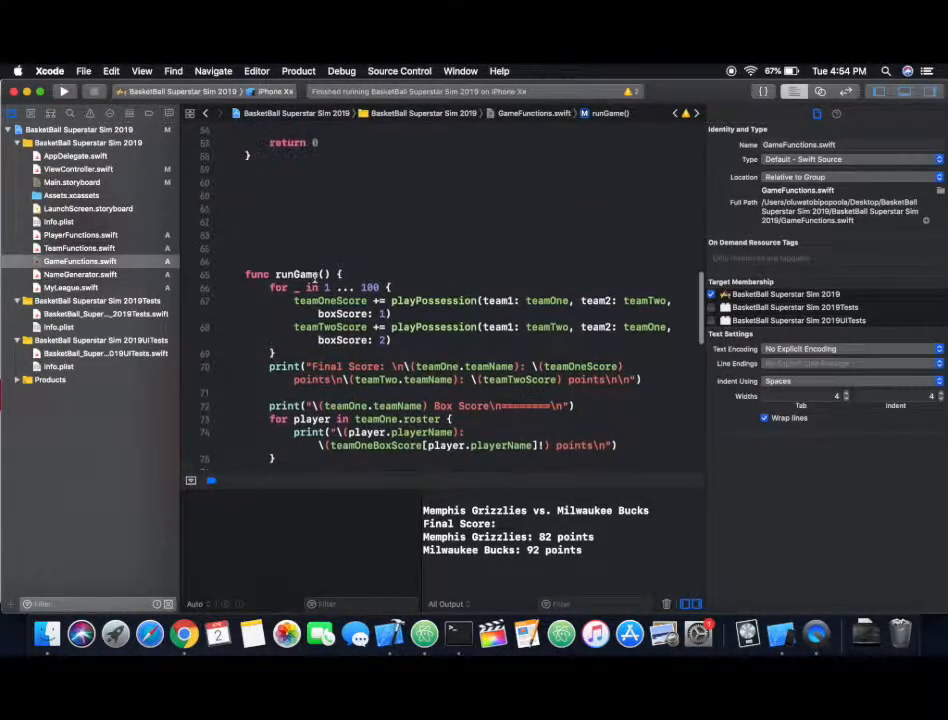
Step: Add the team two box score, then play Oklahoma City Thunder against New York Knicks in Simulator
{"action": "scroll", "scroll_direction": "down", "scroll_amount": 3}
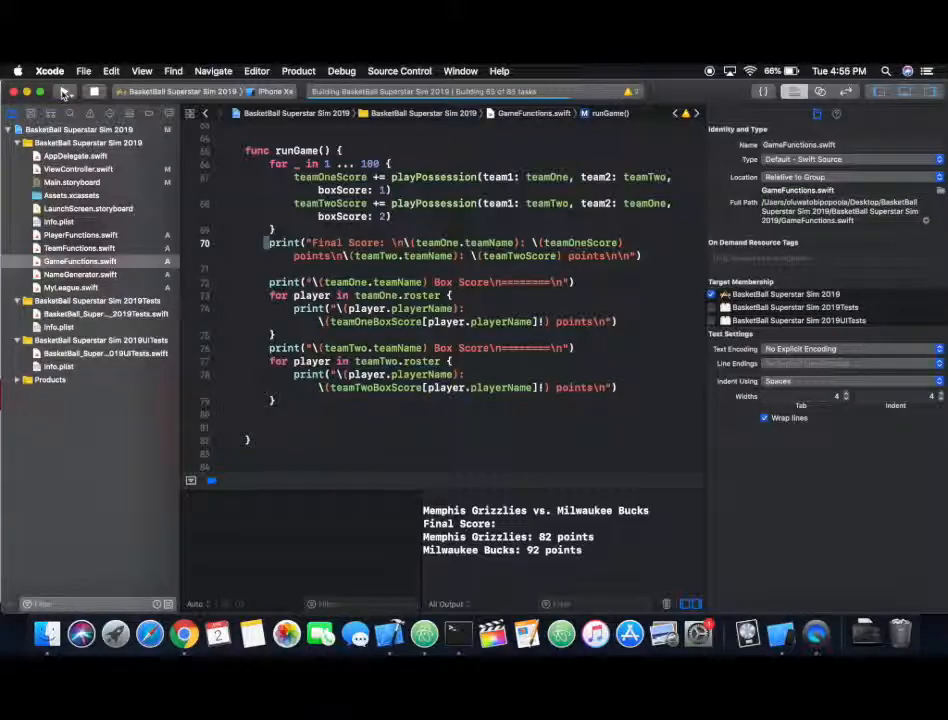
{"action": "scroll", "scroll_direction": "down", "scroll_amount": 3}
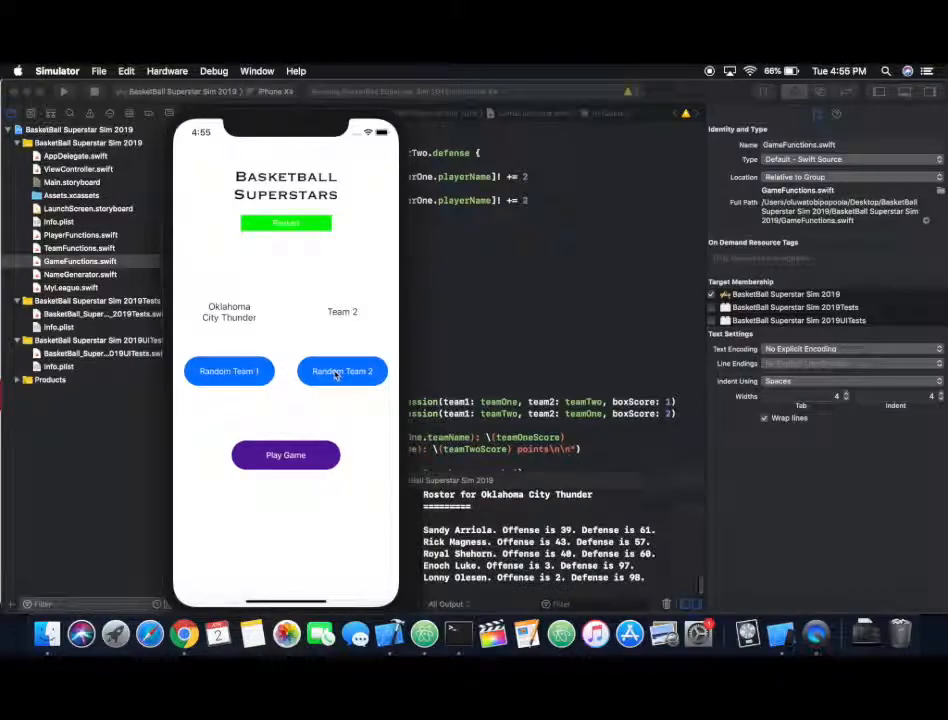
{"action": "left_click", "coordinate": [341, 371]}
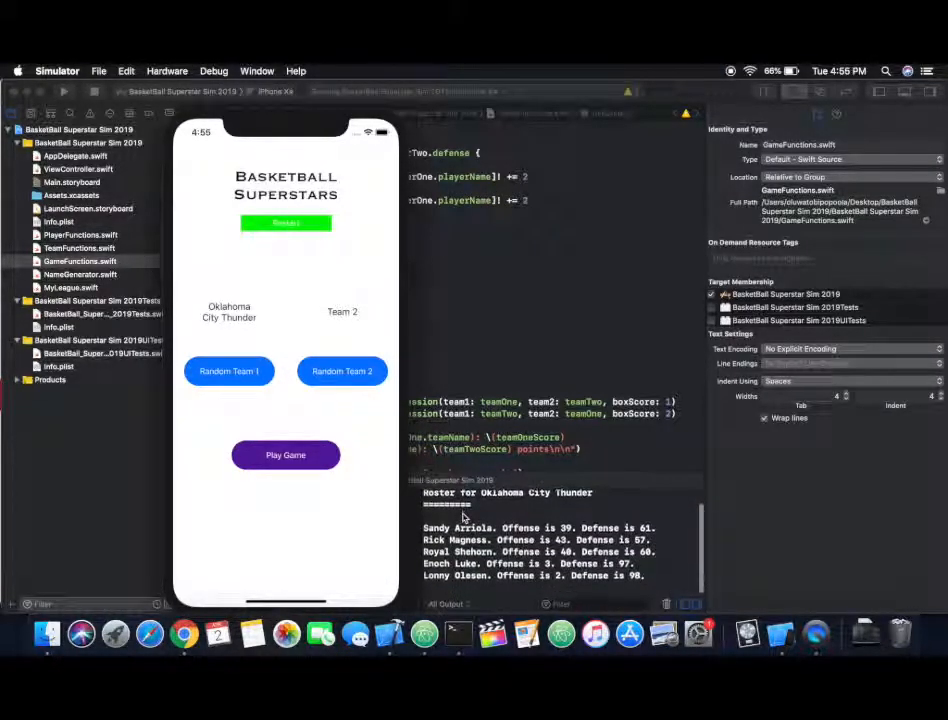
{"action": "left_click", "coordinate": [341, 371]}
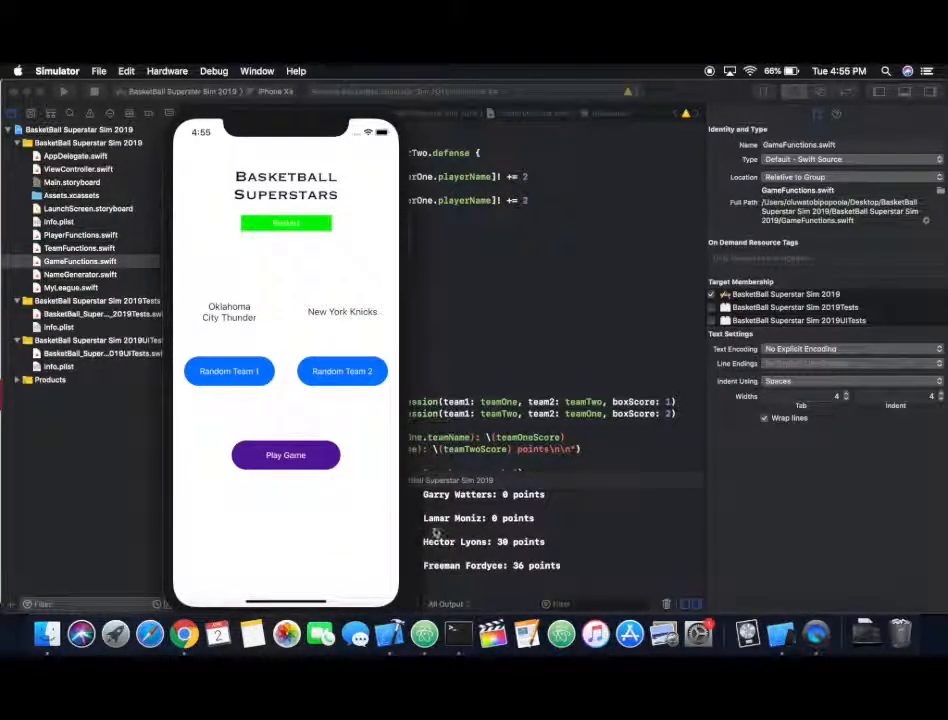
{"action": "mouse_move", "coordinate": [460, 545]}
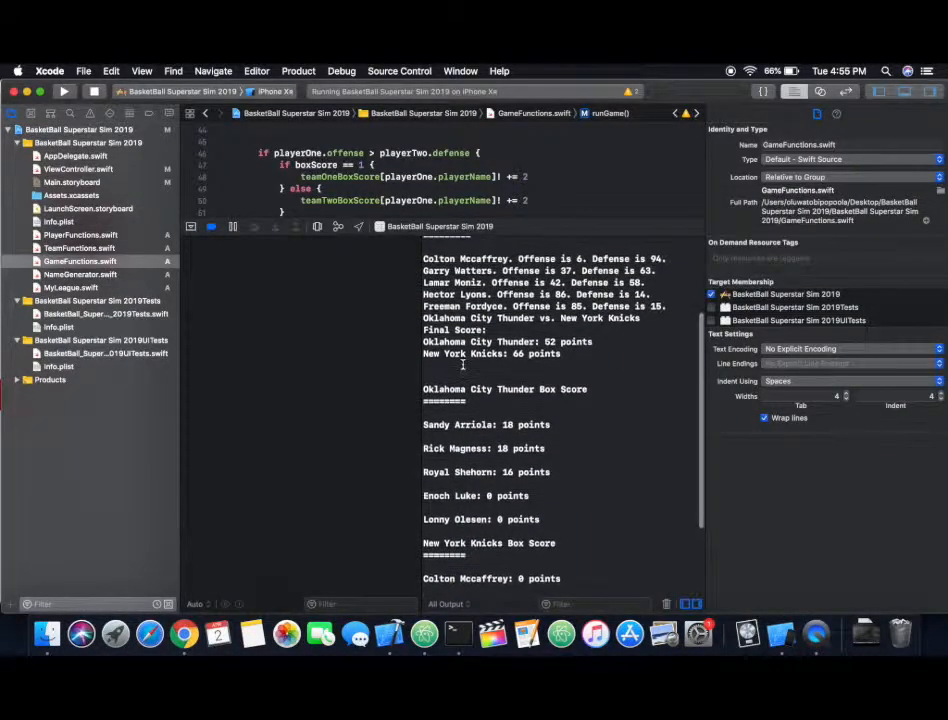
{"action": "scroll", "scroll_direction": "down", "scroll_amount": 3}
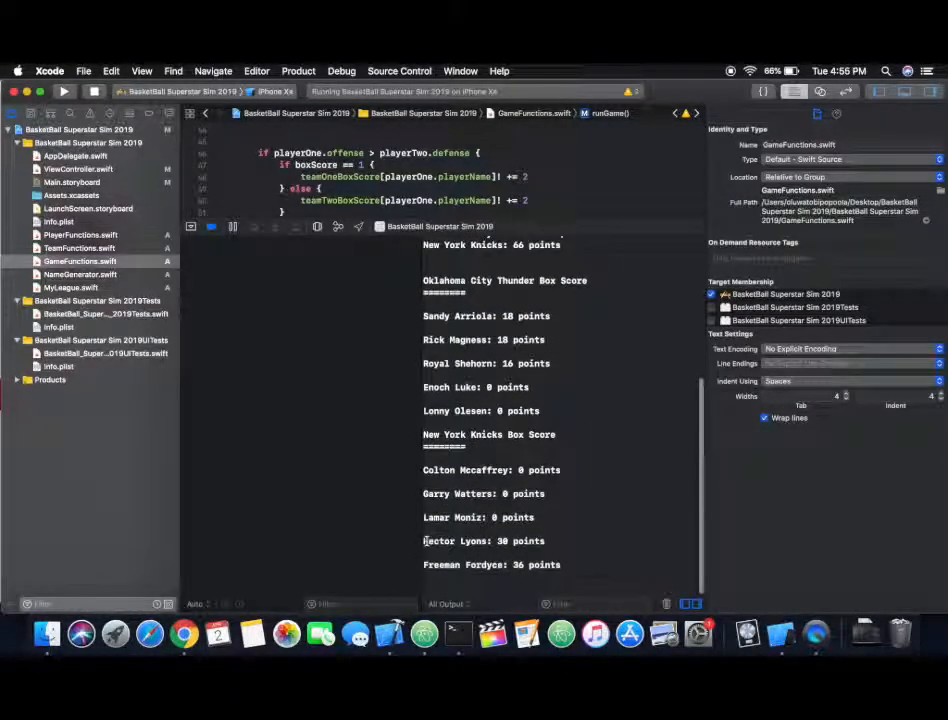
{"action": "double_click", "coordinate": [483, 541]}
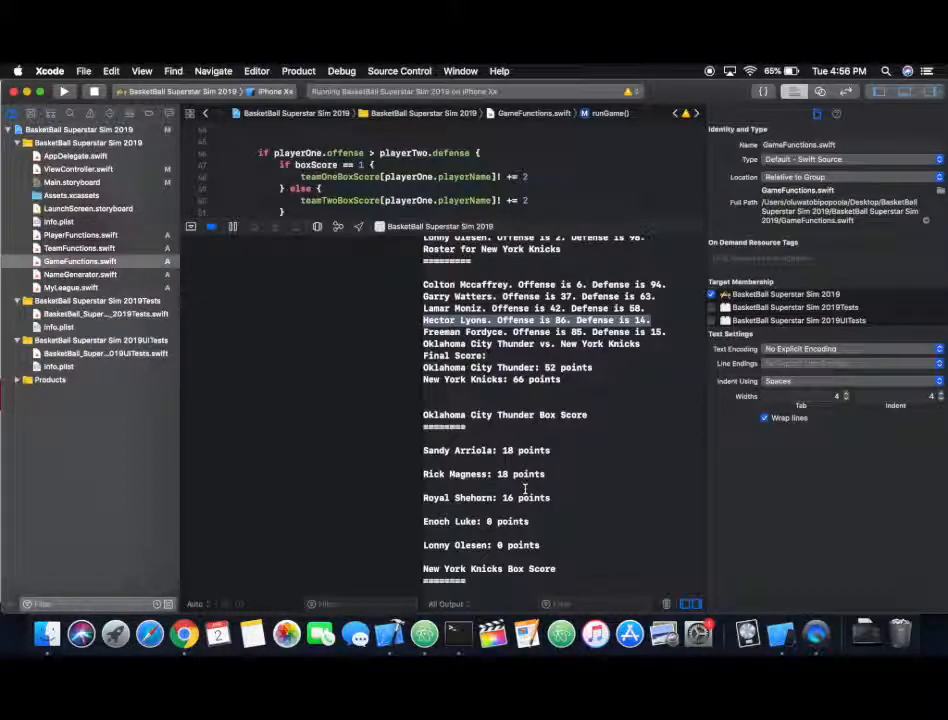
{"action": "scroll", "scroll_direction": "down", "scroll_amount": 3}
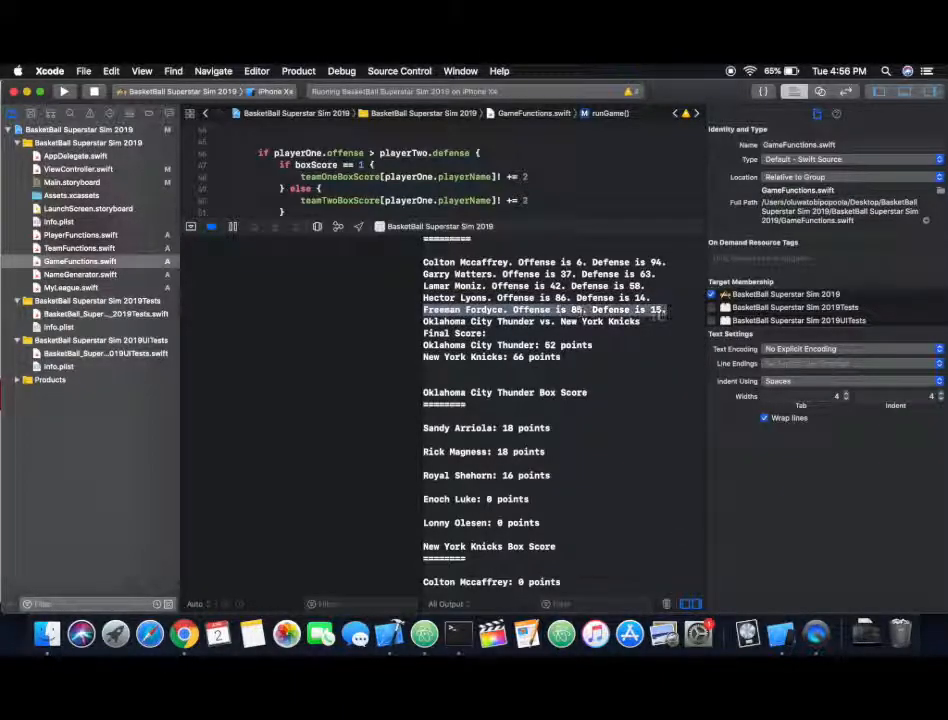
{"action": "scroll", "scroll_direction": "down", "scroll_amount": 3}
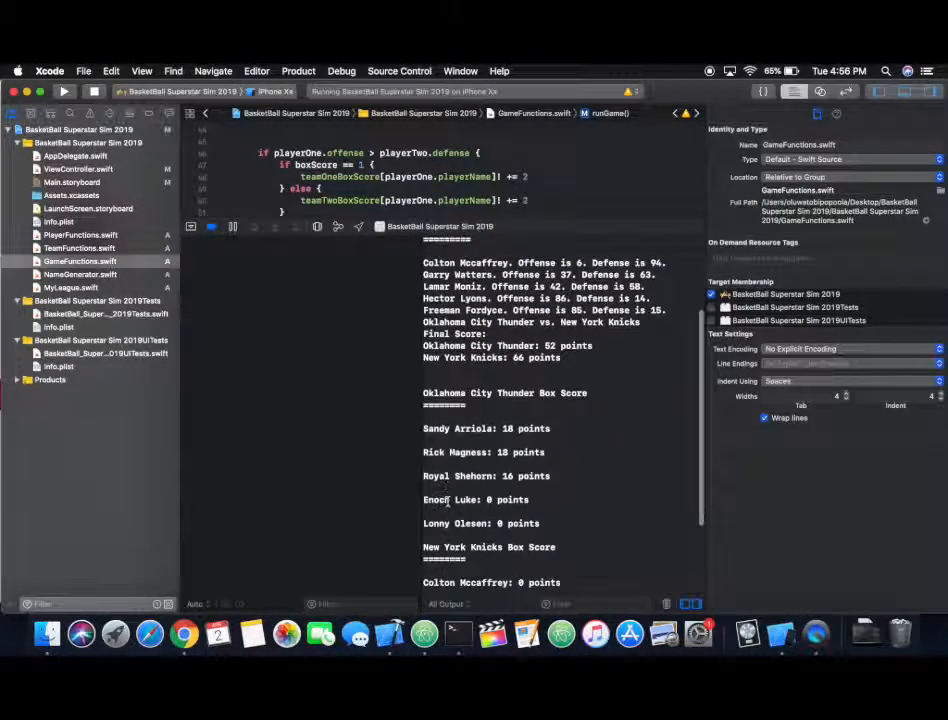
{"action": "double_click", "coordinate": [461, 499]}
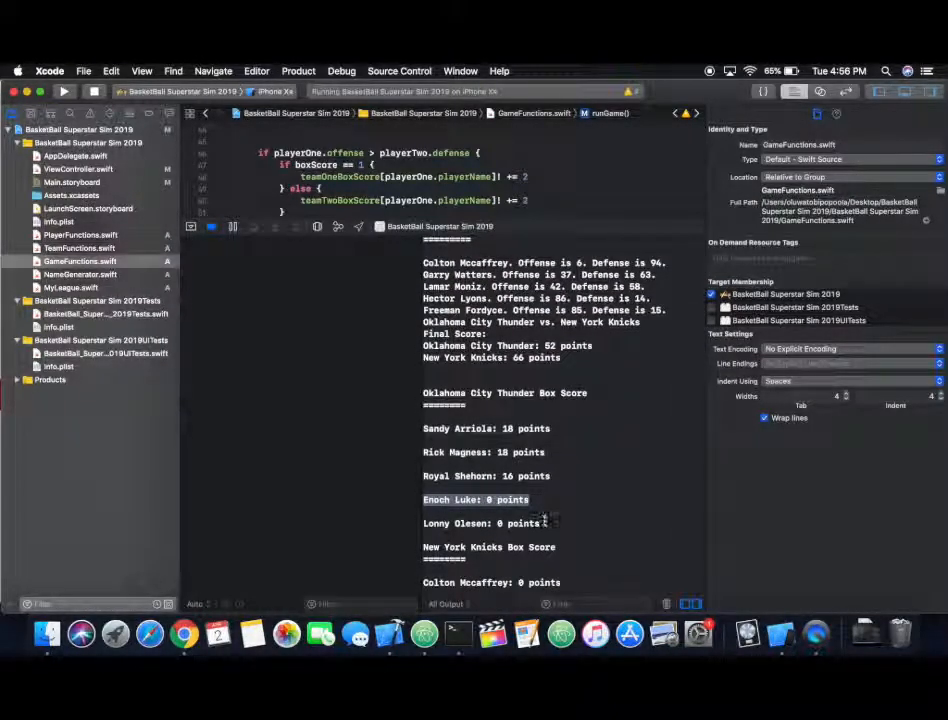
{"action": "left_click", "coordinate": [480, 523]}
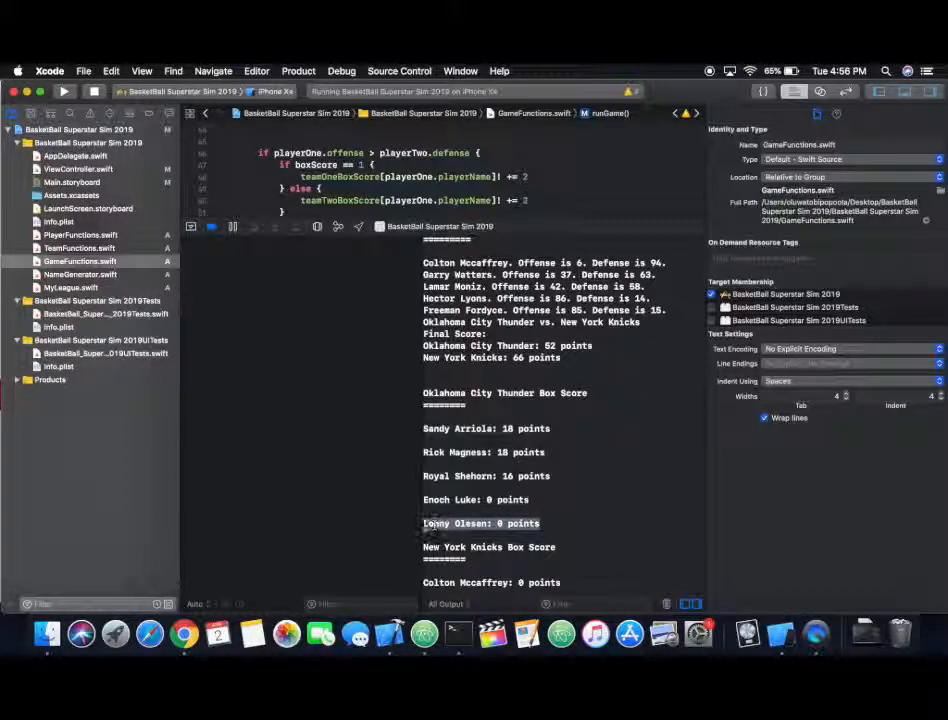
{"action": "scroll", "scroll_direction": "up", "scroll_amount": 3}
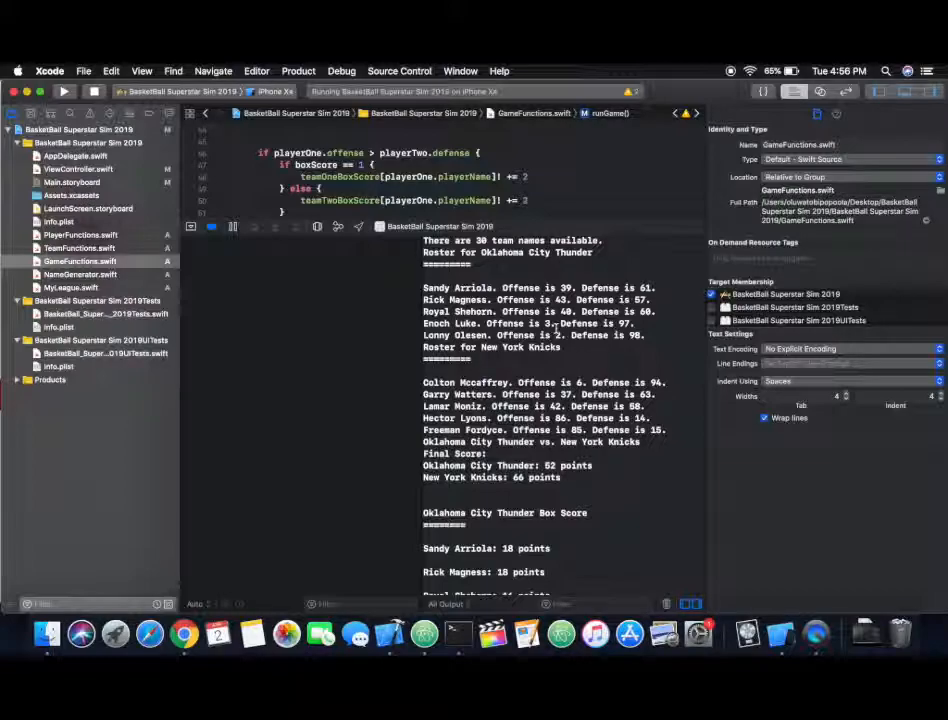
{"action": "scroll", "scroll_direction": "down", "scroll_amount": 3}
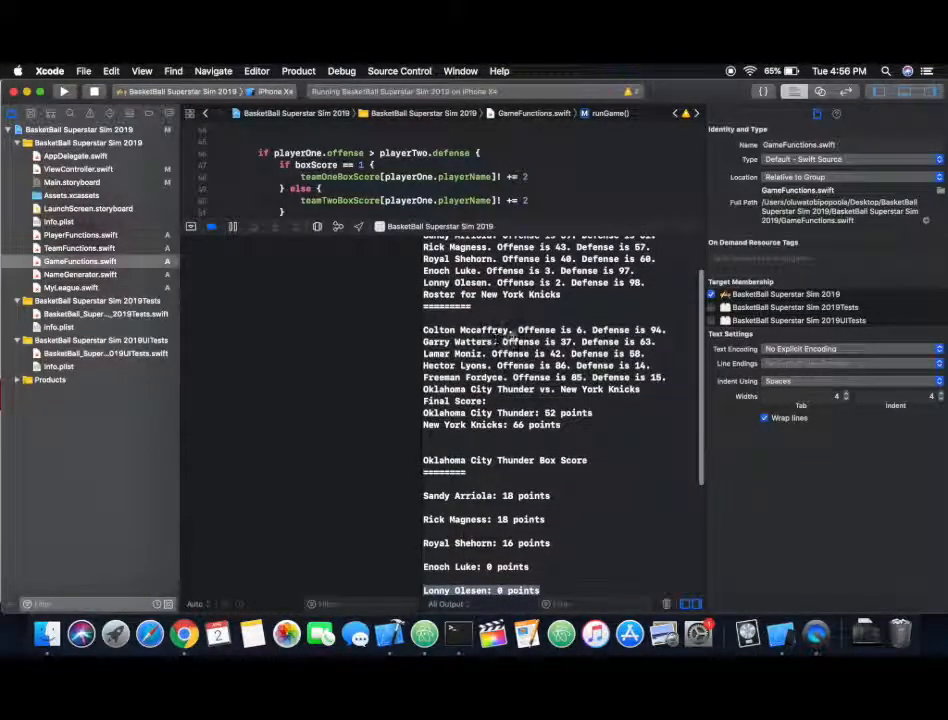
{"action": "scroll", "scroll_direction": "down", "scroll_amount": 3}
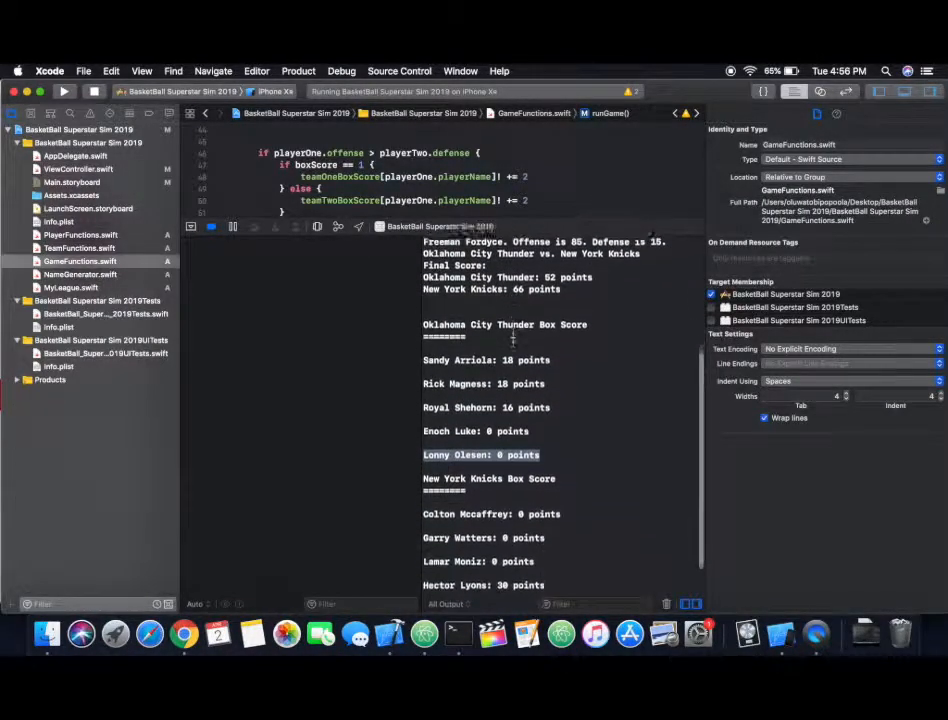
{"action": "scroll", "scroll_direction": "down", "scroll_amount": 3}
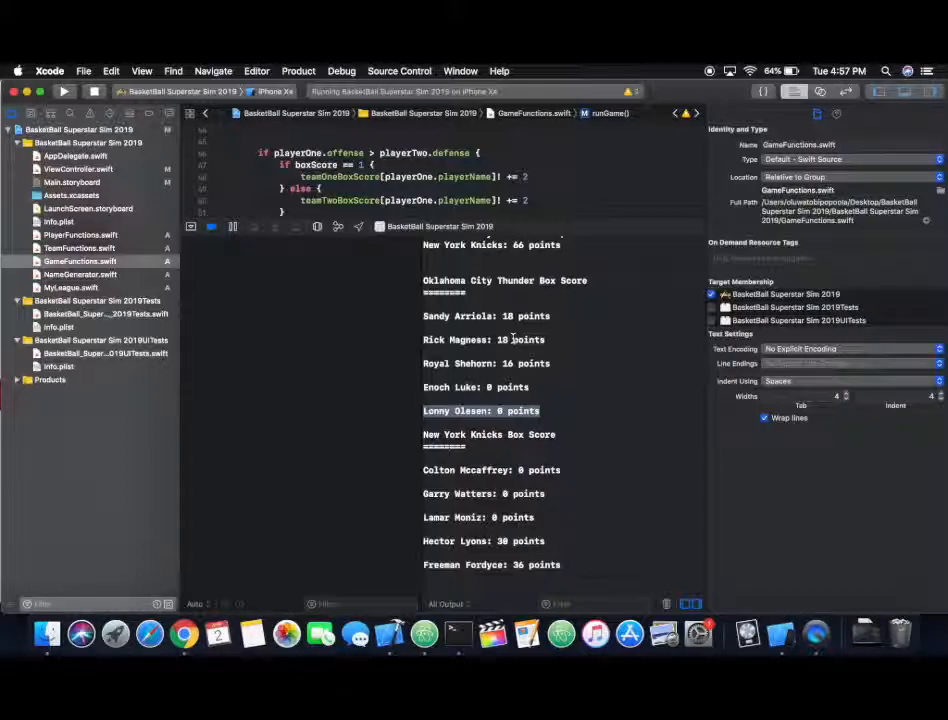
{"action": "scroll", "scroll_direction": "up", "scroll_amount": 3}
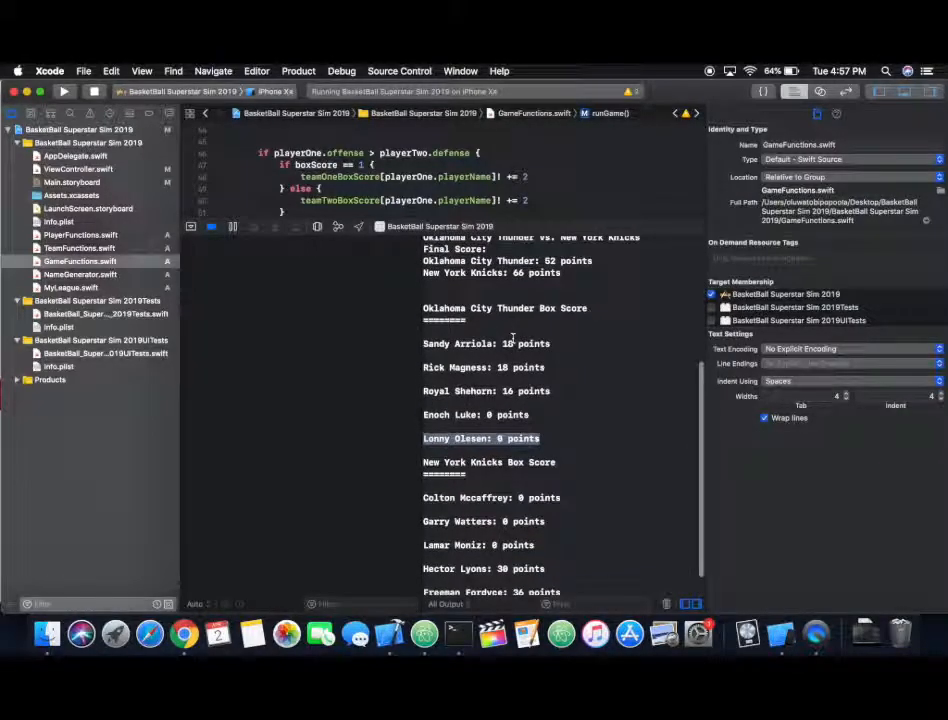